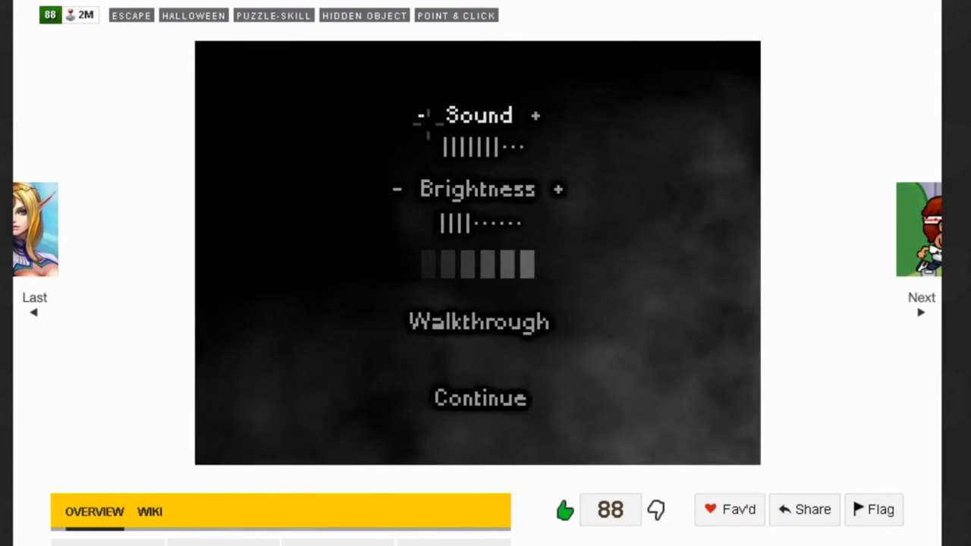
- Leave the sound and brightness options via Continue to reach the title screen
left_click(480, 398)
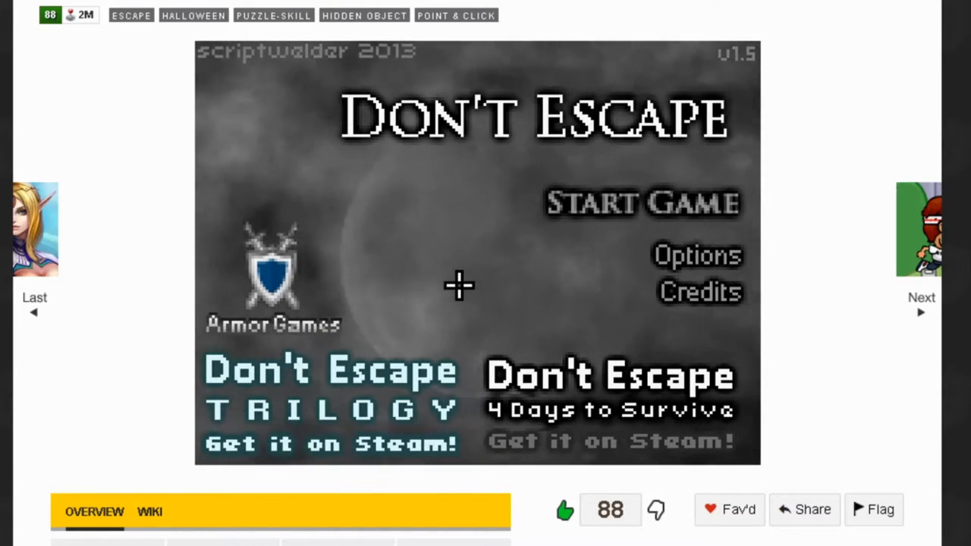
mouse_move(241, 197)
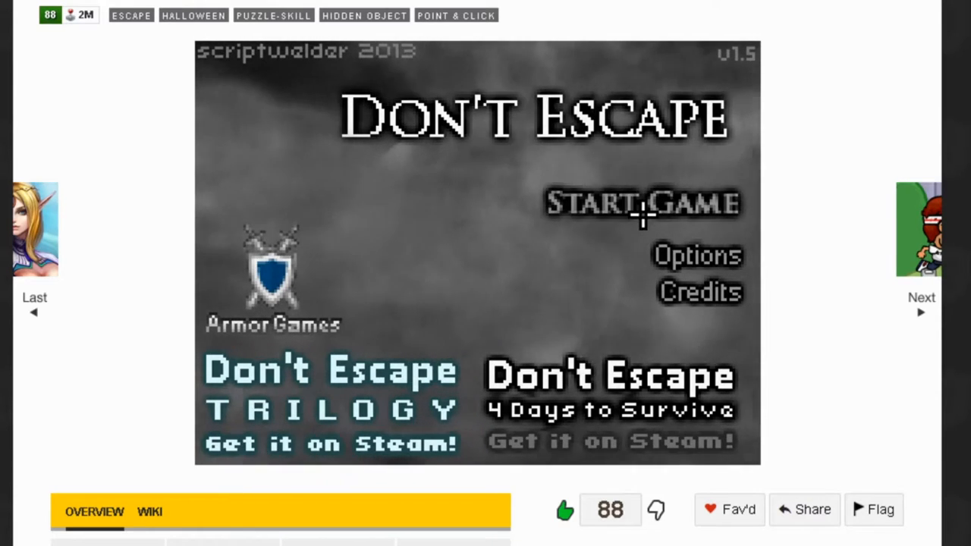
mouse_move(394, 150)
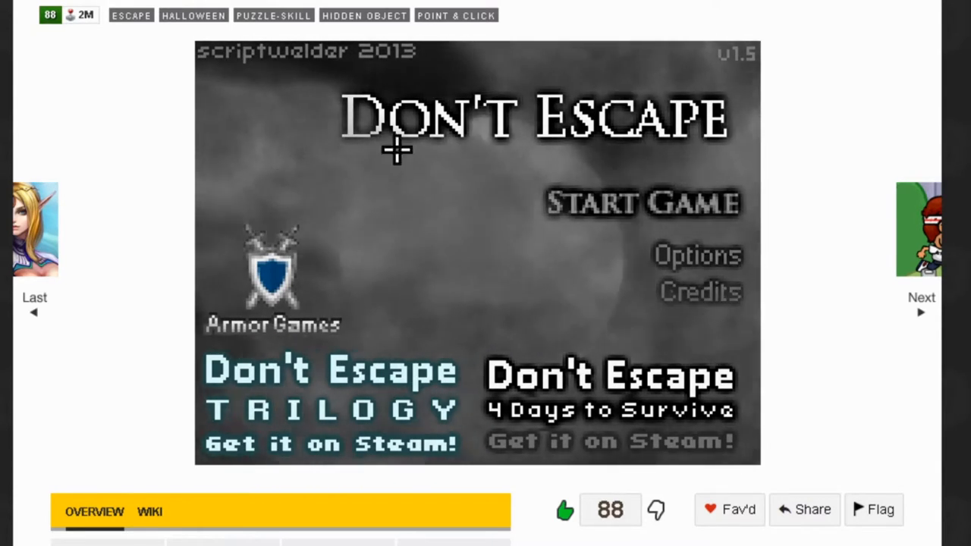
mouse_move(612, 178)
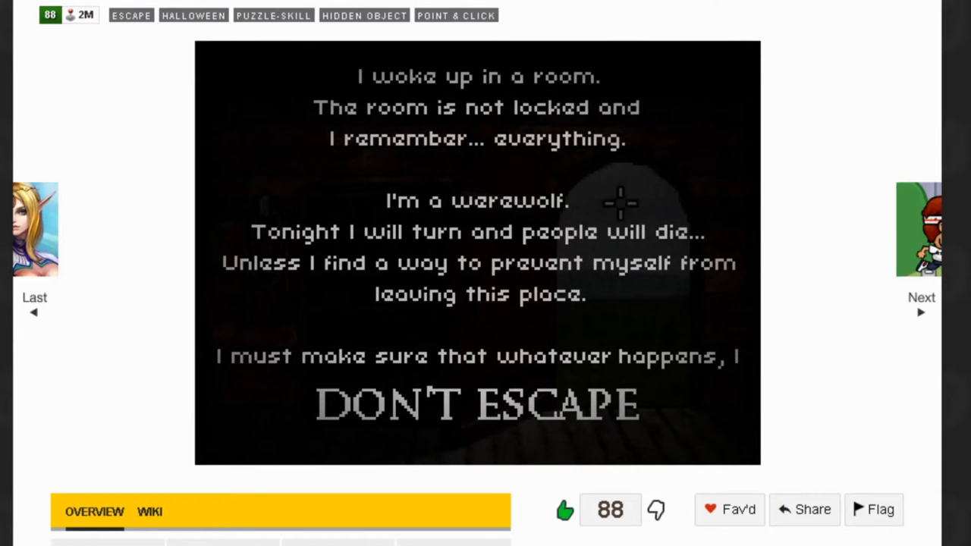
mouse_move(626, 106)
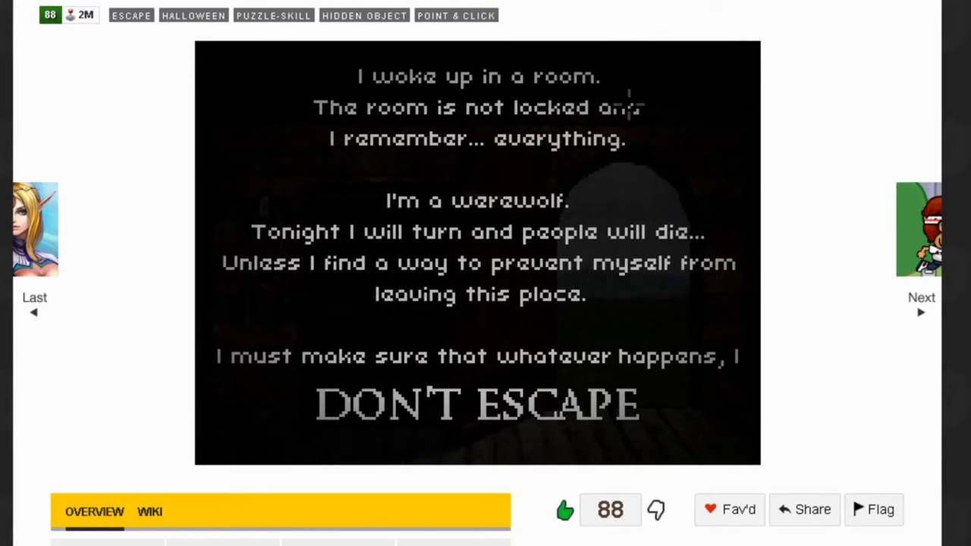
mouse_move(398, 151)
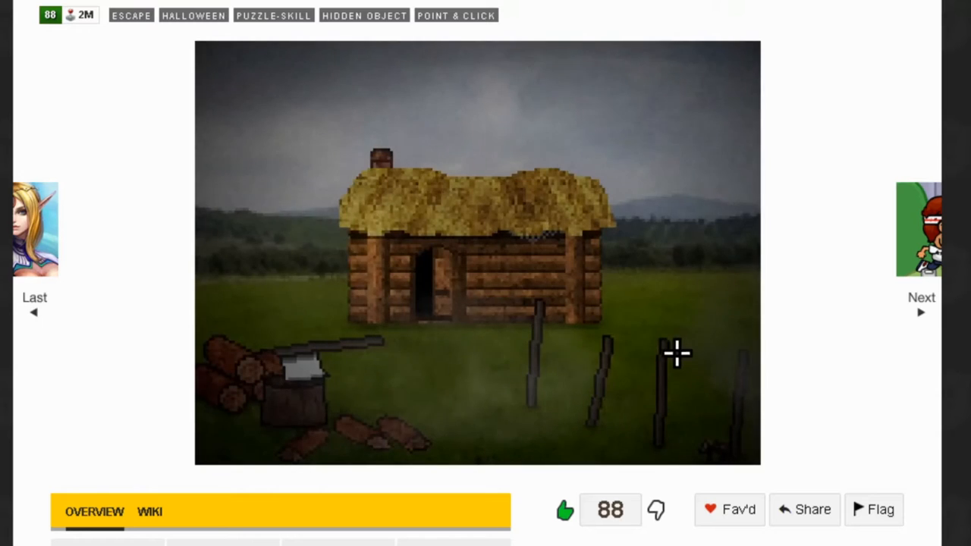
- Enter the hut, search the dresser and green pot, and collect the key and small key
left_click(311, 368)
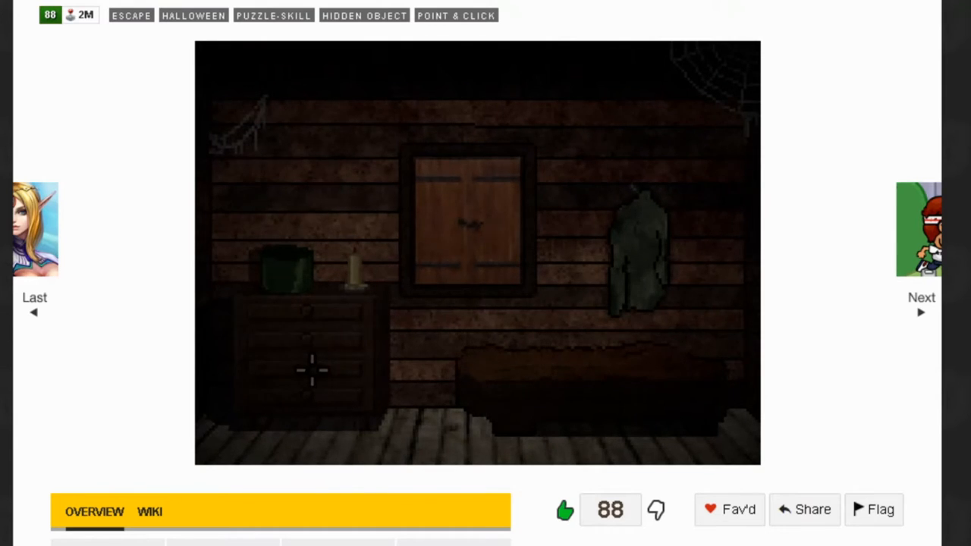
left_click(311, 370)
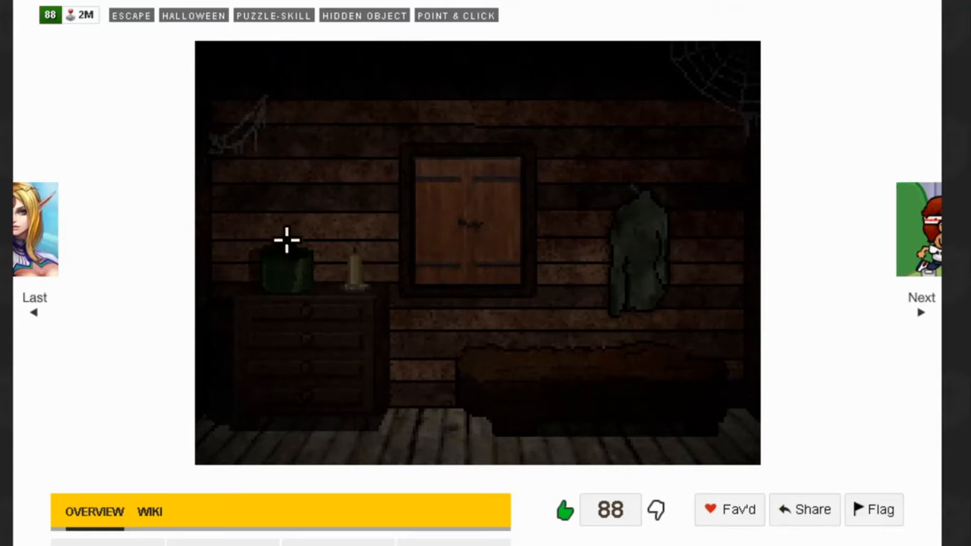
left_click(639, 250)
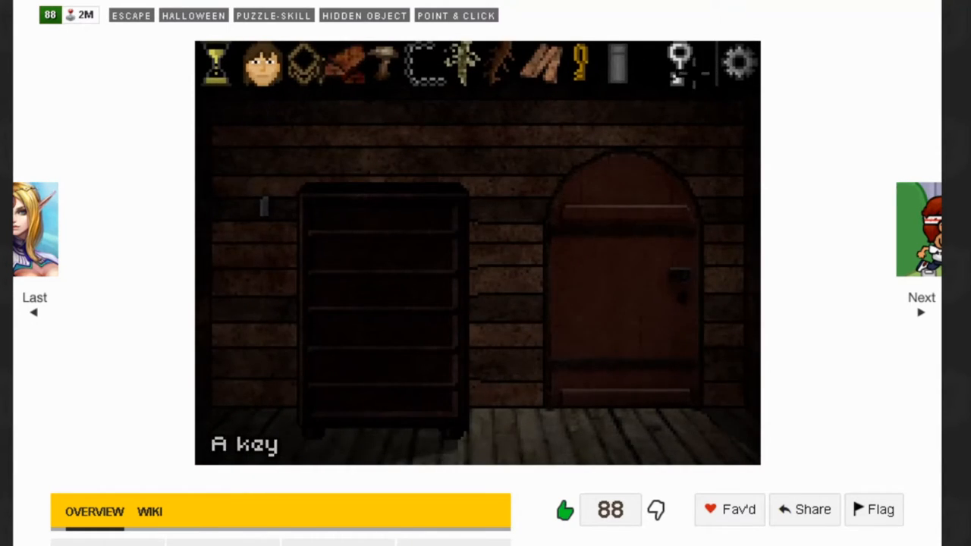
left_click(323, 292)
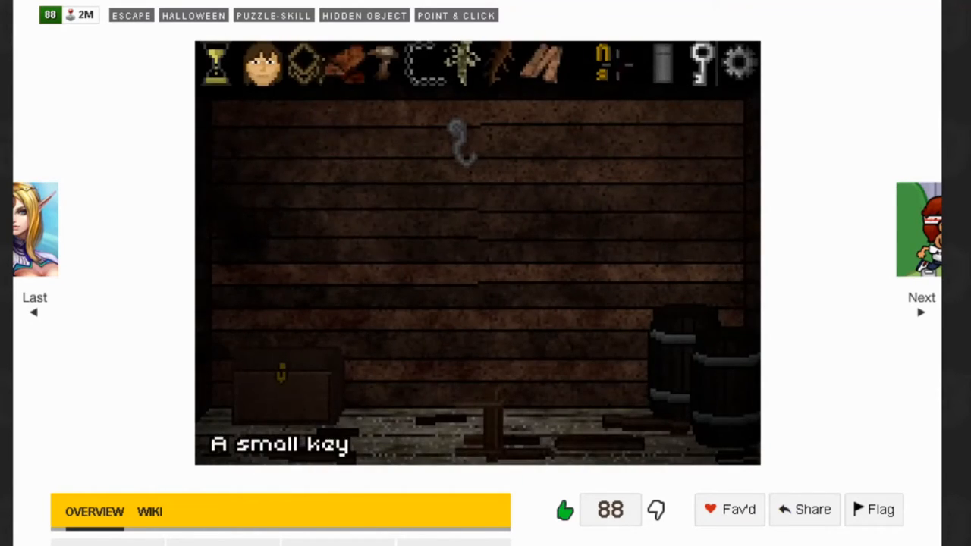
left_click(285, 379)
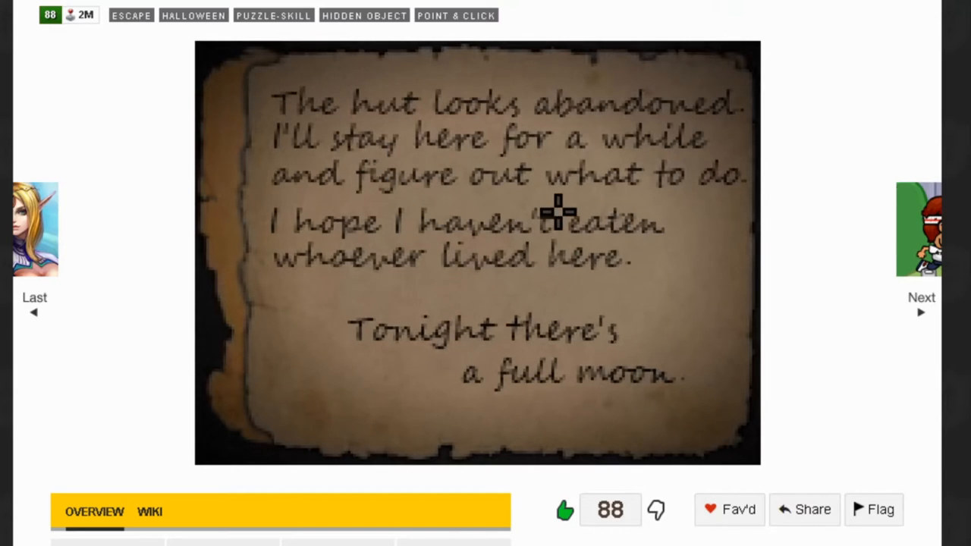
mouse_move(508, 262)
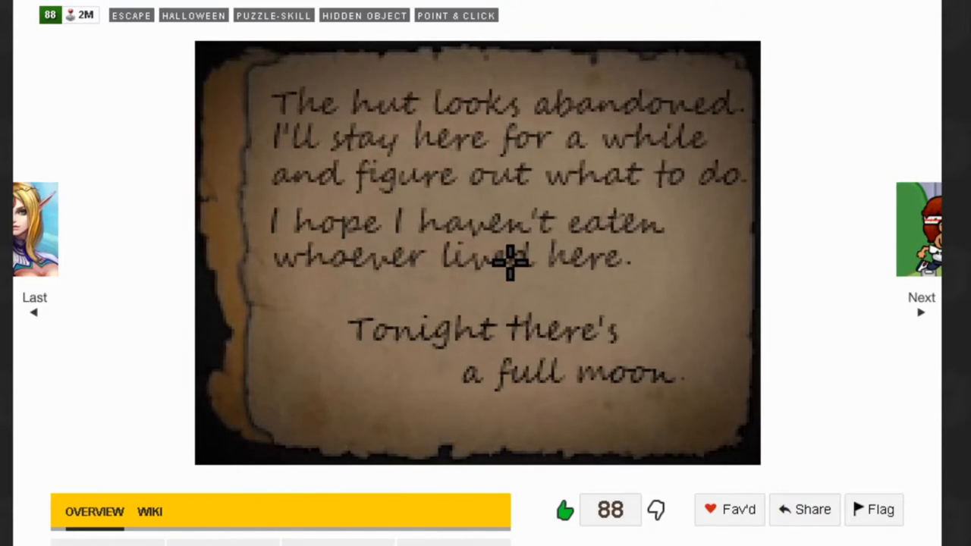
mouse_move(232, 189)
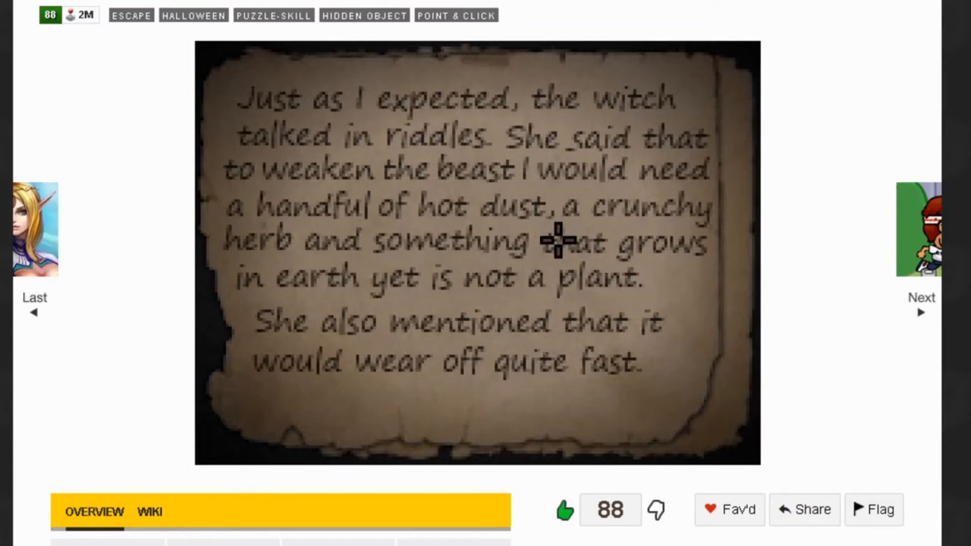
mouse_move(690, 258)
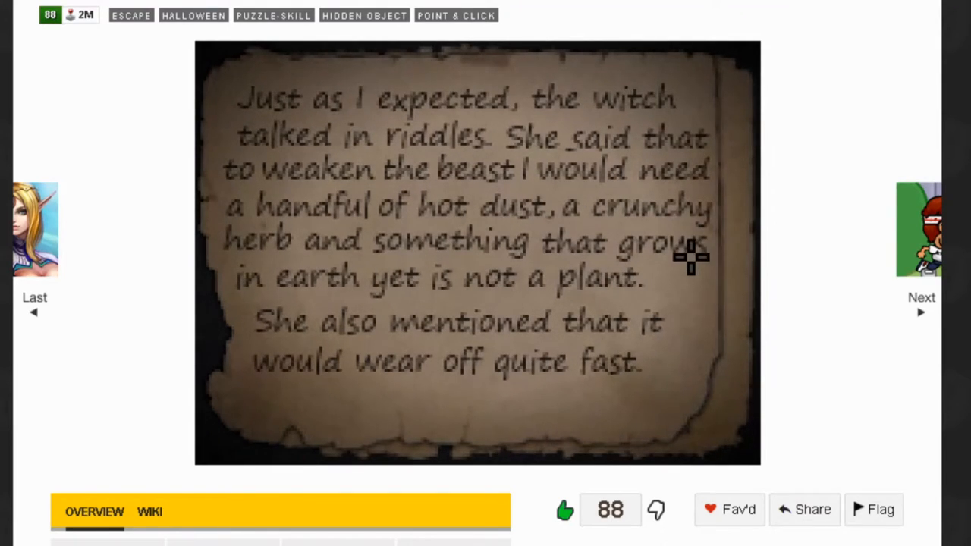
mouse_move(572, 325)
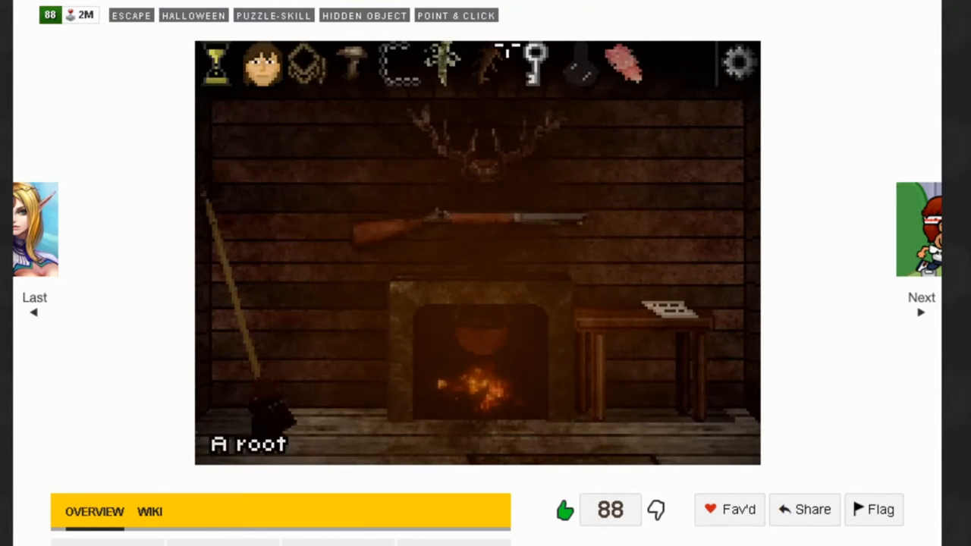
- Use the root, then hang the piece of meat on the storage room hook
left_click(486, 338)
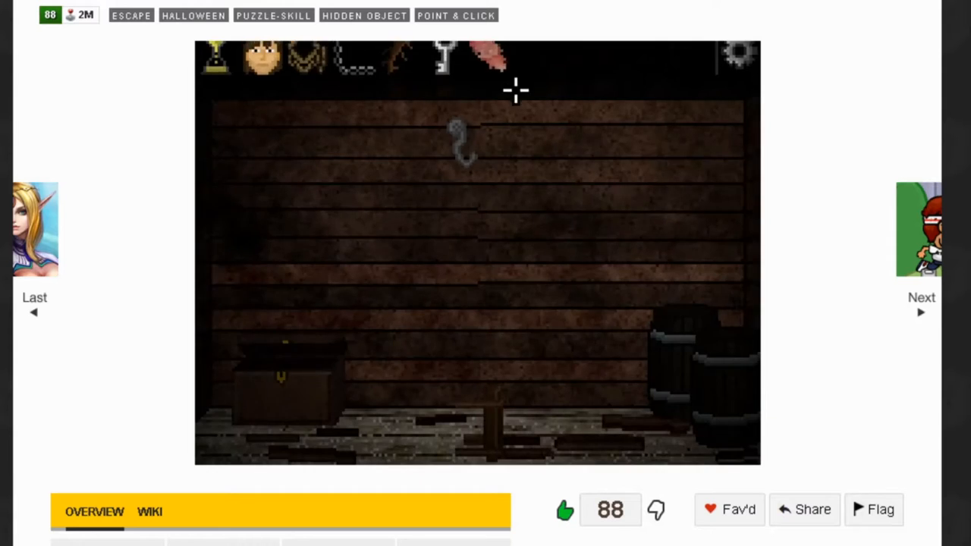
left_click(490, 58)
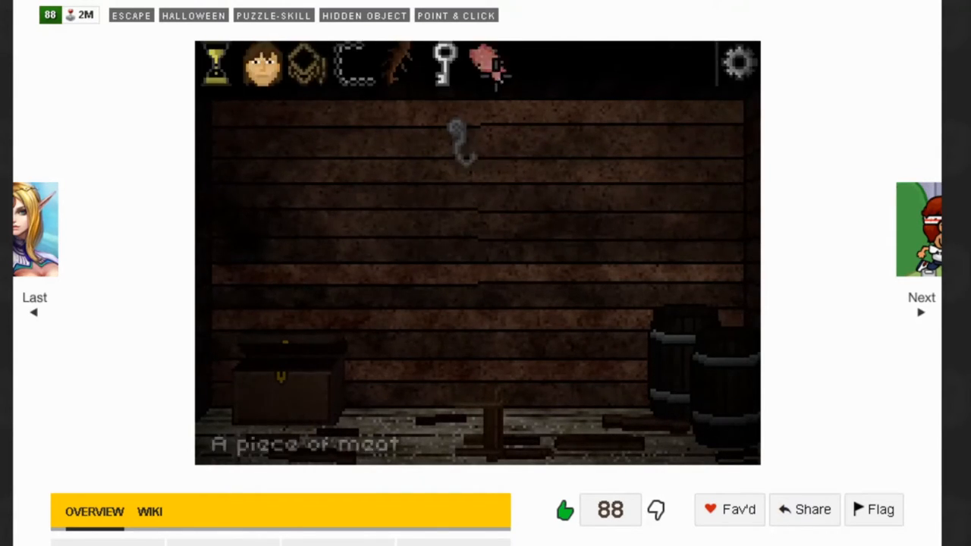
left_click(489, 64)
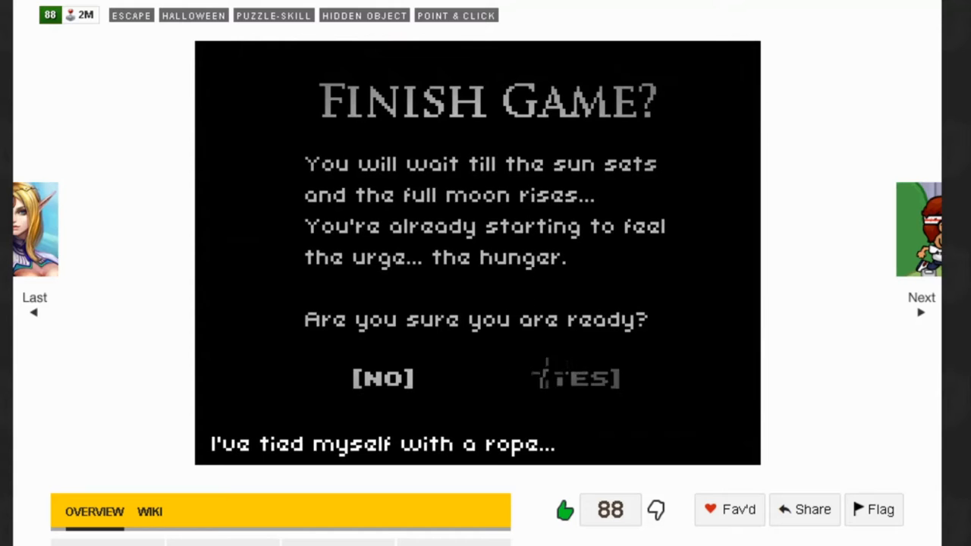
- Answer YES to the Finish Game? prompt so the werewolf transformation starts
left_click(575, 377)
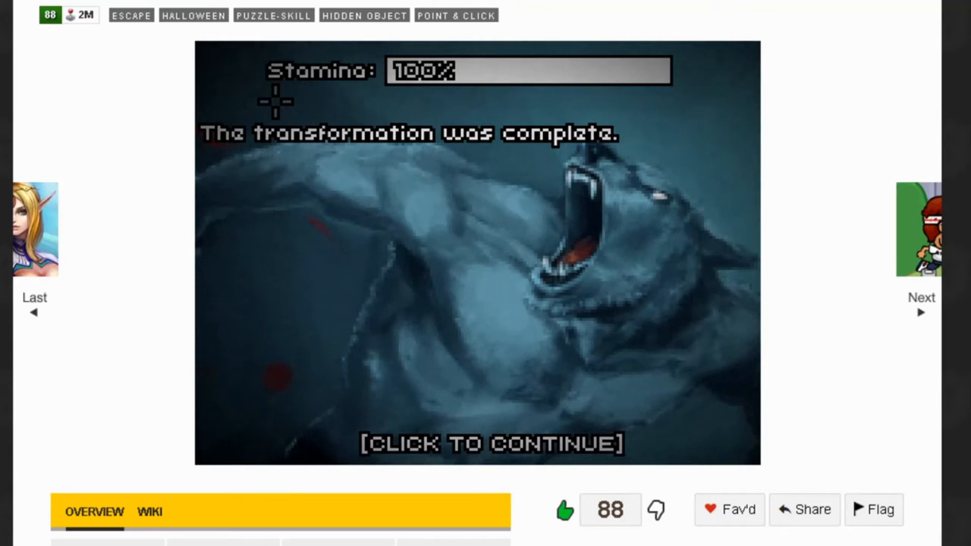
mouse_move(195, 431)
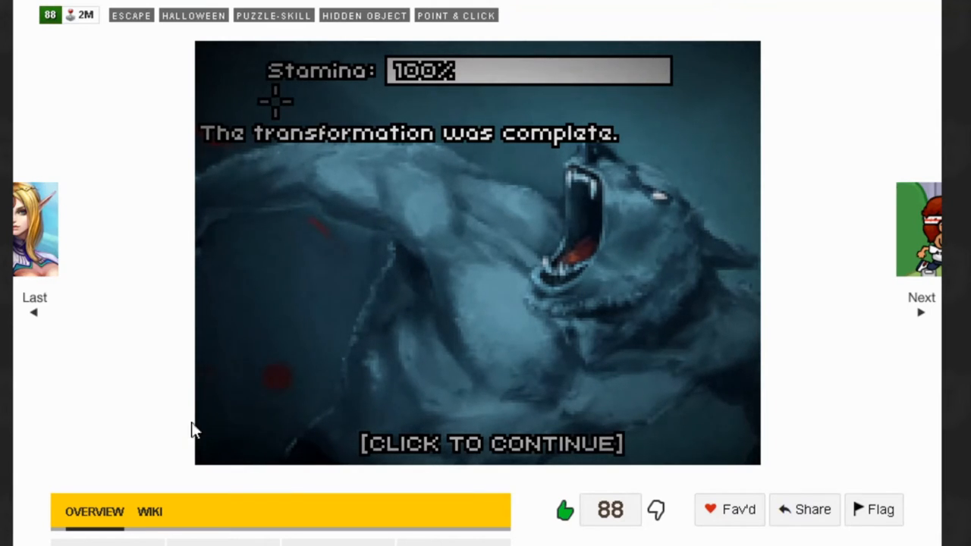
- Advance the night story as stamina drains to 0% and the werewolf breaks free
left_click(478, 444)
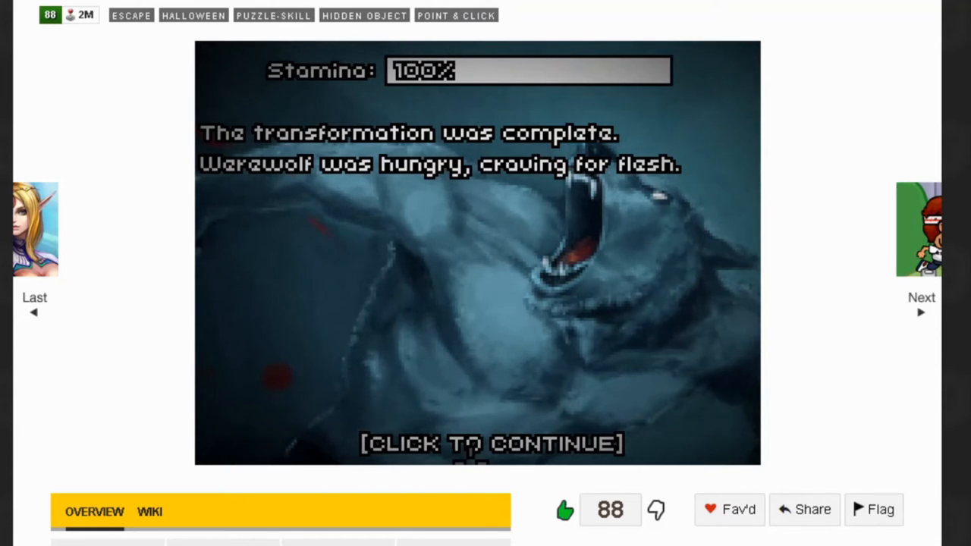
left_click(491, 444)
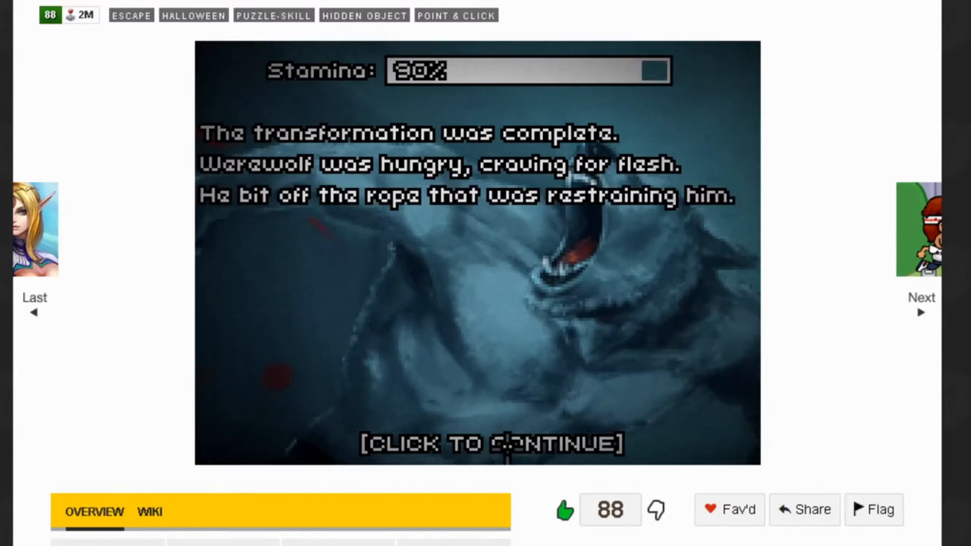
left_click(493, 443)
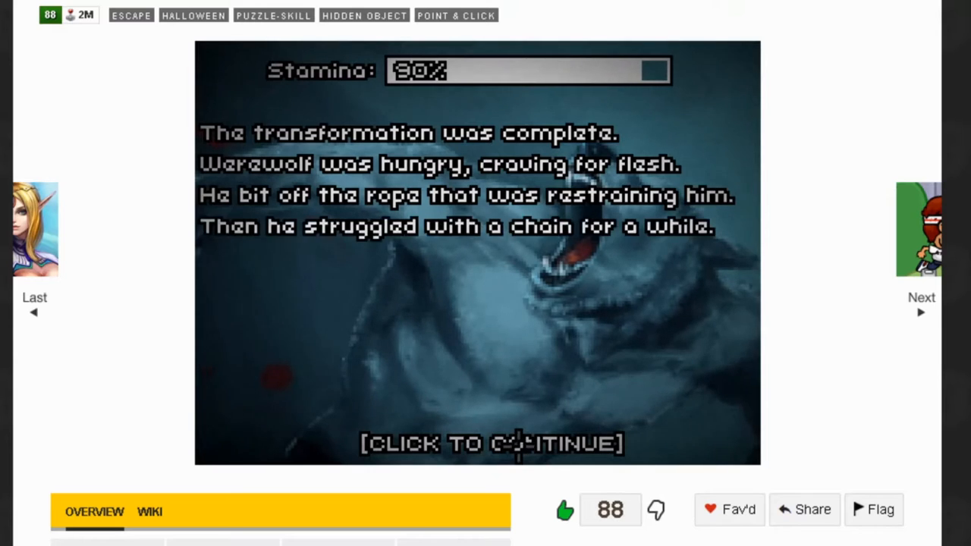
left_click(491, 443)
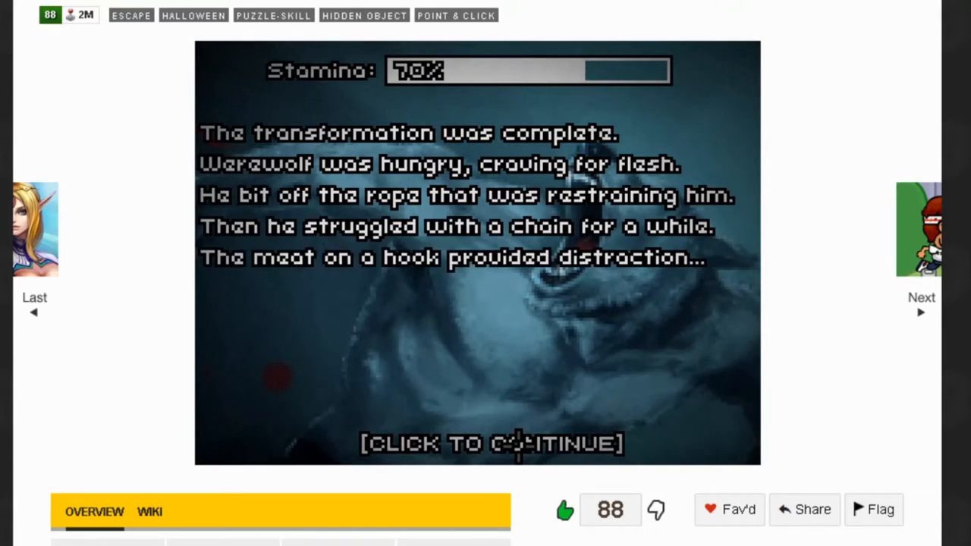
mouse_move(656, 395)
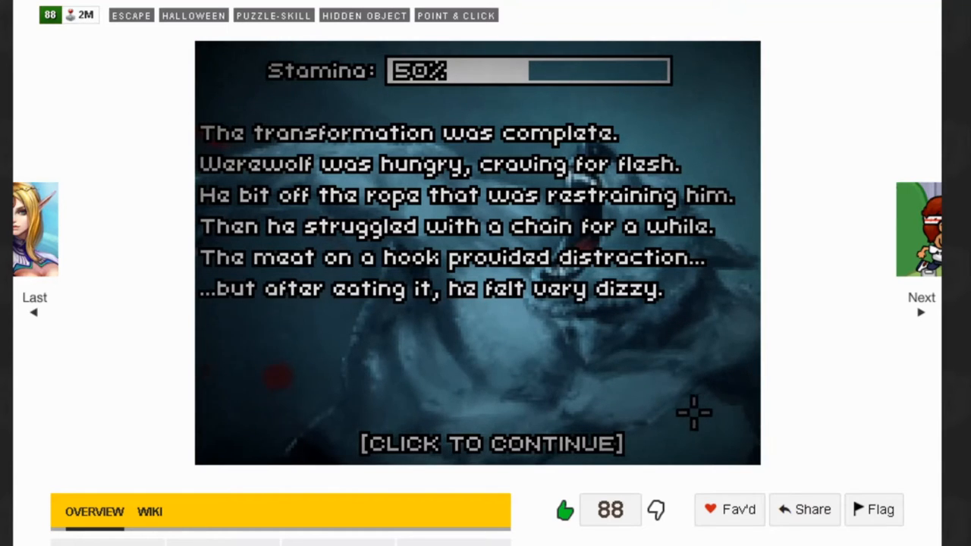
left_click(683, 412)
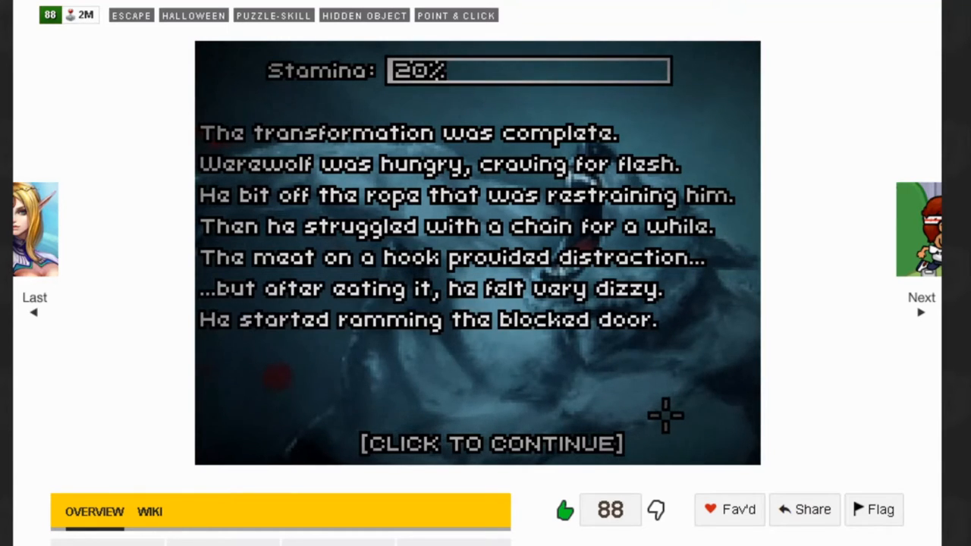
left_click(491, 443)
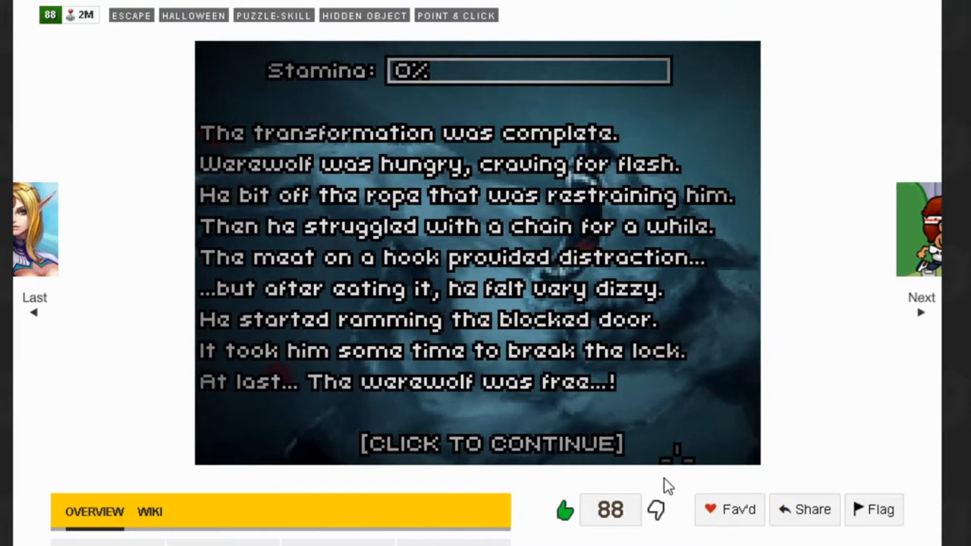
mouse_move(633, 432)
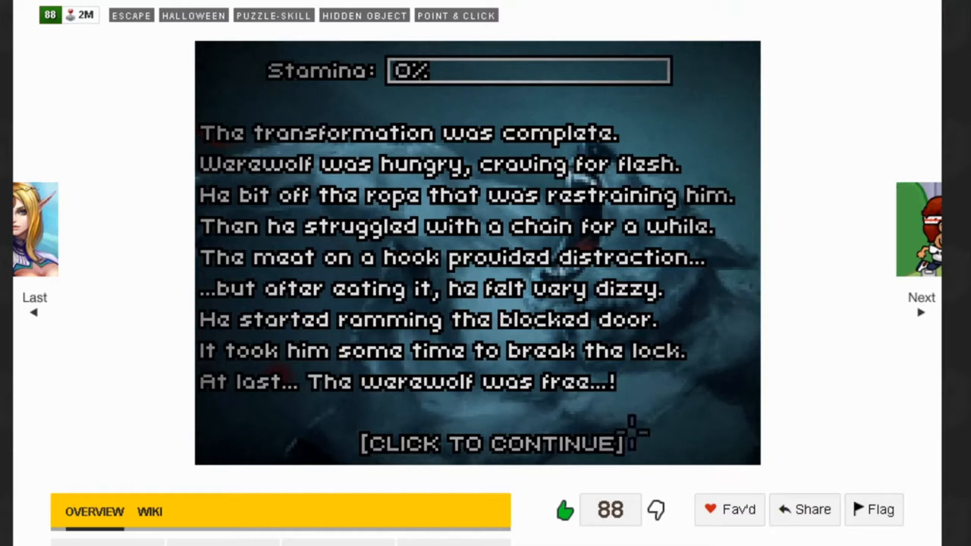
- Continue to the Aftermath screen reading the 'A Calm Night' ending
left_click(489, 443)
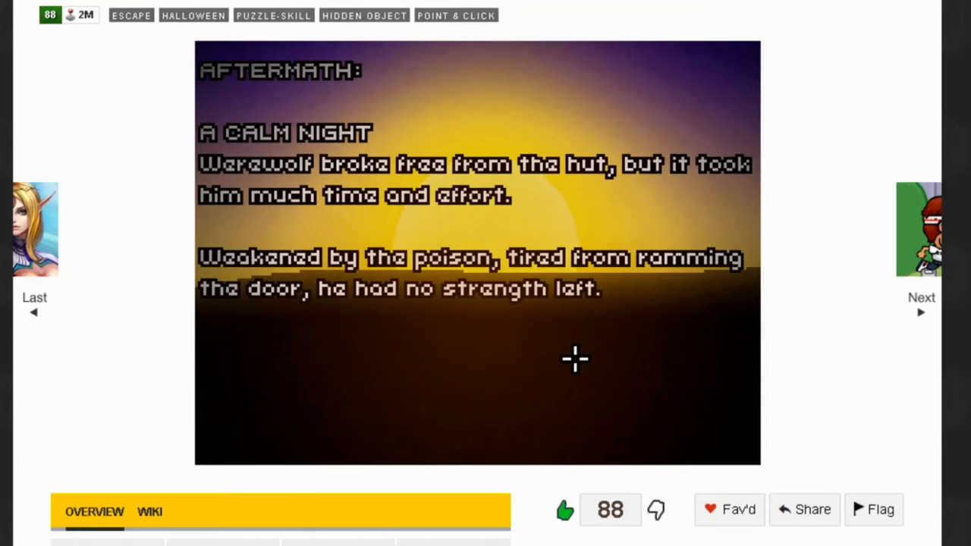
mouse_move(489, 348)
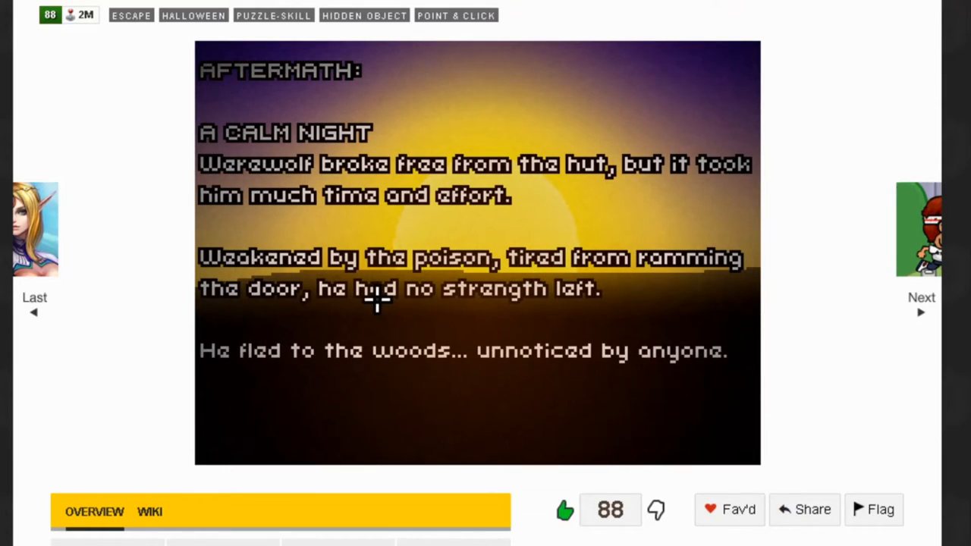
mouse_move(561, 375)
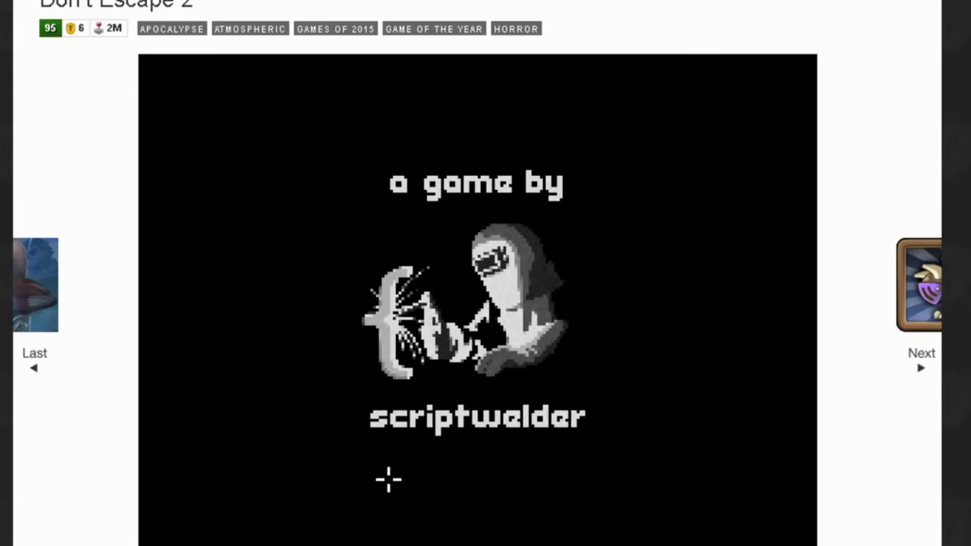
mouse_move(789, 349)
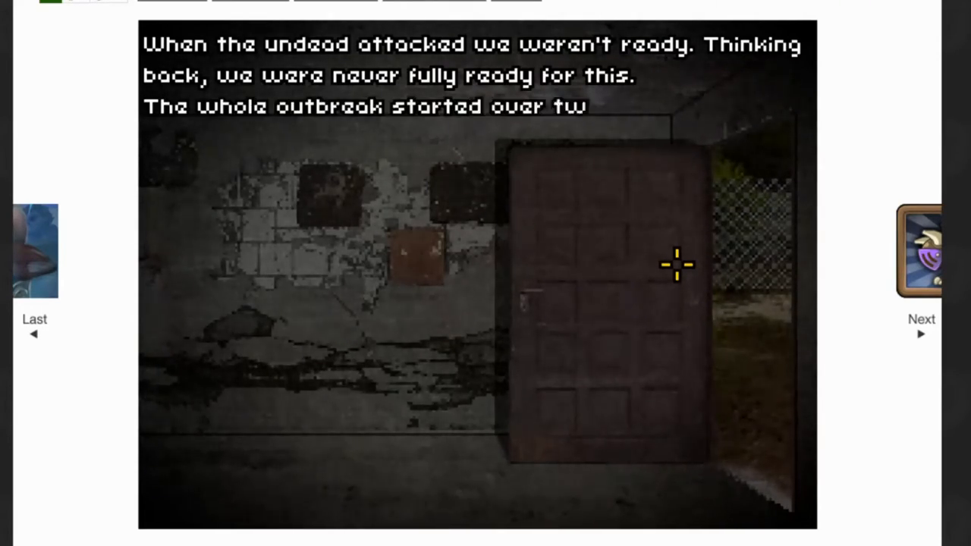
- Advance through the zombie-outbreak intro text until the first scene with bitten Bill appears
left_click(675, 264)
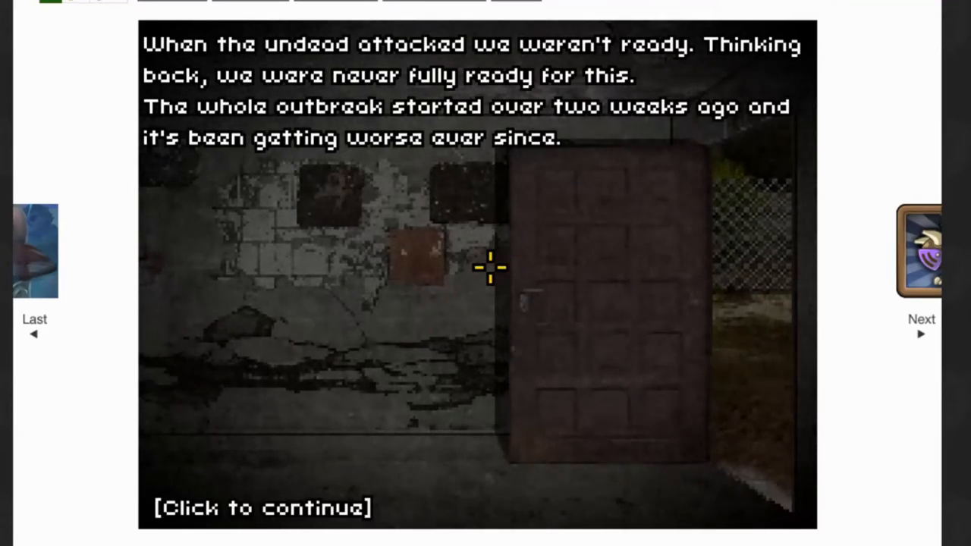
left_click(490, 270)
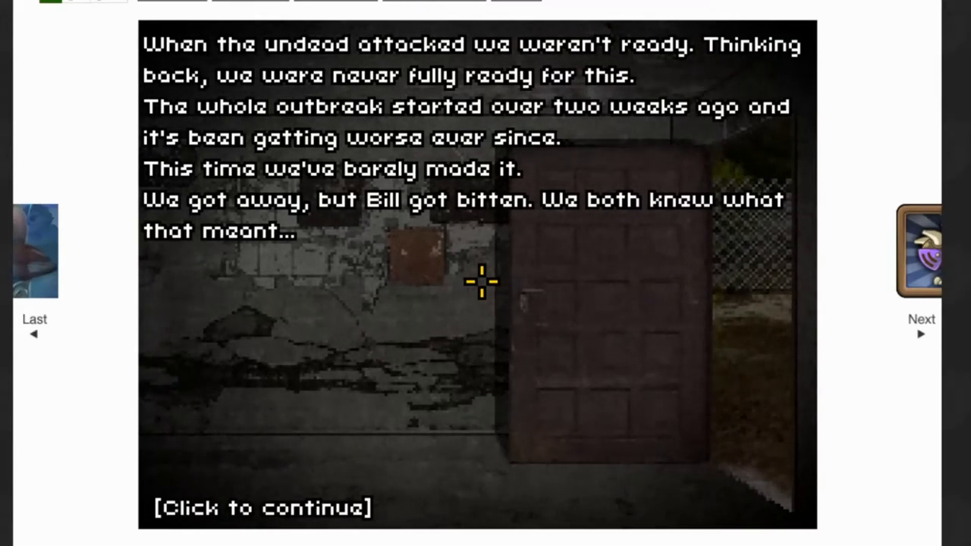
mouse_move(479, 284)
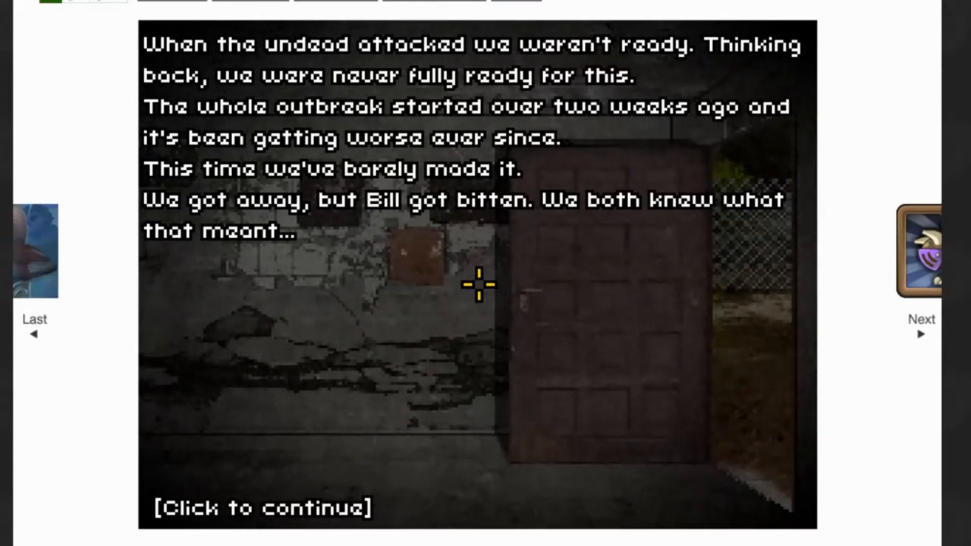
left_click(478, 284)
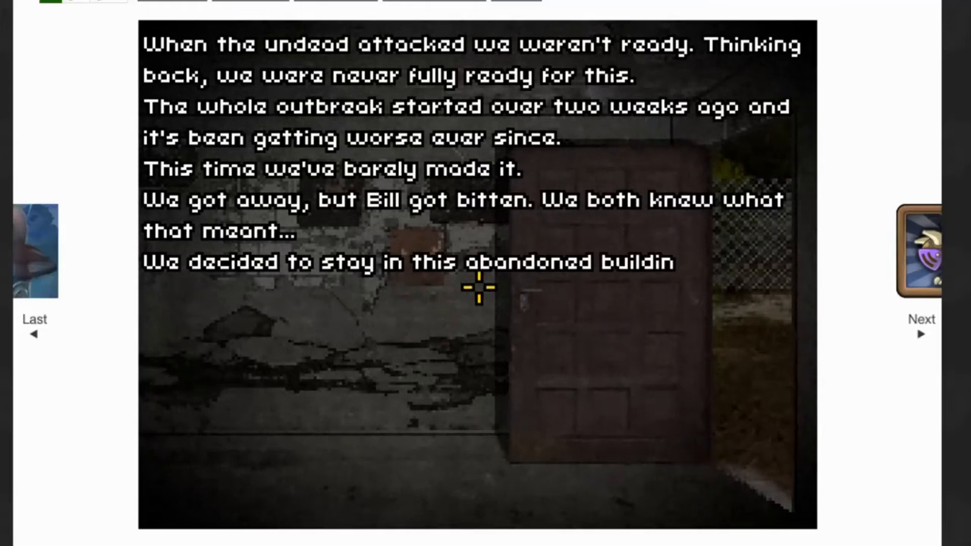
left_click(478, 286)
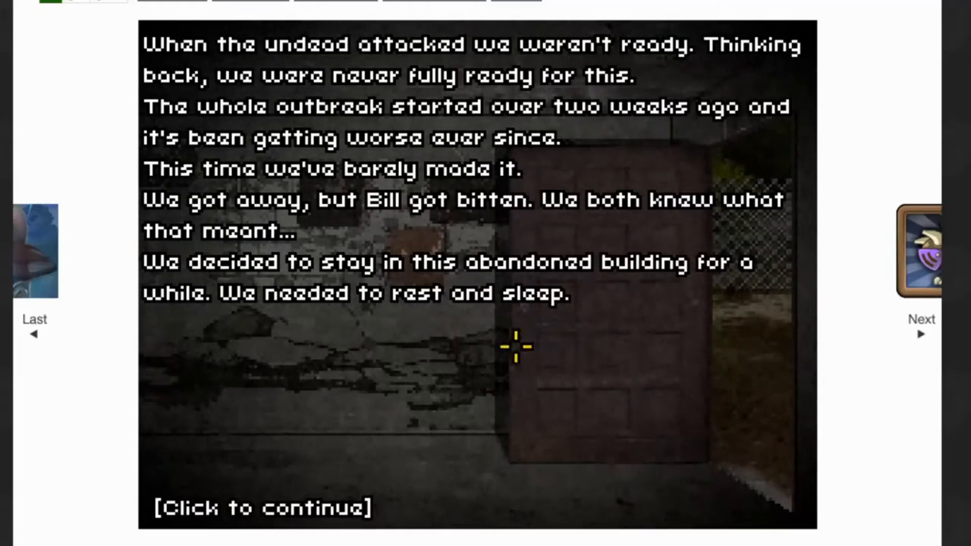
left_click(516, 347)
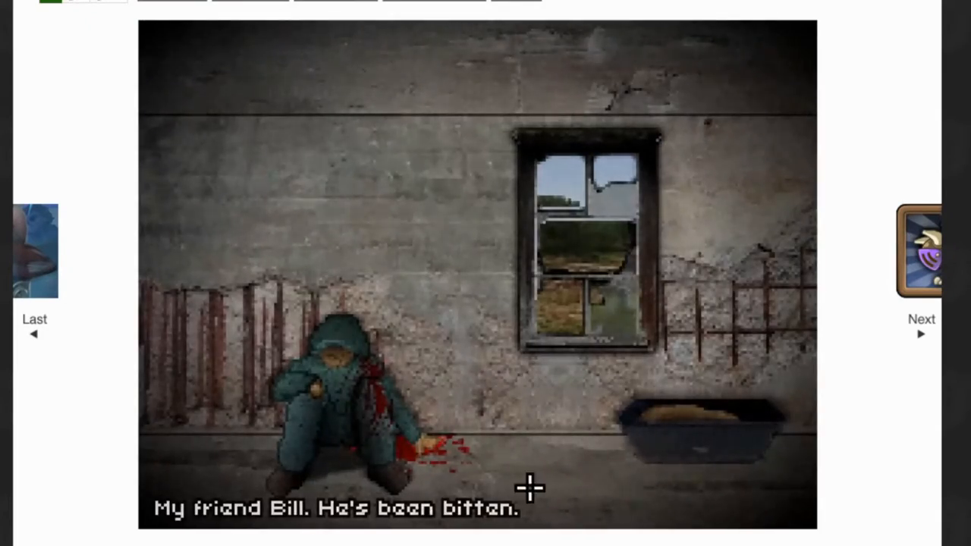
mouse_move(618, 275)
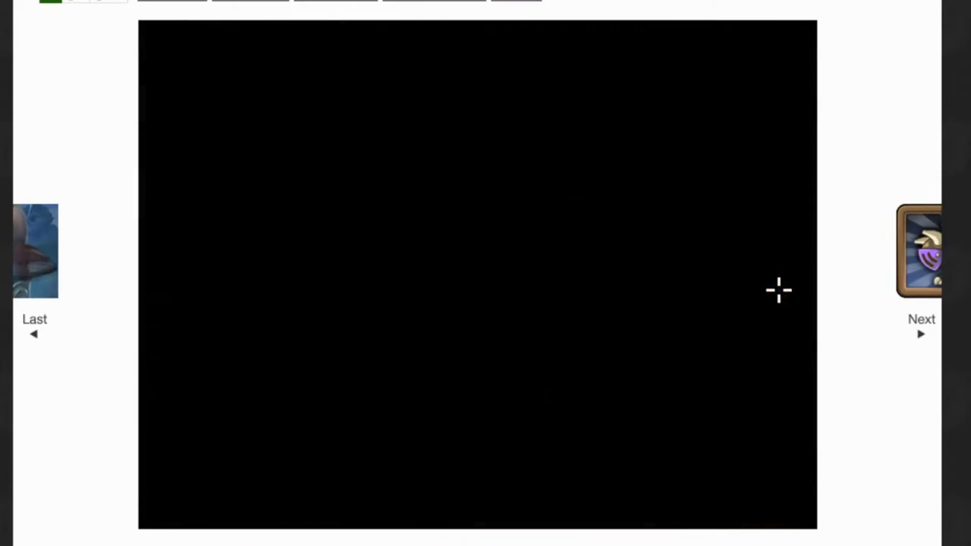
mouse_move(750, 316)
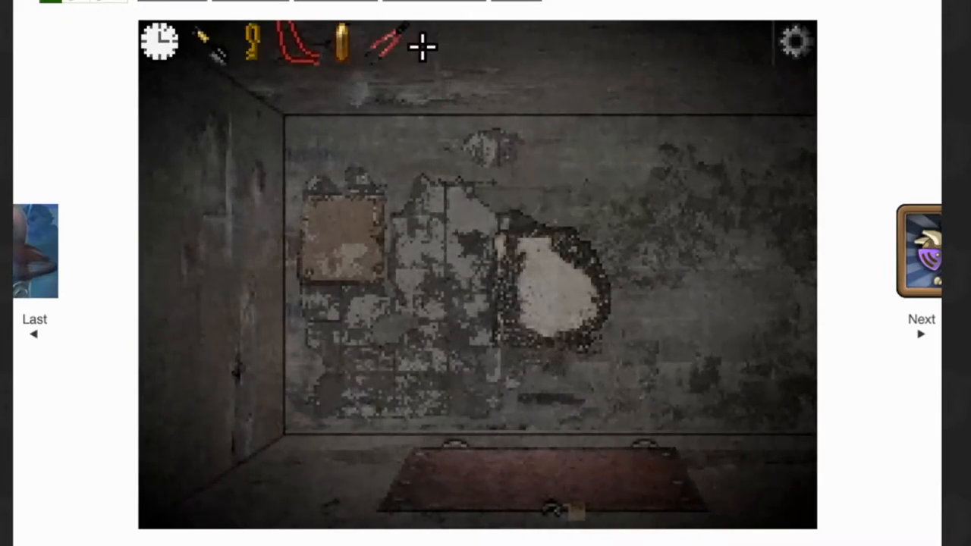
- Select a tool from the inventory bar
left_click(557, 486)
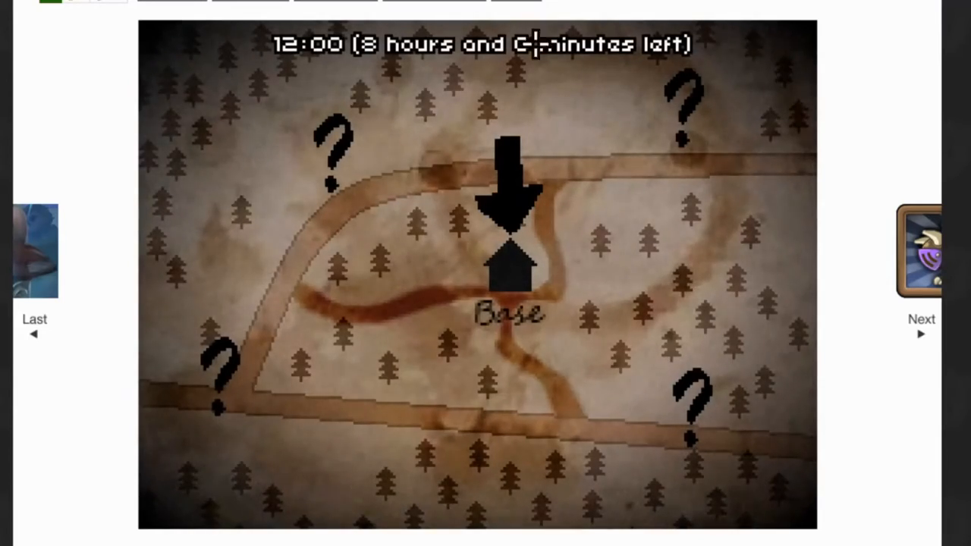
- Travel to the General Store and examine the items on its shelves
left_click(686, 110)
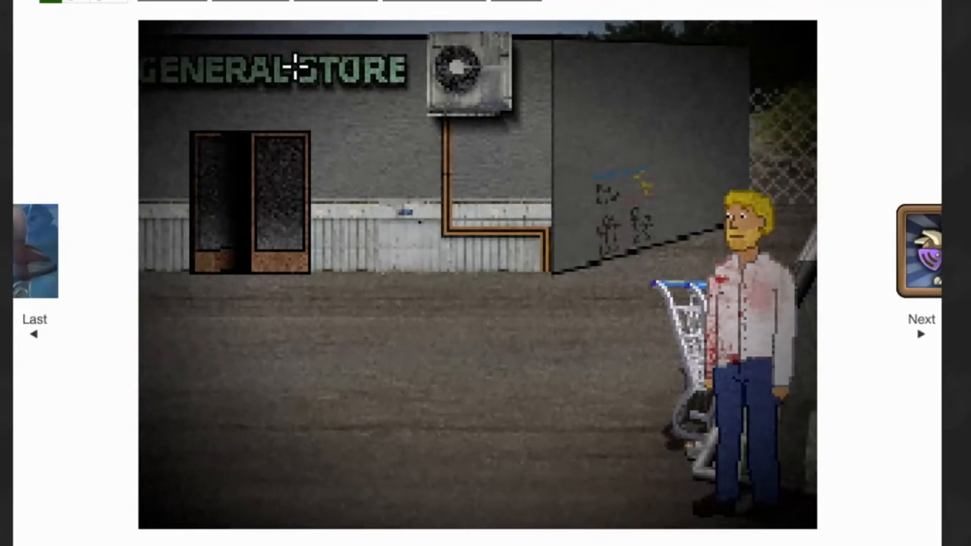
mouse_move(211, 224)
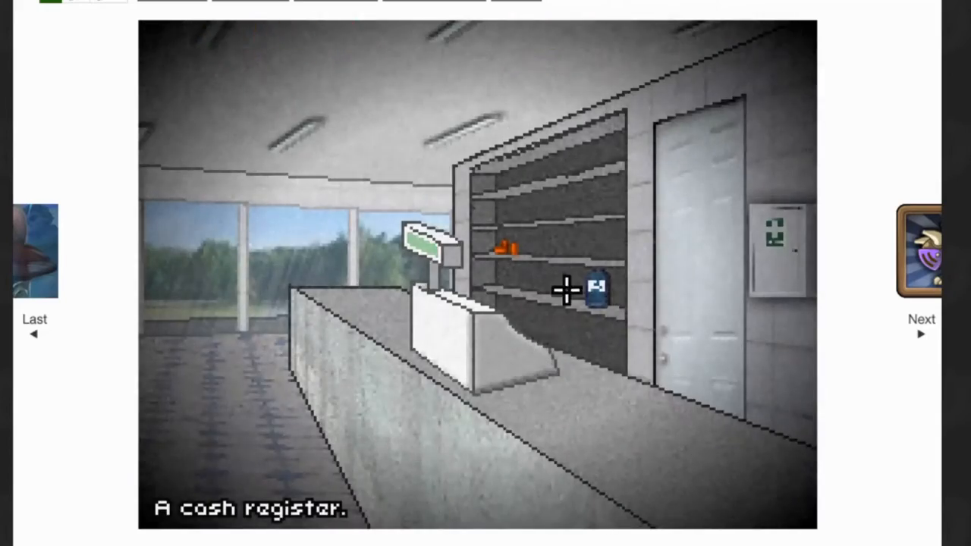
left_click(596, 292)
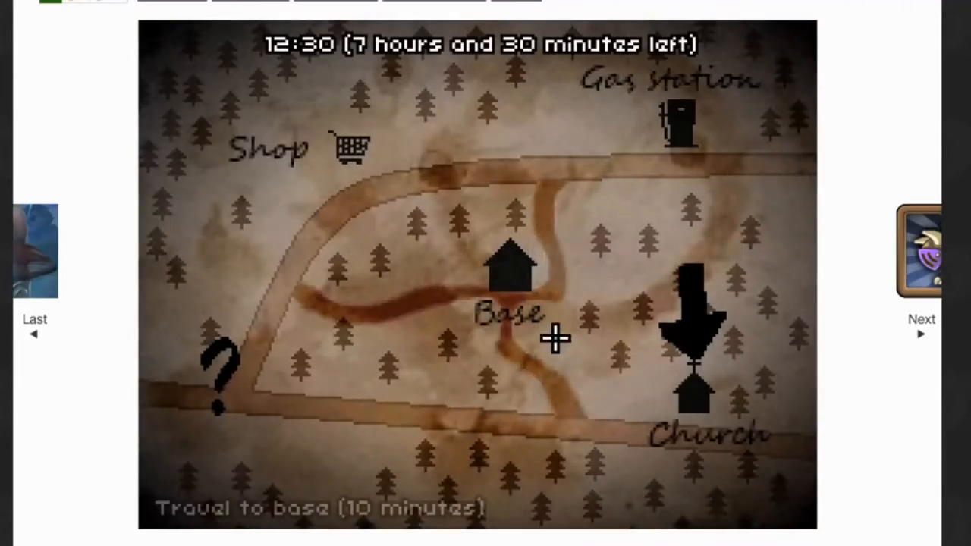
- Travel to the church, approach its door, and agree to shoot the undead
left_click(690, 341)
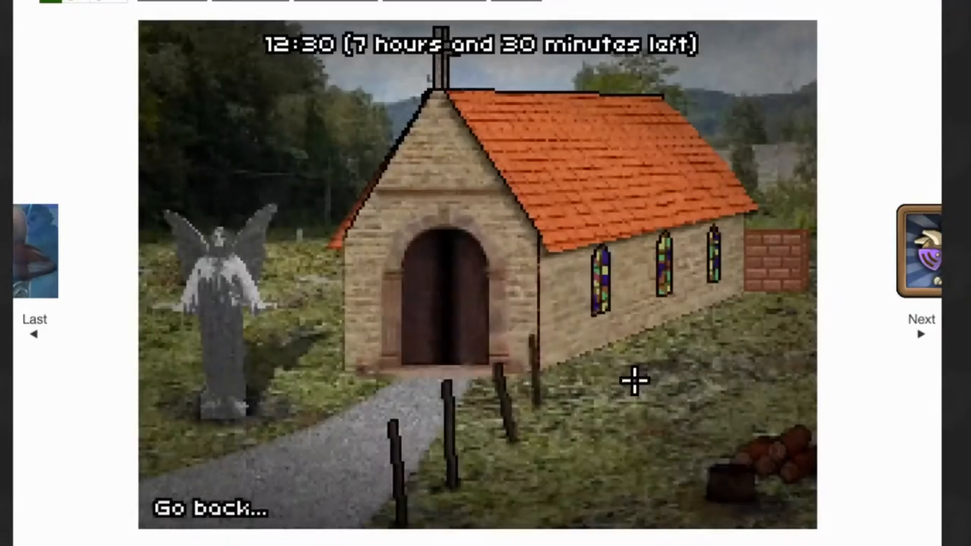
left_click(439, 303)
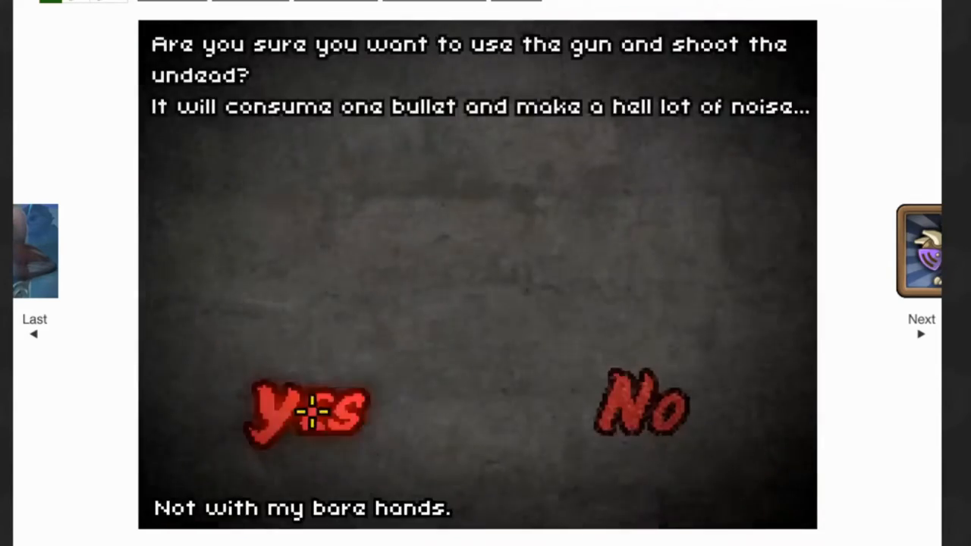
left_click(307, 413)
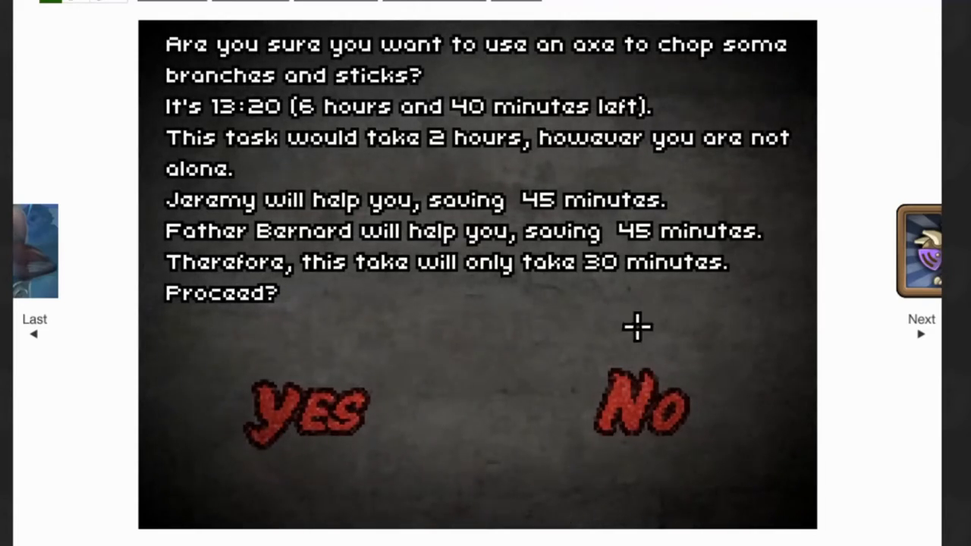
mouse_move(303, 414)
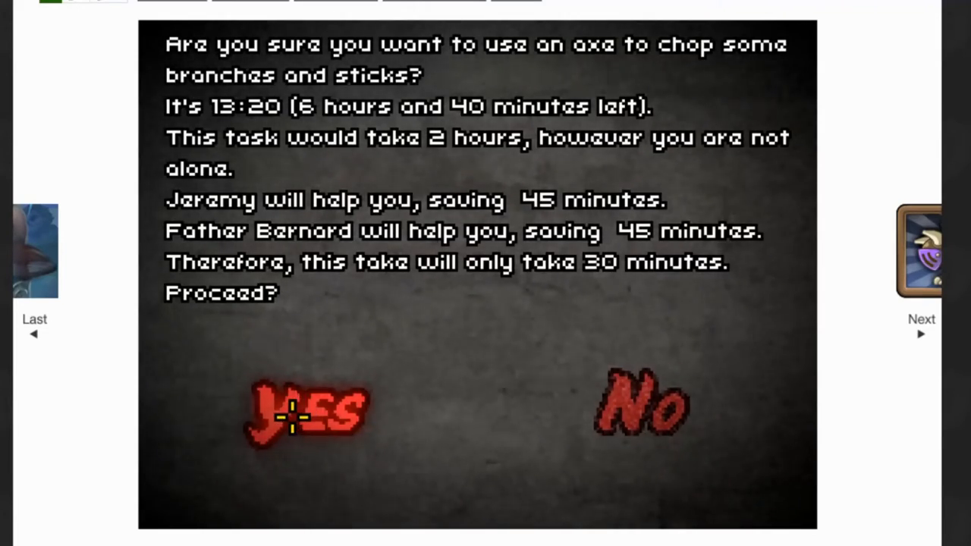
- Chop branches with the axe, inspect the cement, dig the hole and build the pointed-sticks trap
left_click(307, 414)
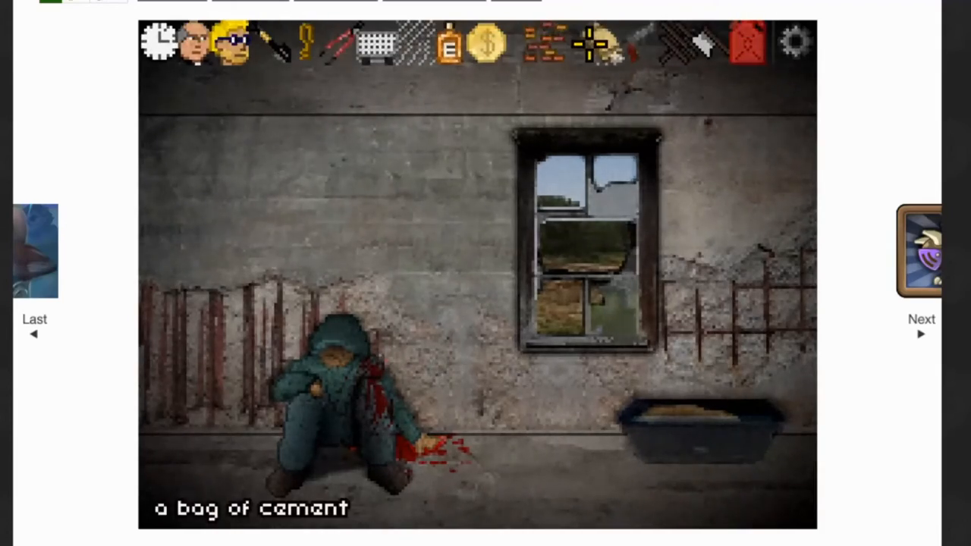
left_click(159, 41)
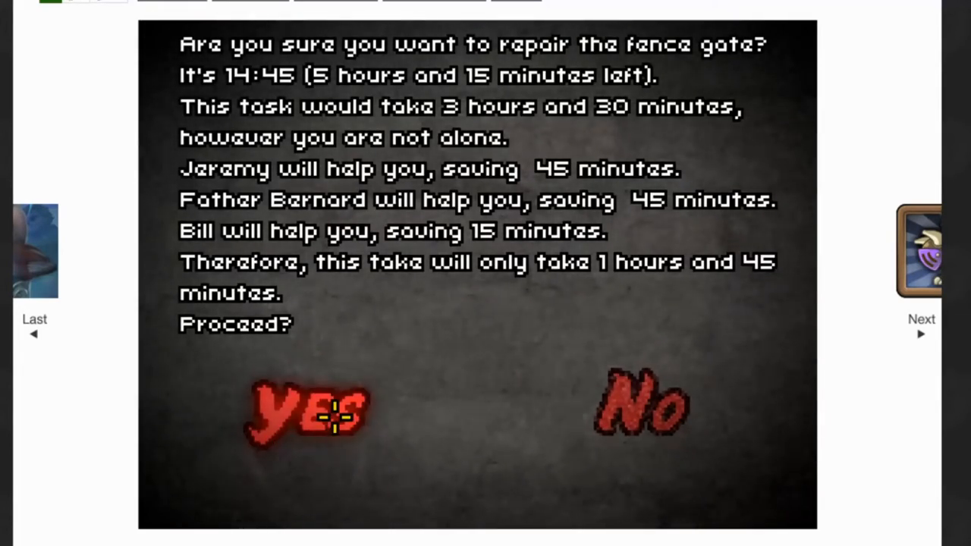
mouse_move(345, 330)
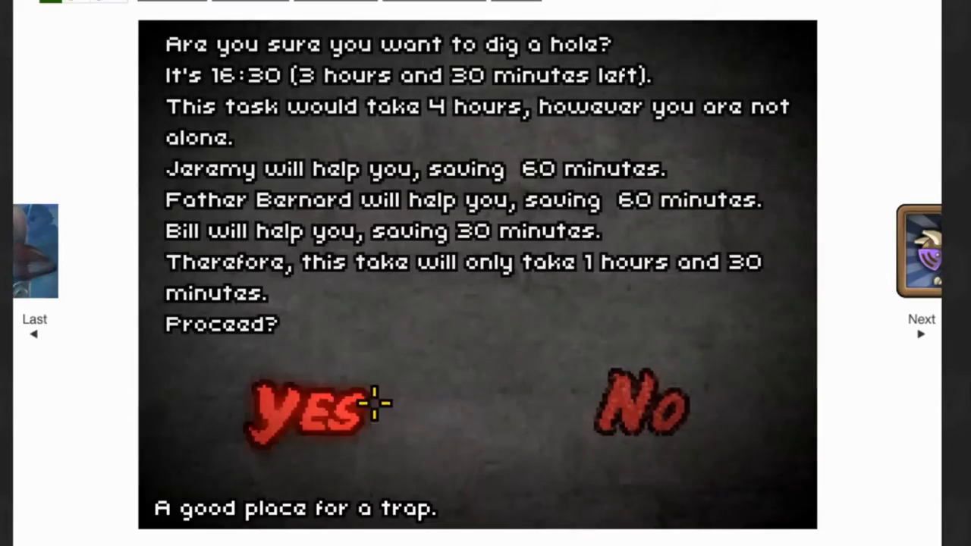
left_click(303, 410)
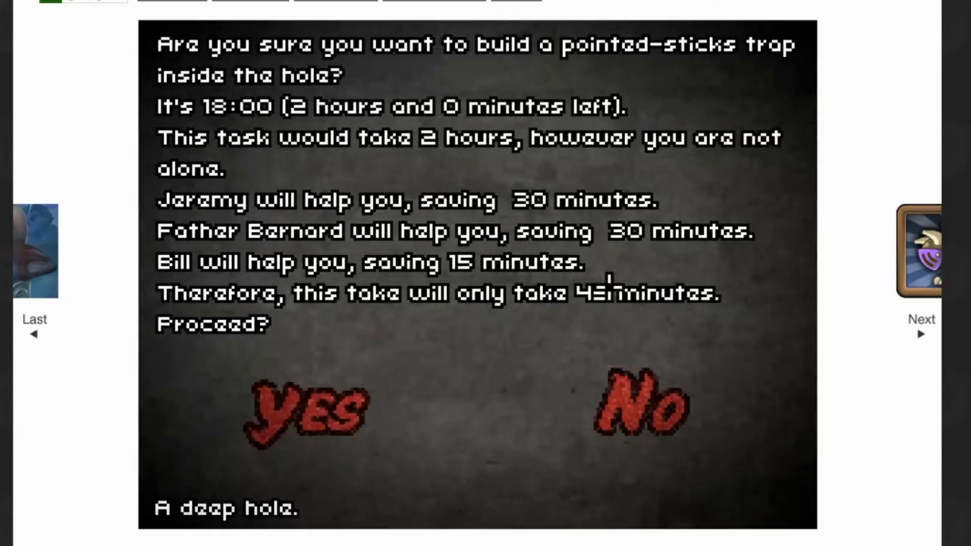
left_click(307, 410)
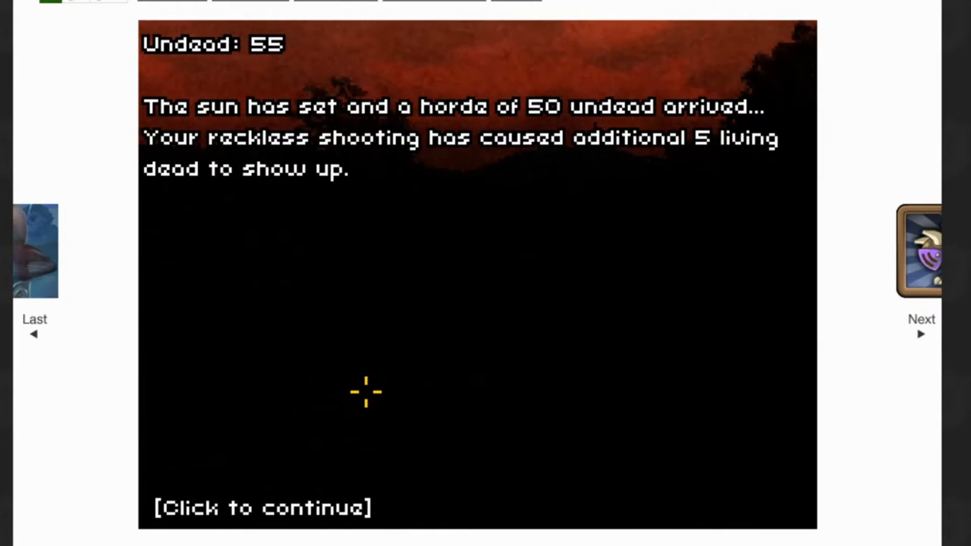
- Read through the night attack report, from the fence outcome to the trap results
left_click(365, 392)
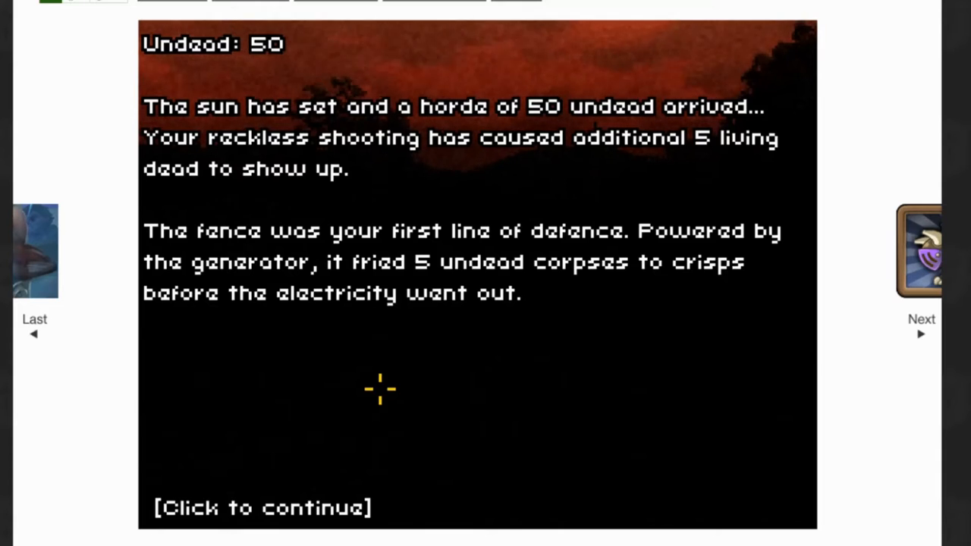
left_click(380, 388)
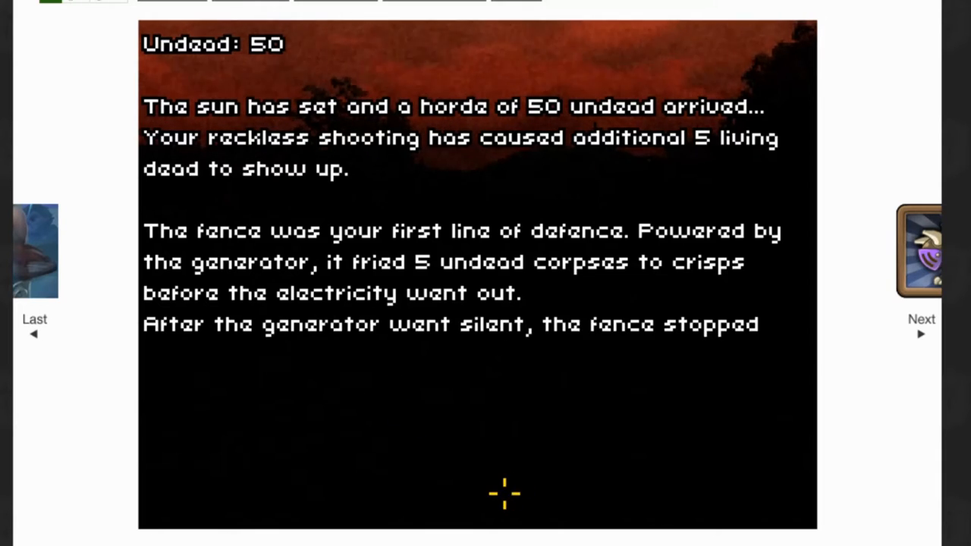
left_click(504, 493)
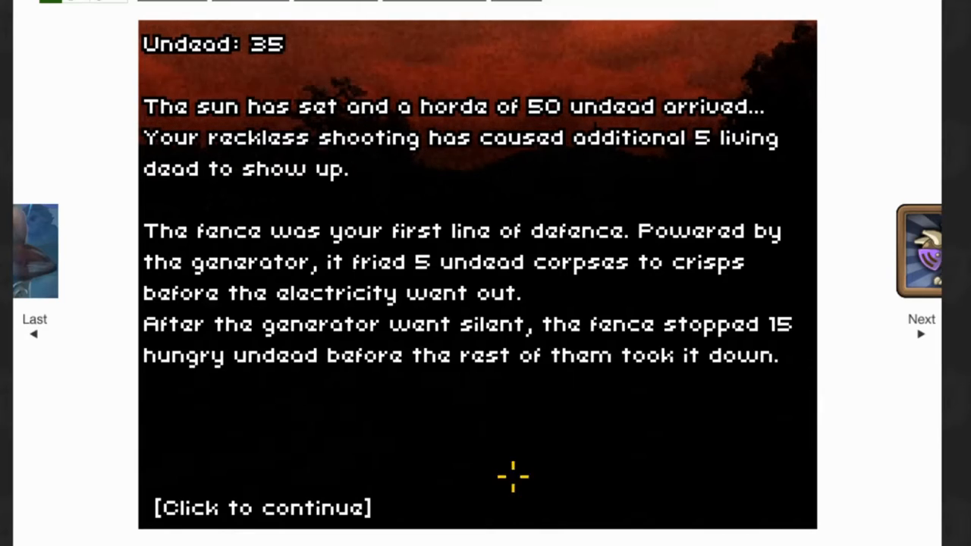
left_click(512, 476)
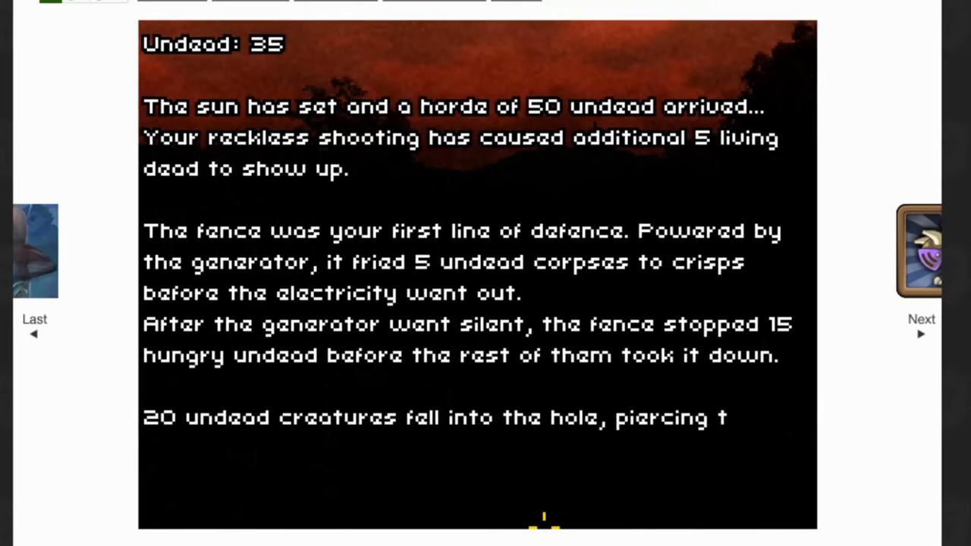
left_click(645, 414)
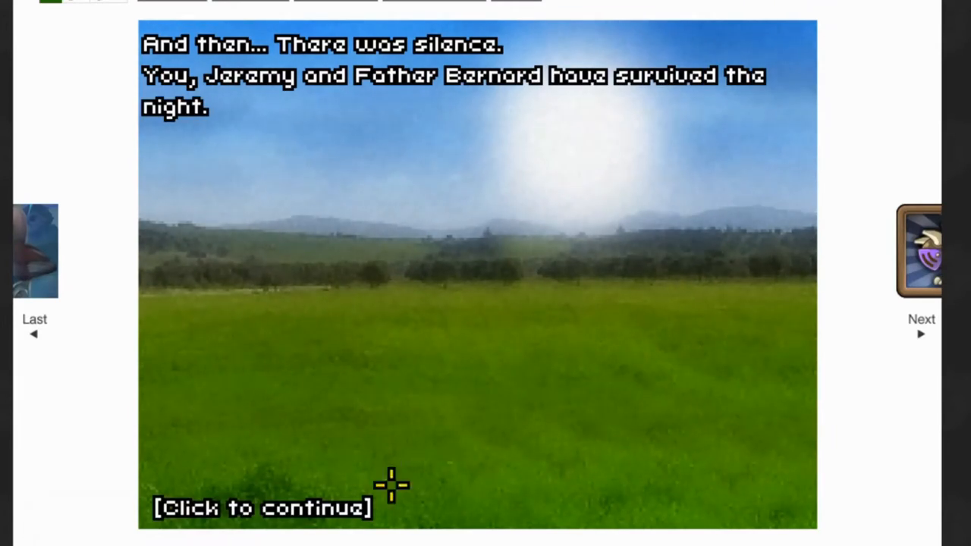
- Continue past the survival message to reveal The Survivor and The Savior achievements
left_click(392, 486)
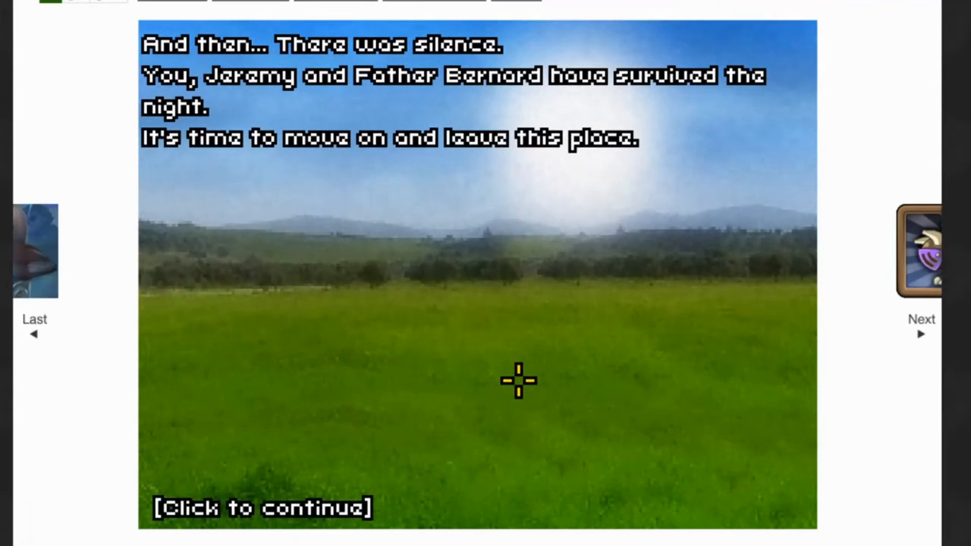
left_click(518, 380)
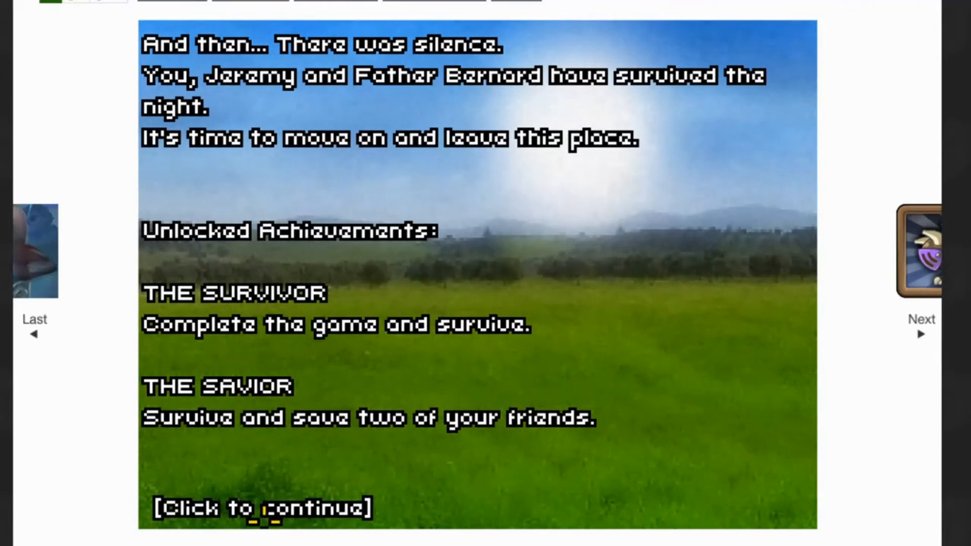
mouse_move(580, 246)
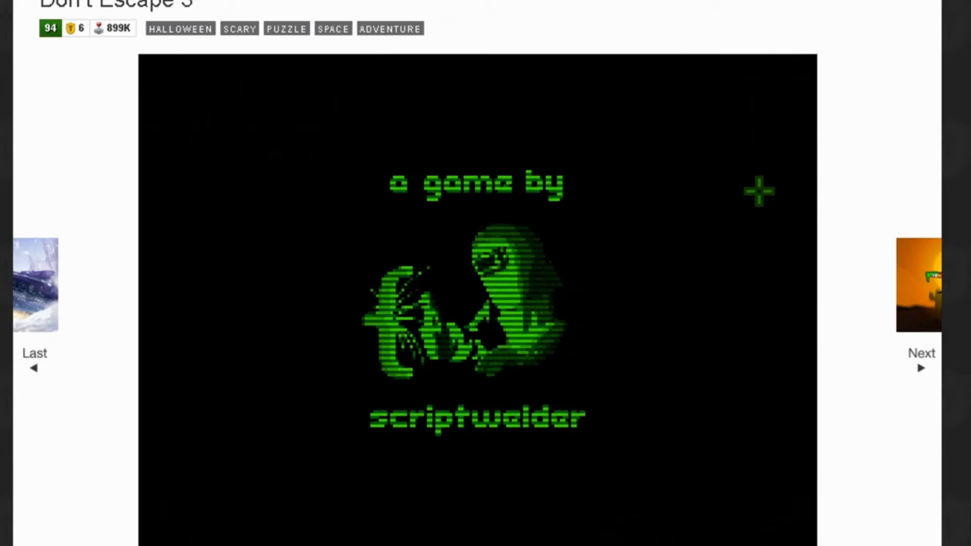
- Scroll to Don't Escape 3 and skip through the starship opening story to the airlock
scroll("down", 3)
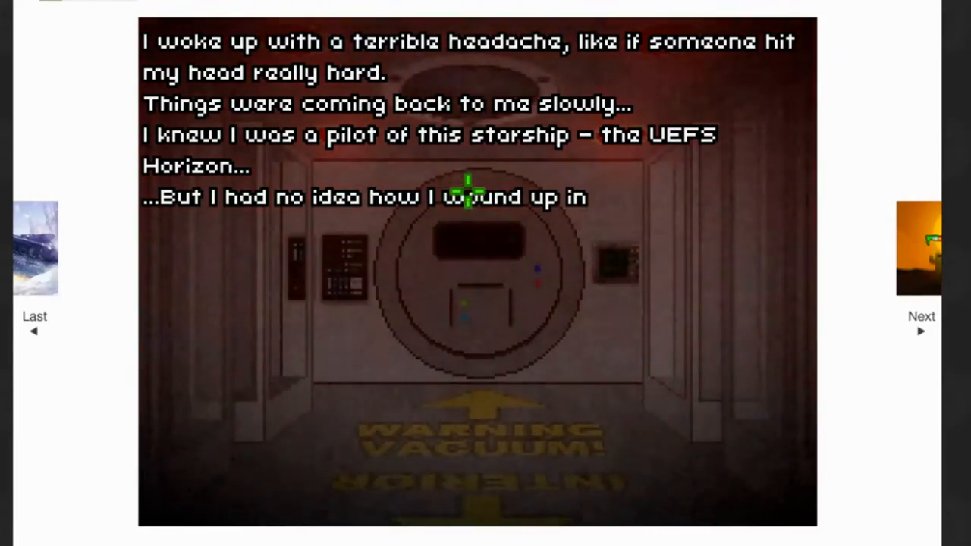
left_click(468, 196)
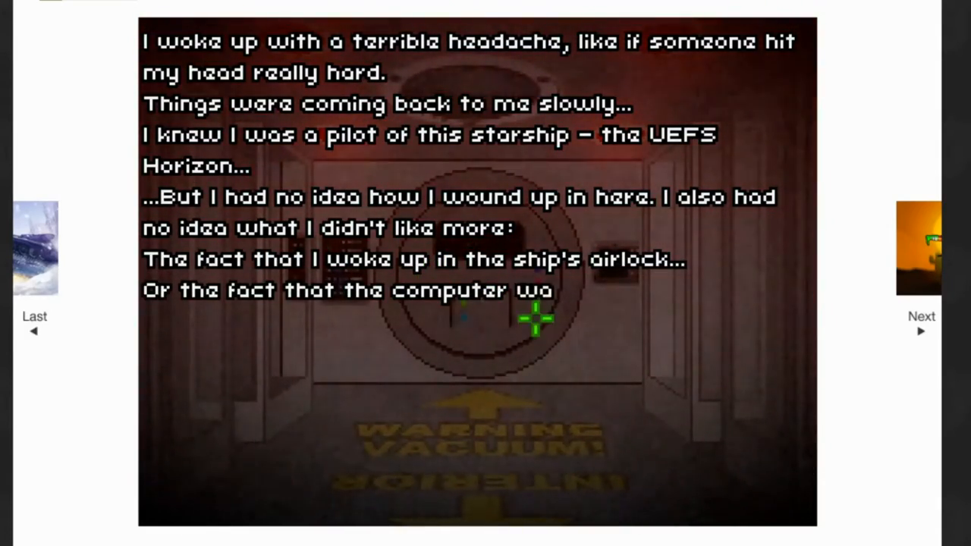
left_click(535, 318)
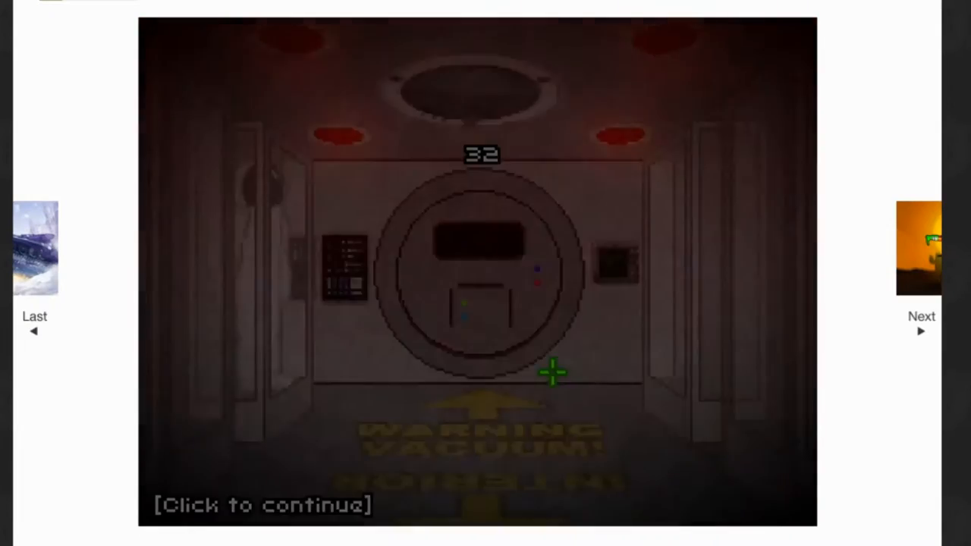
- Dismiss the story, look around the airlock and check the computer's ship map sections
left_click(552, 371)
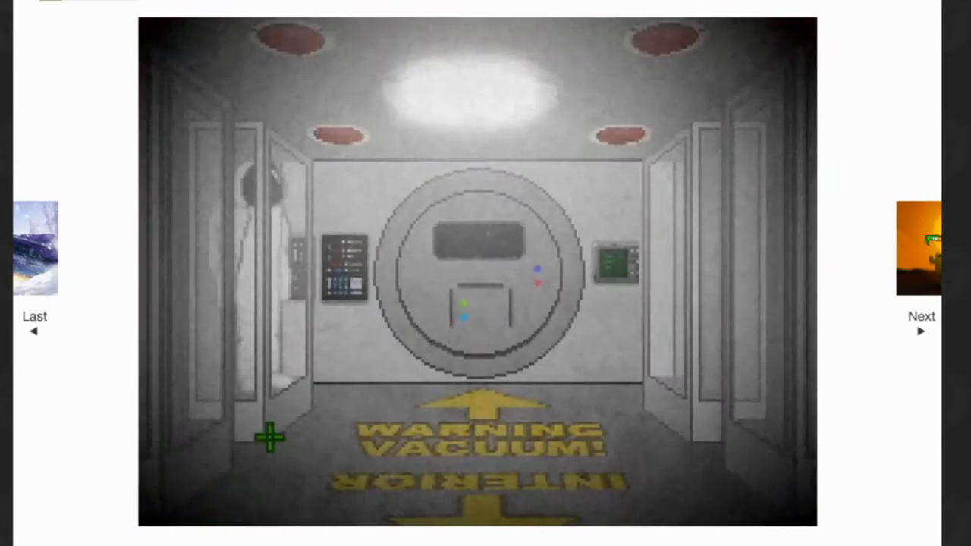
mouse_move(371, 267)
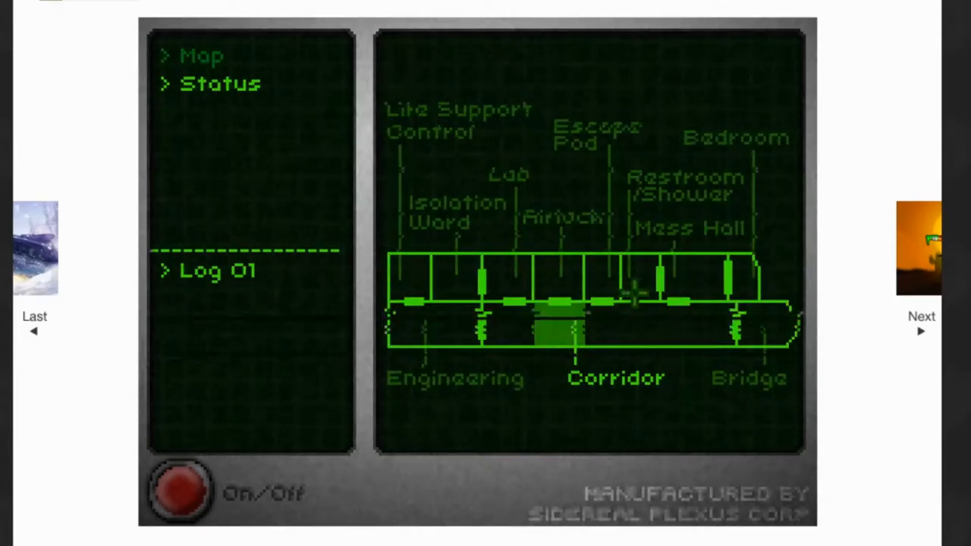
left_click(218, 83)
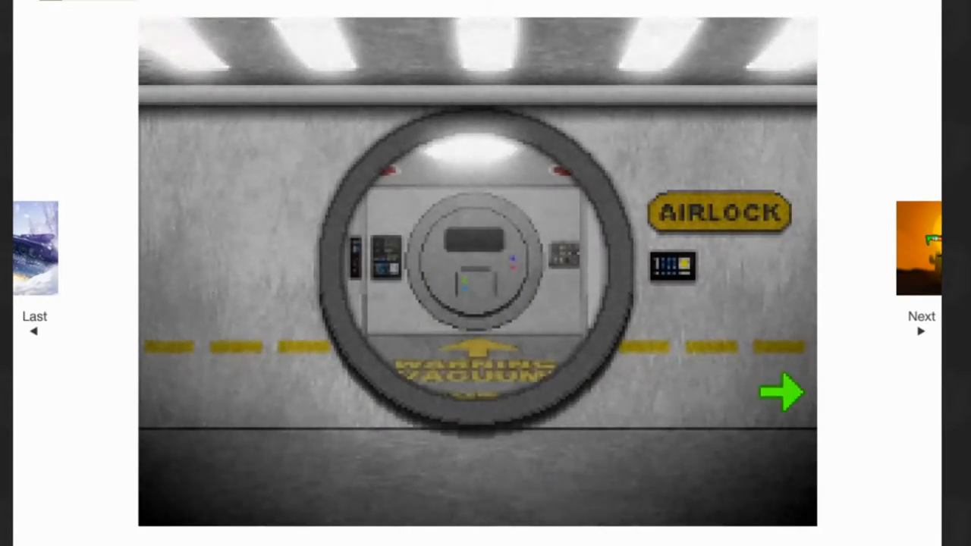
- Walk along the corridor, open the quarters door by the dead crewman, and continue onward
left_click(781, 392)
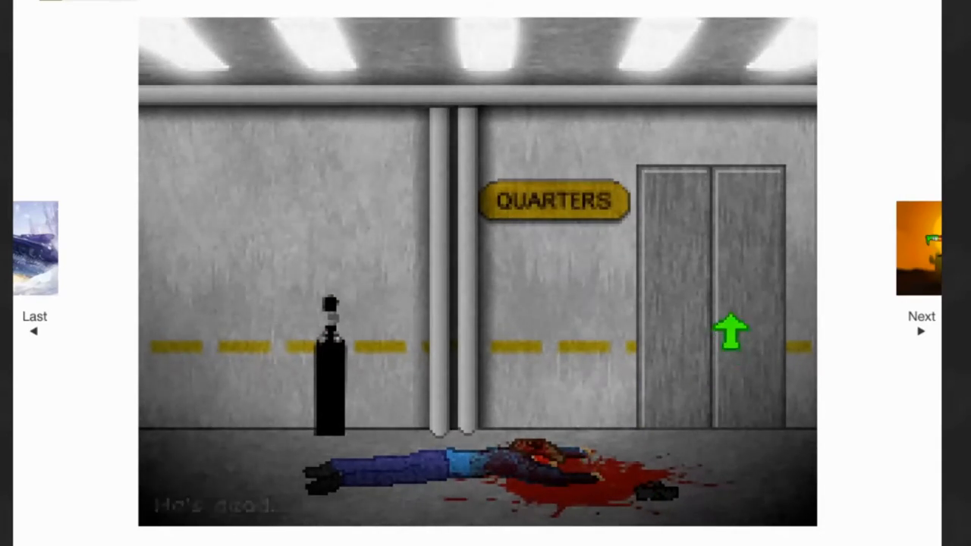
left_click(730, 330)
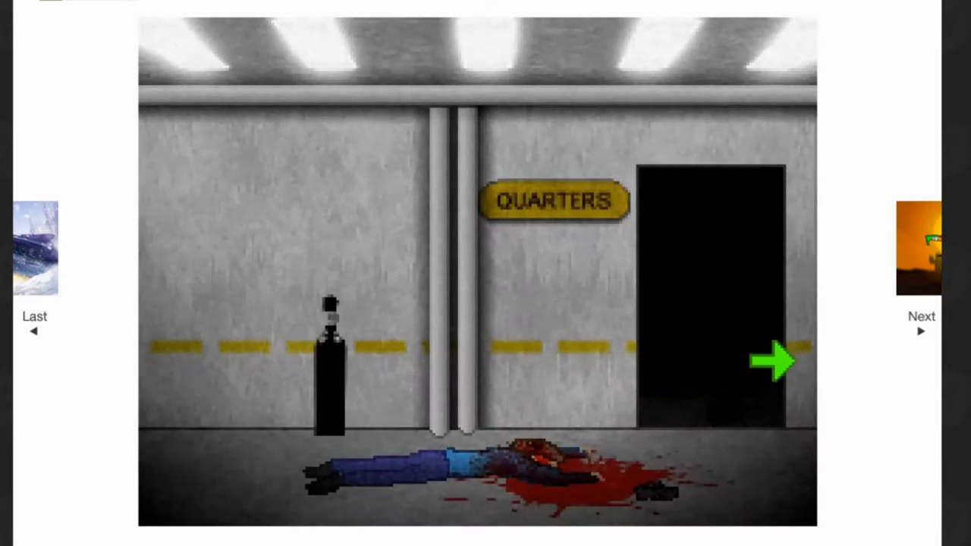
left_click(773, 361)
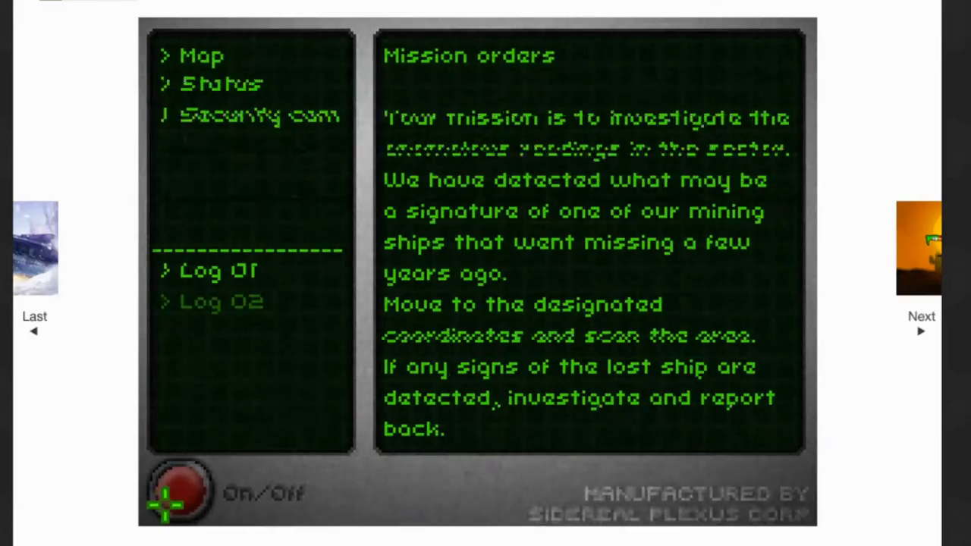
- View the security camera feed, power off the computer, and get refused at the captain's console
left_click(258, 116)
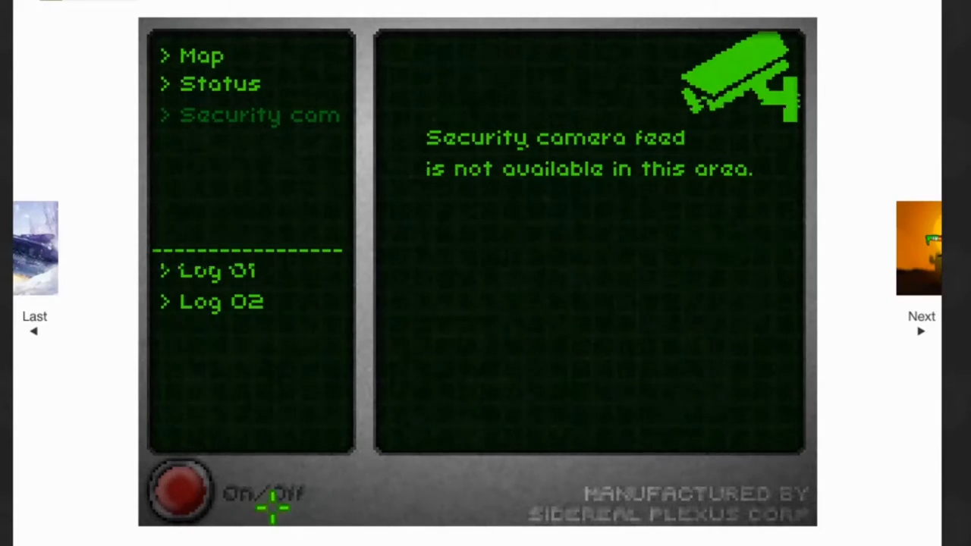
left_click(180, 489)
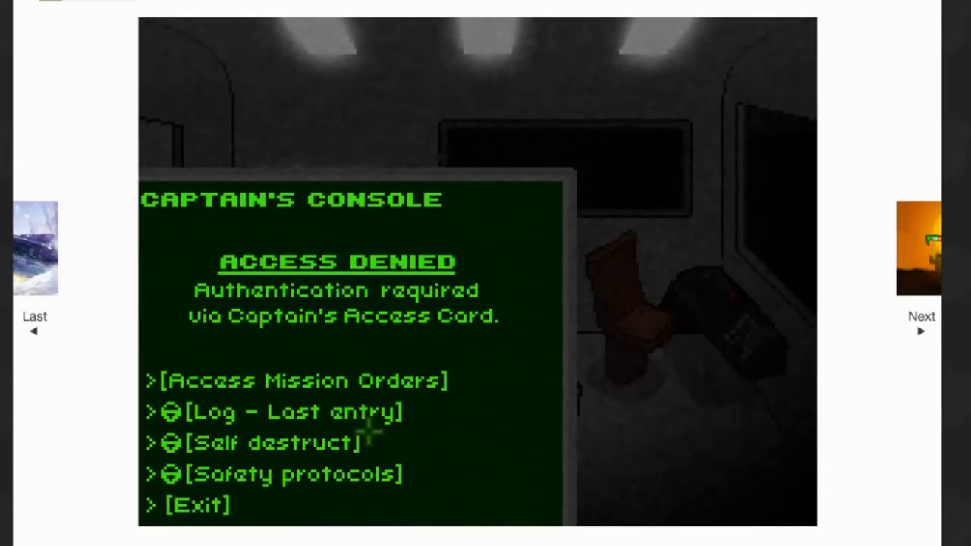
left_click(195, 505)
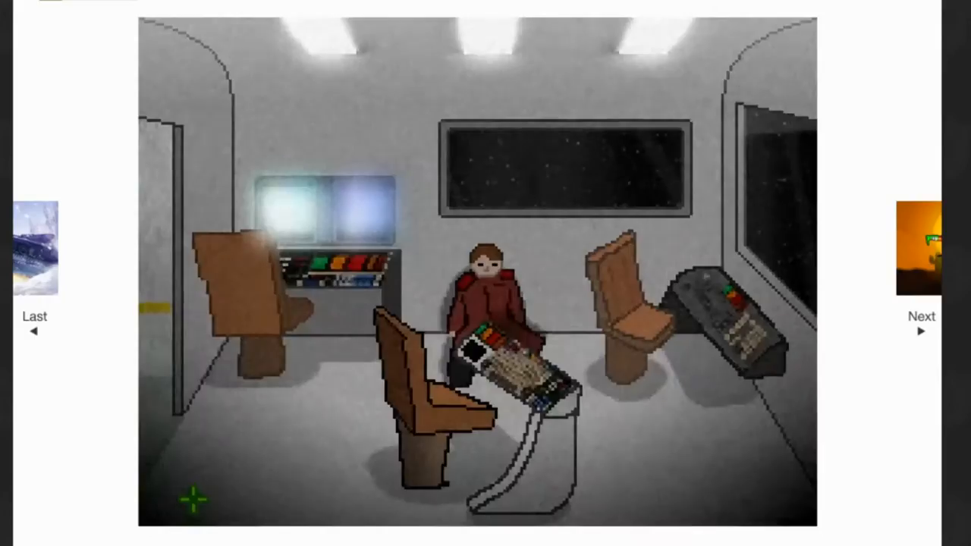
left_click(512, 307)
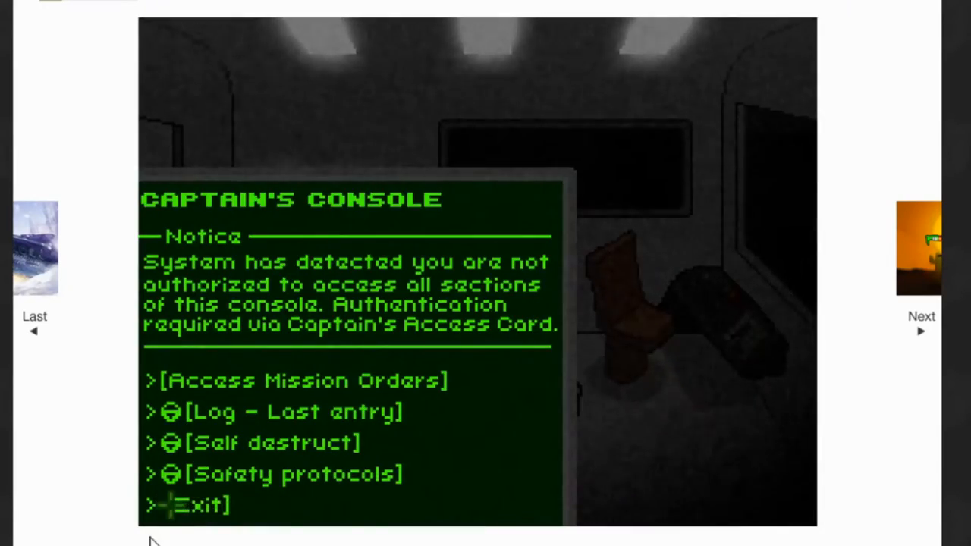
left_click(205, 505)
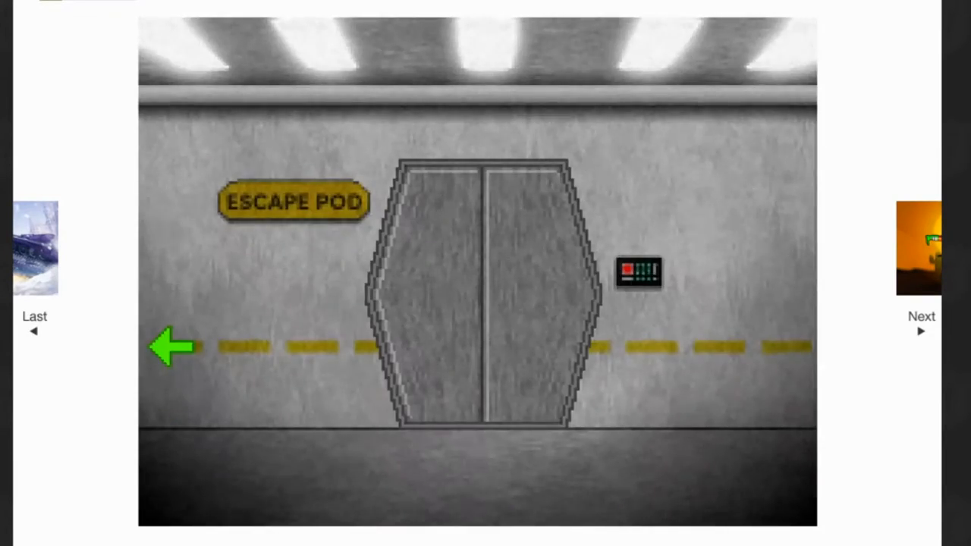
- Open the personal data pad and read Dr. Grodberg's log on crystal-infested remains
left_click(173, 347)
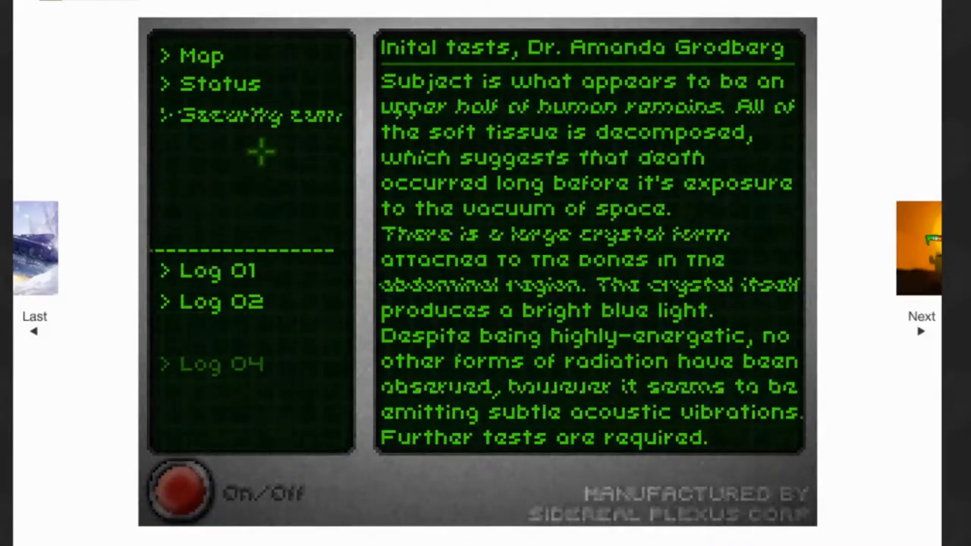
left_click(258, 115)
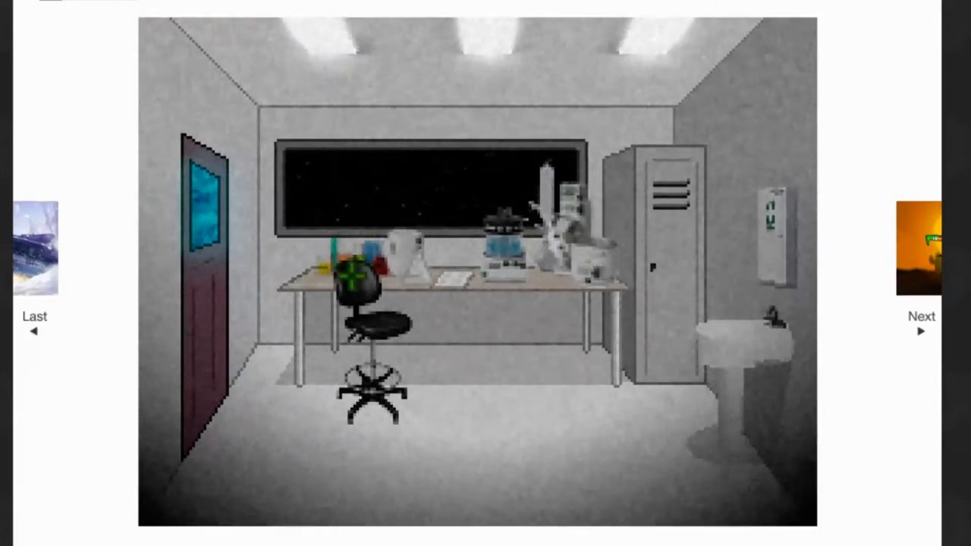
- Examine the lab bench analyser and insert the antibiotics vial for scanning
left_click(398, 250)
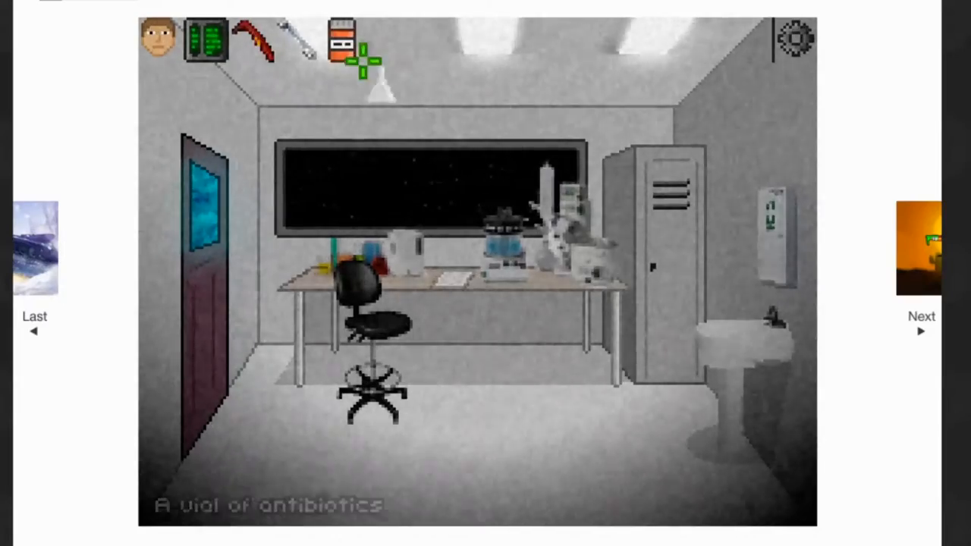
left_click(565, 227)
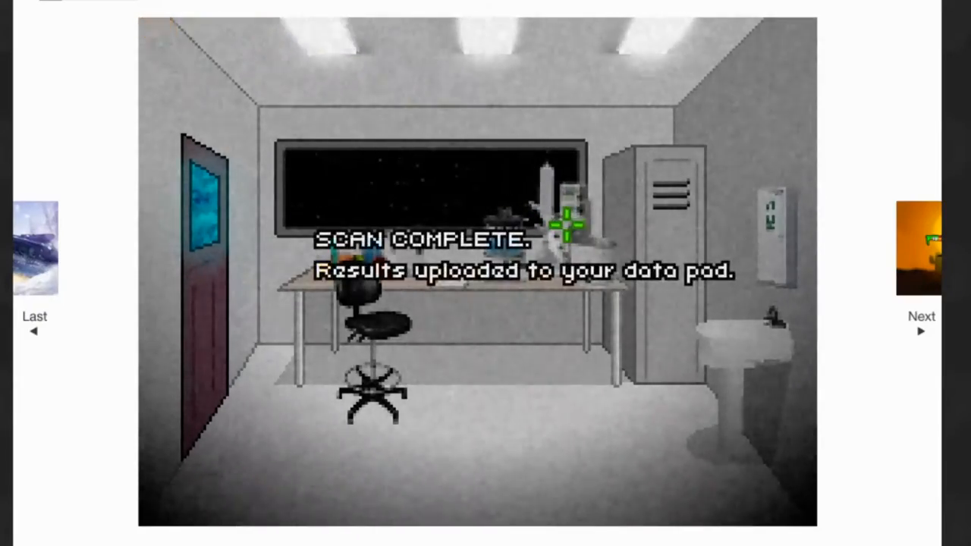
mouse_move(425, 296)
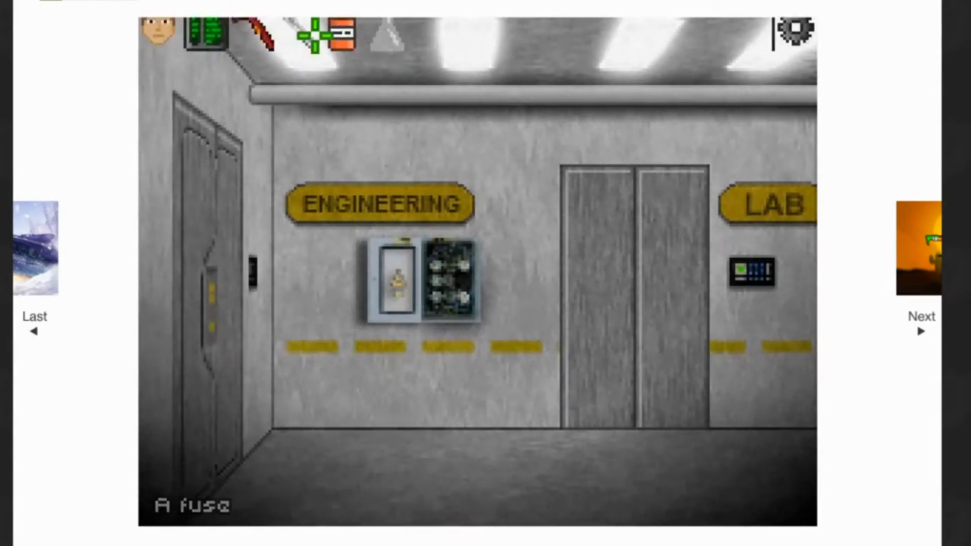
- Use the fuse on Food Dispenser SPX-03, collect the meal, and head through the garden door
left_click(392, 284)
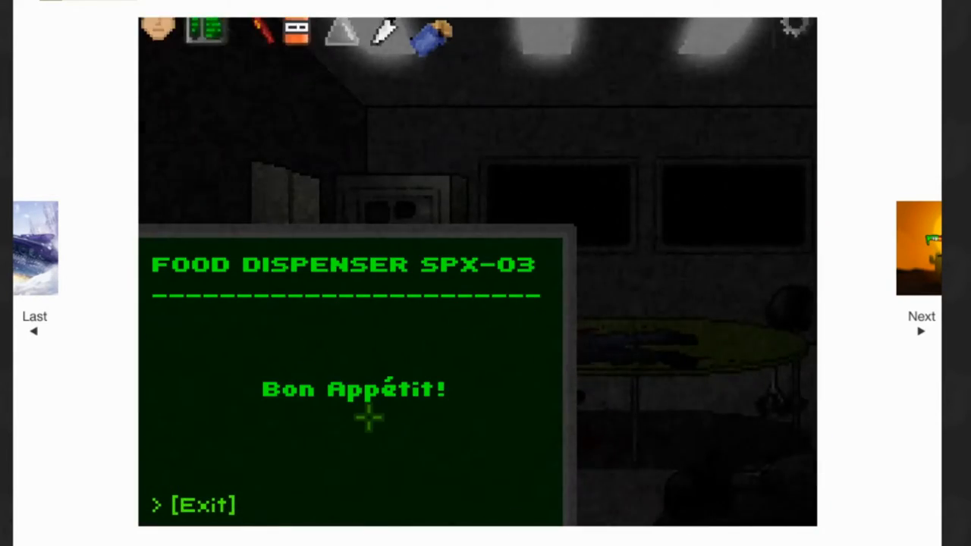
left_click(201, 505)
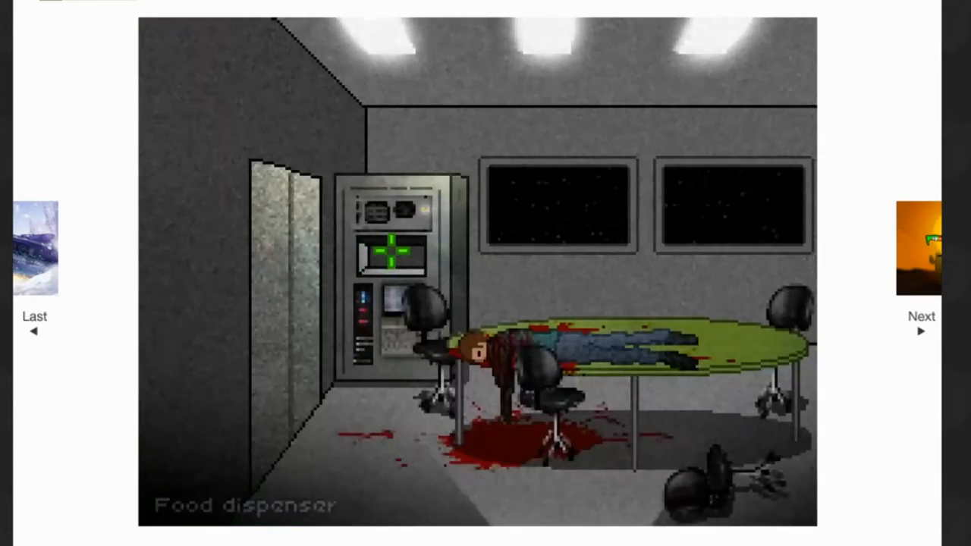
left_click(395, 257)
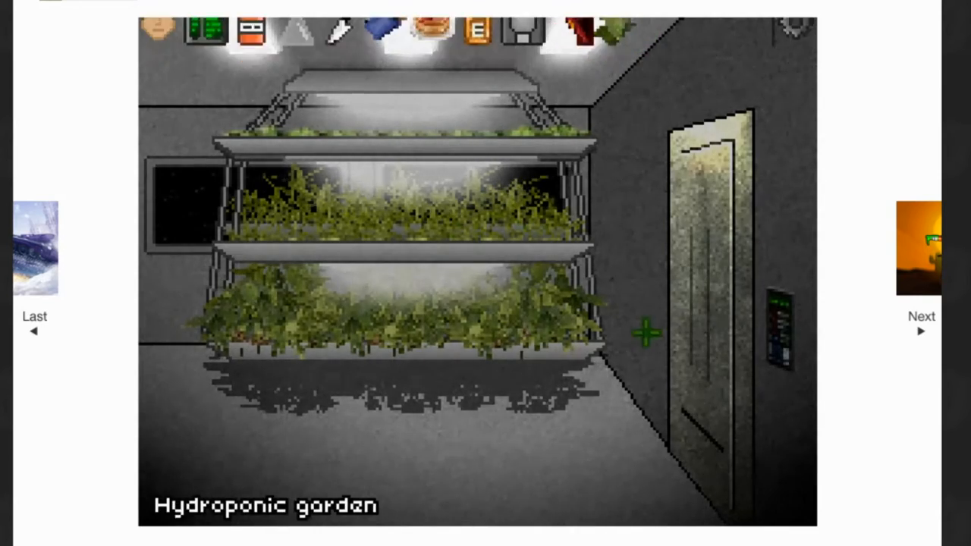
left_click(781, 326)
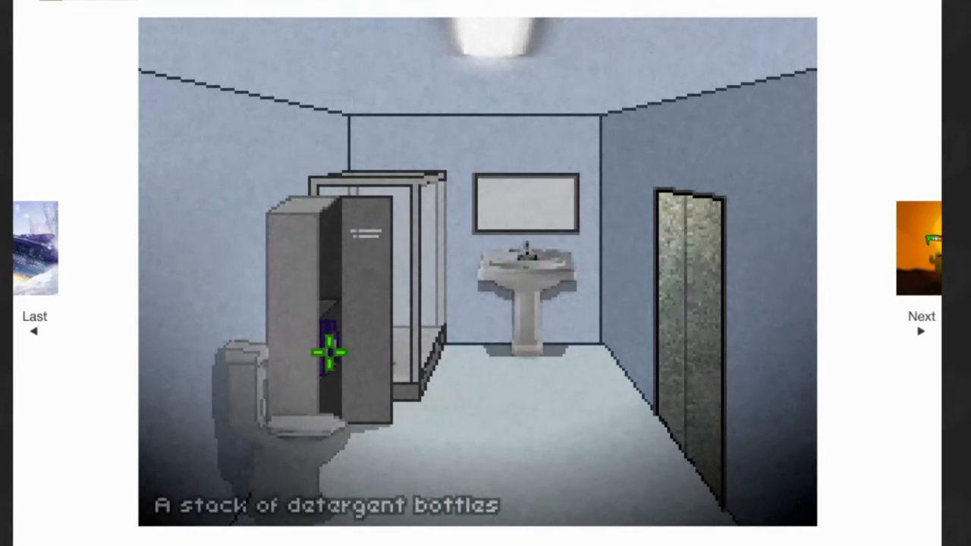
mouse_move(291, 436)
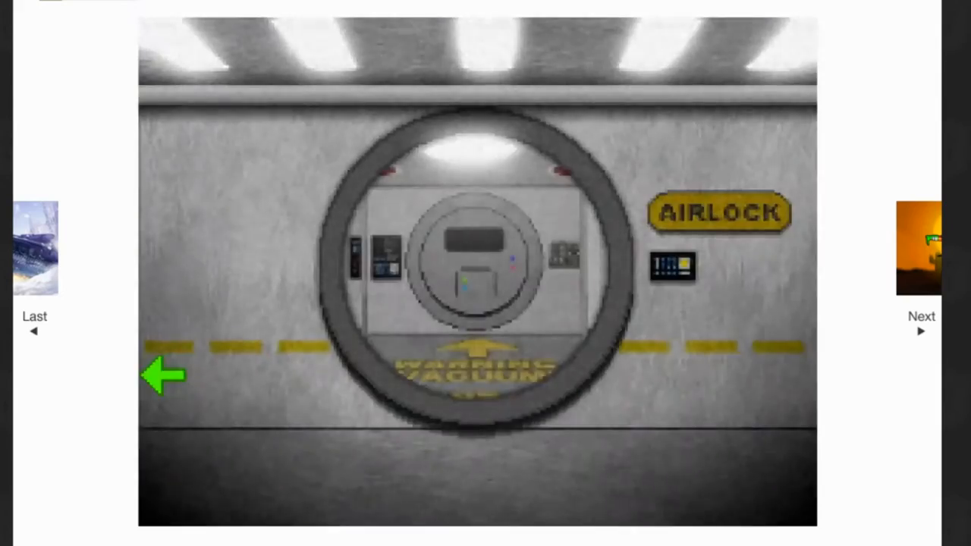
- Read the data pad Status warnings (life support offline, intruder alert), then the chemical analysis
left_click(163, 375)
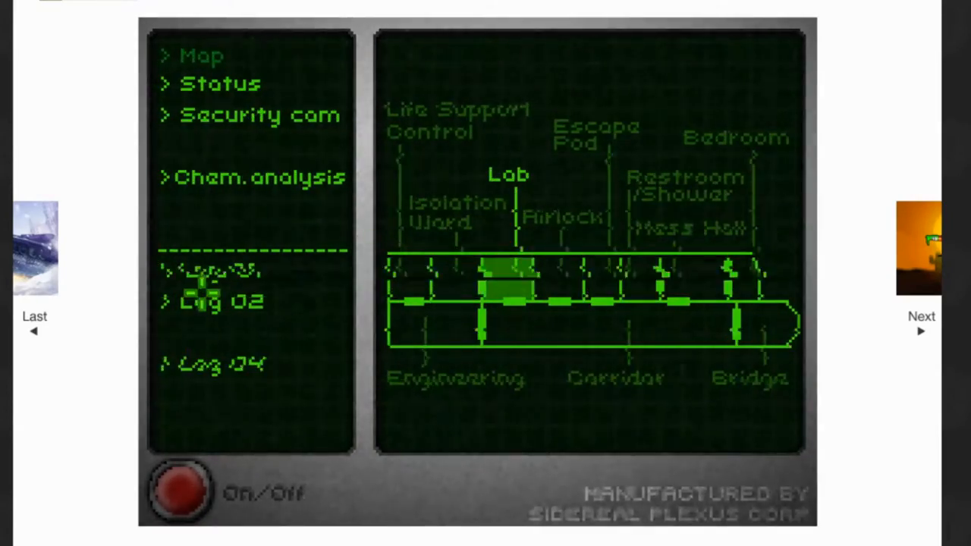
left_click(219, 84)
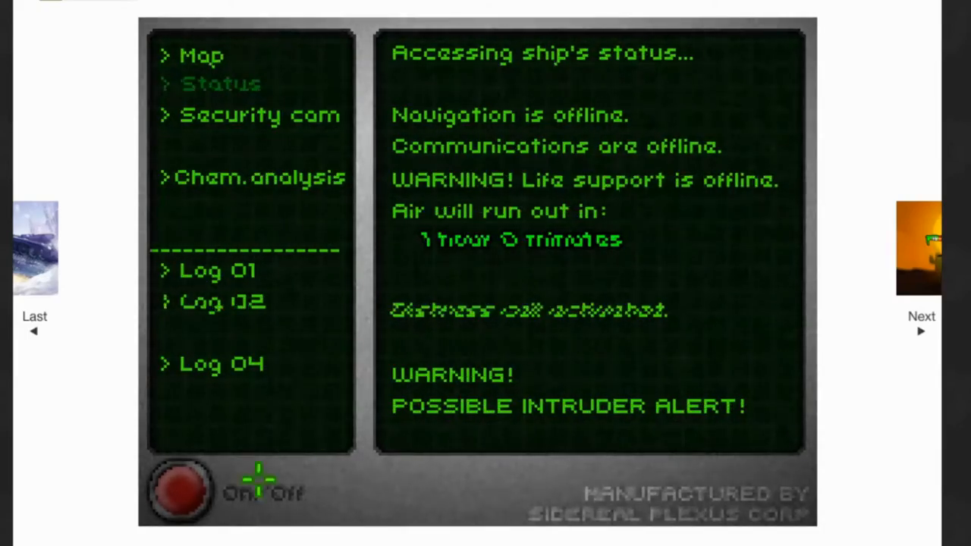
left_click(180, 489)
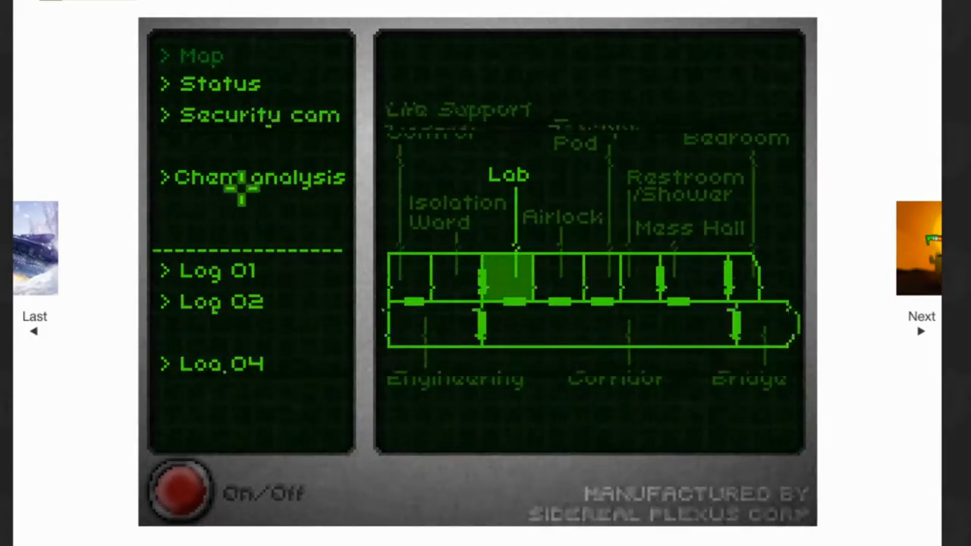
left_click(259, 177)
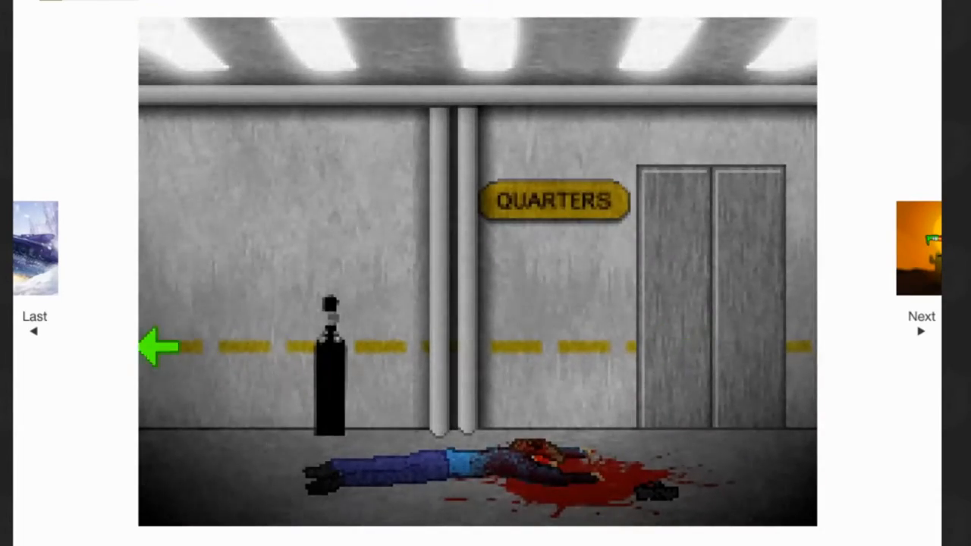
- Cut door 02/7b's manual release panel along the Cut Here line with the fueled plasma torch
left_click(157, 349)
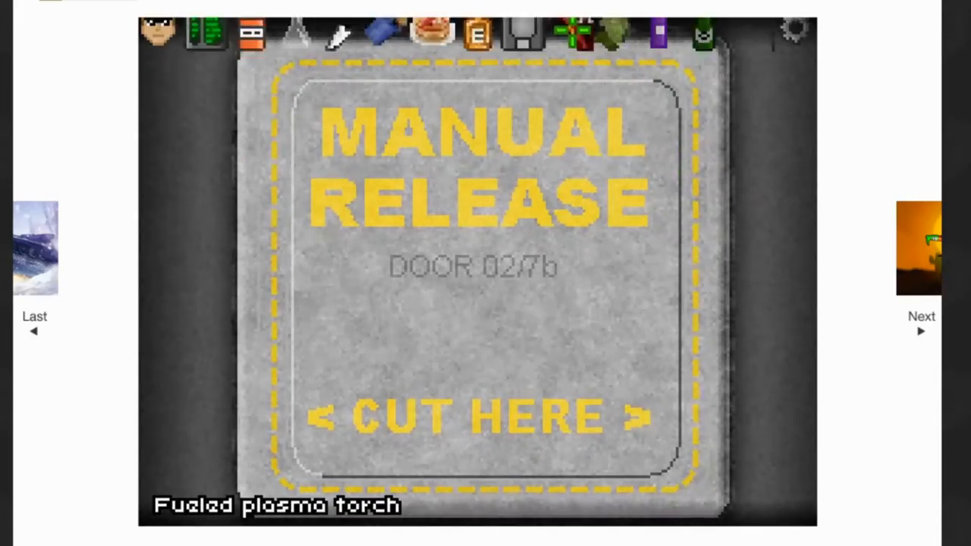
left_click(690, 235)
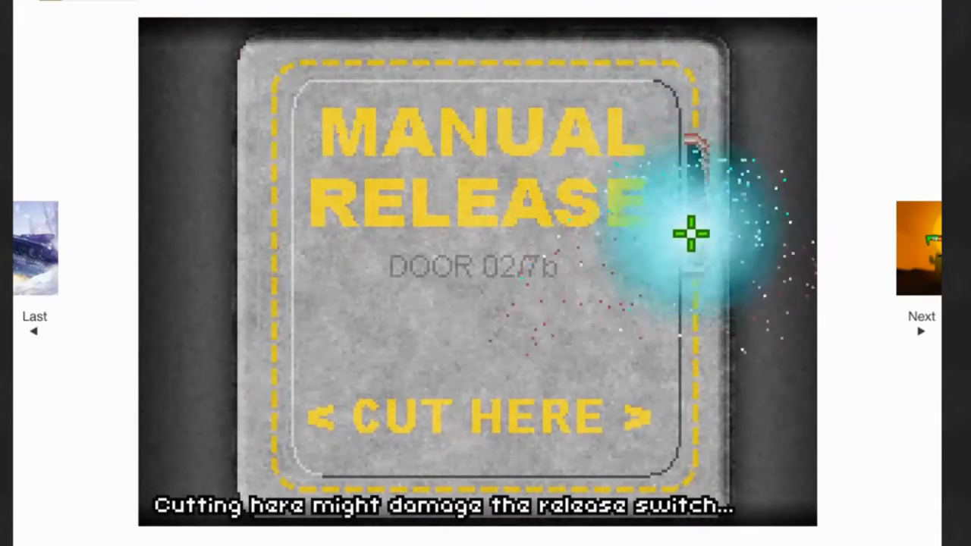
left_click_drag(690, 234, 691, 400)
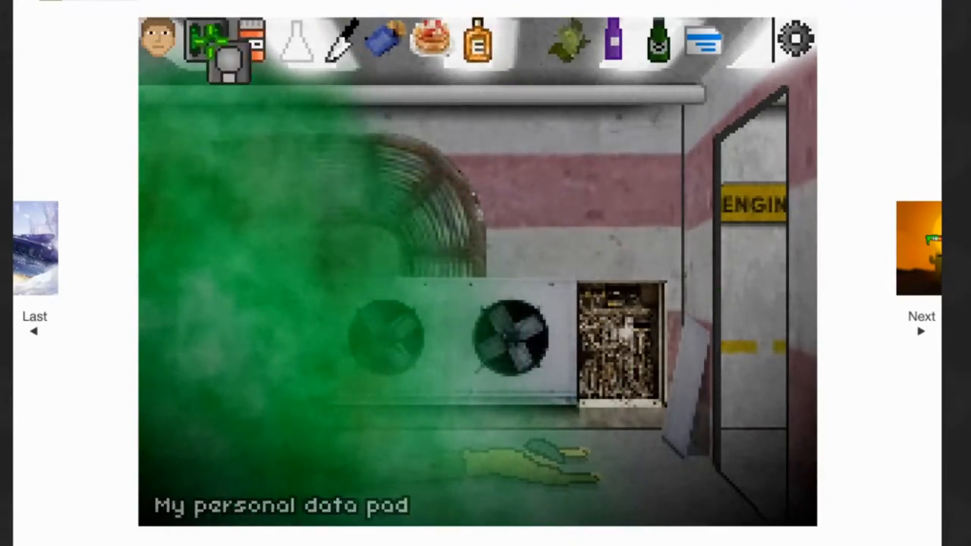
- Select the Airlock area on the data pad map and leave the escape pod
left_click(224, 65)
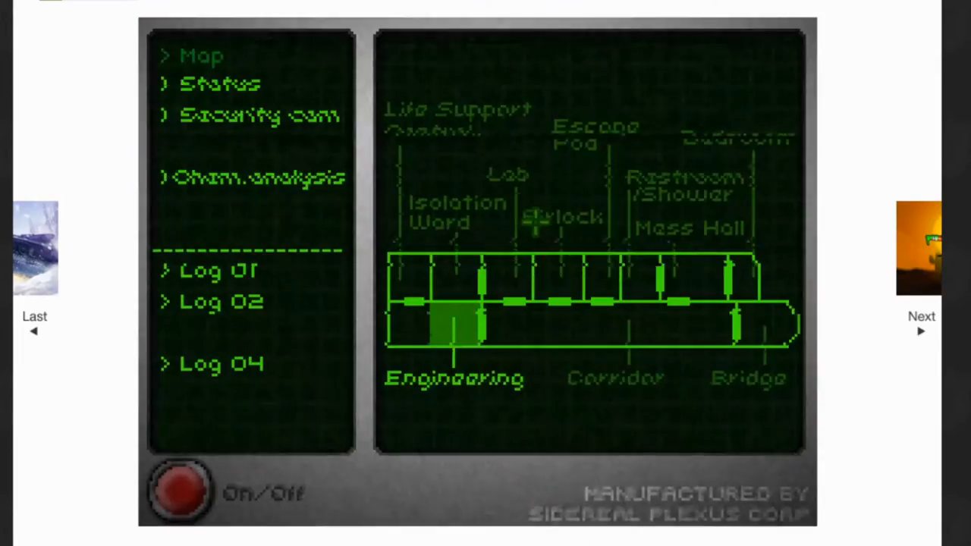
left_click(260, 115)
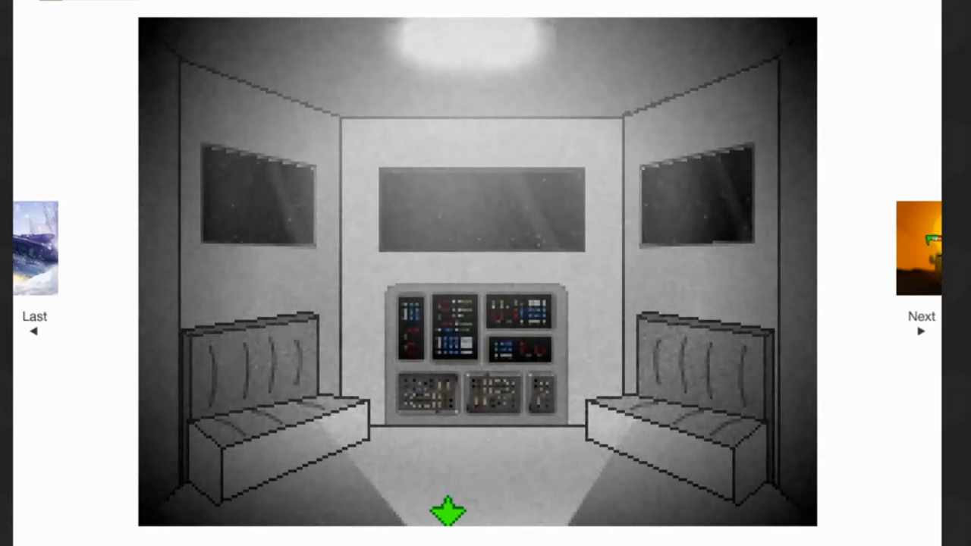
left_click(448, 508)
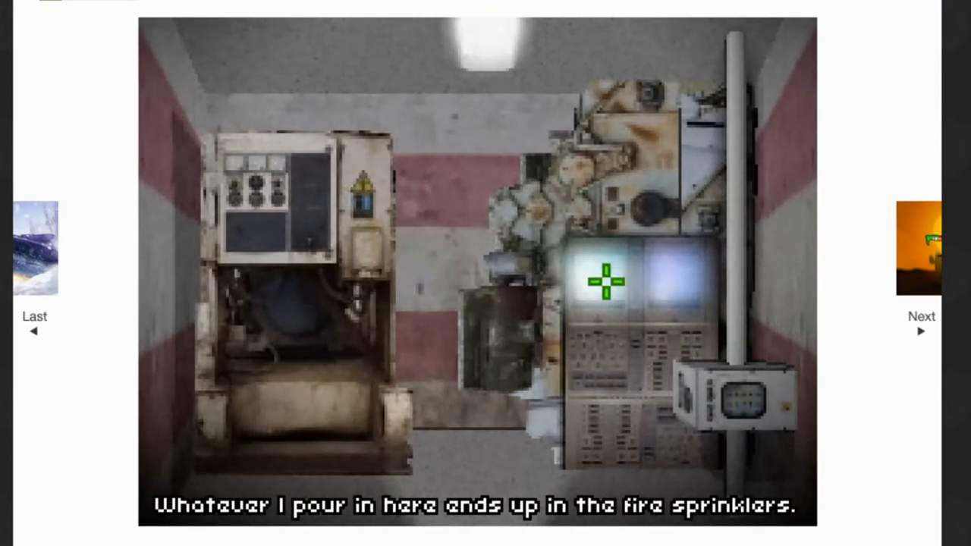
left_click(607, 284)
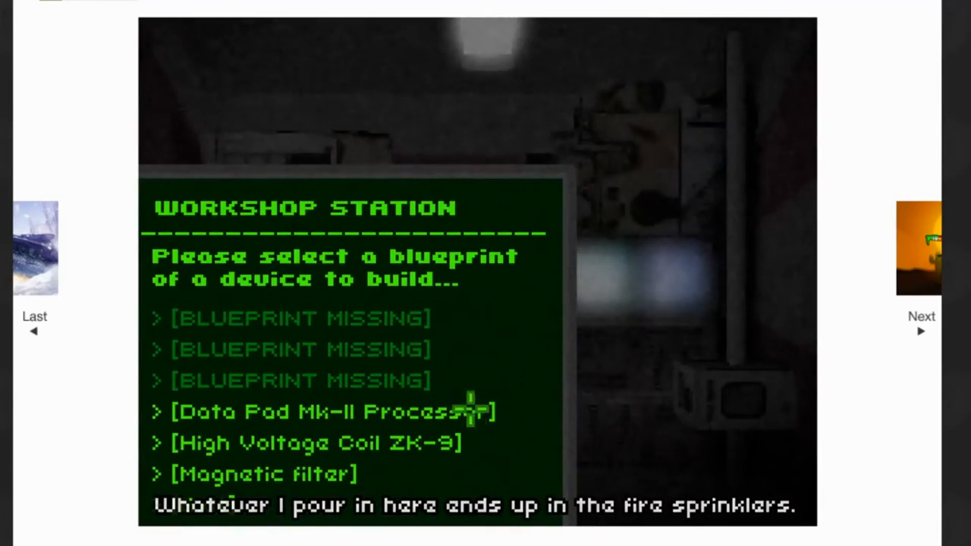
left_click(332, 410)
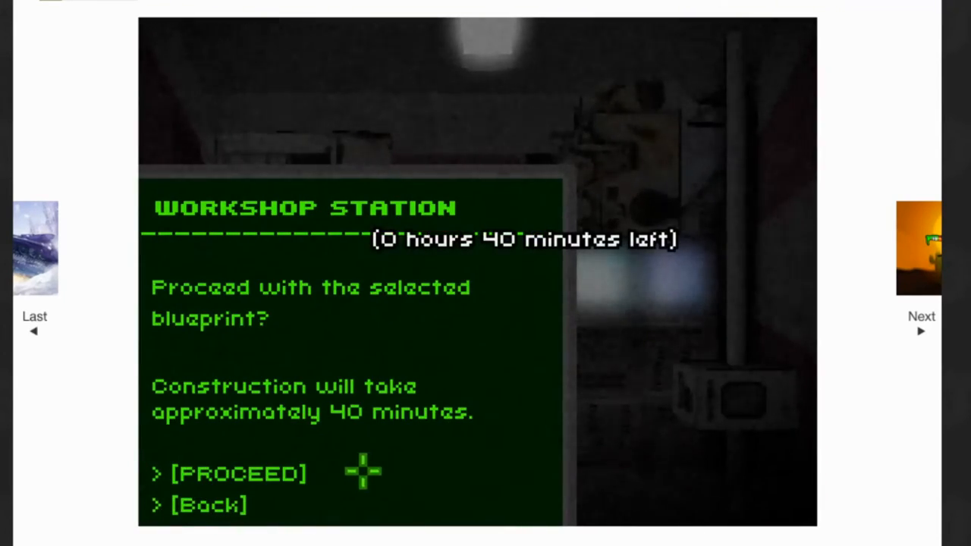
left_click(208, 504)
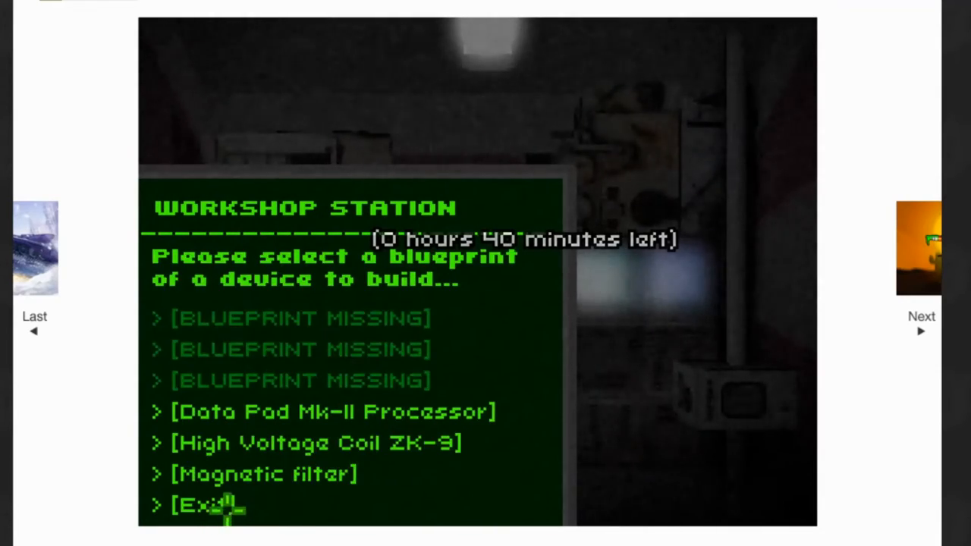
left_click(205, 505)
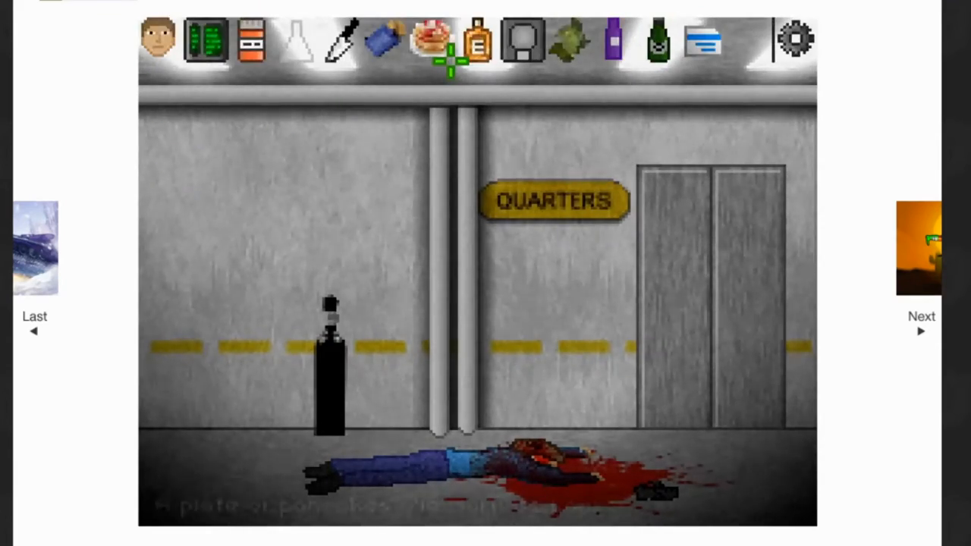
left_click(521, 40)
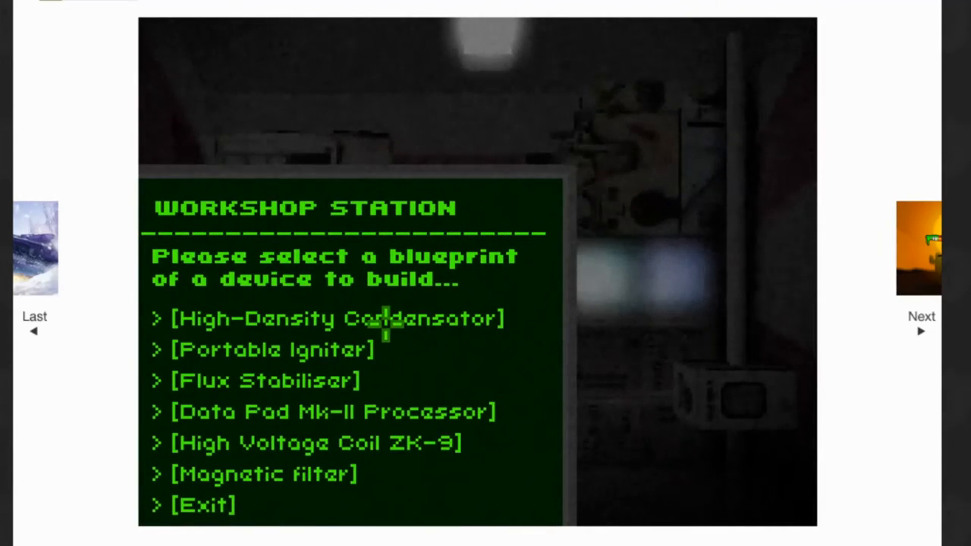
mouse_move(318, 380)
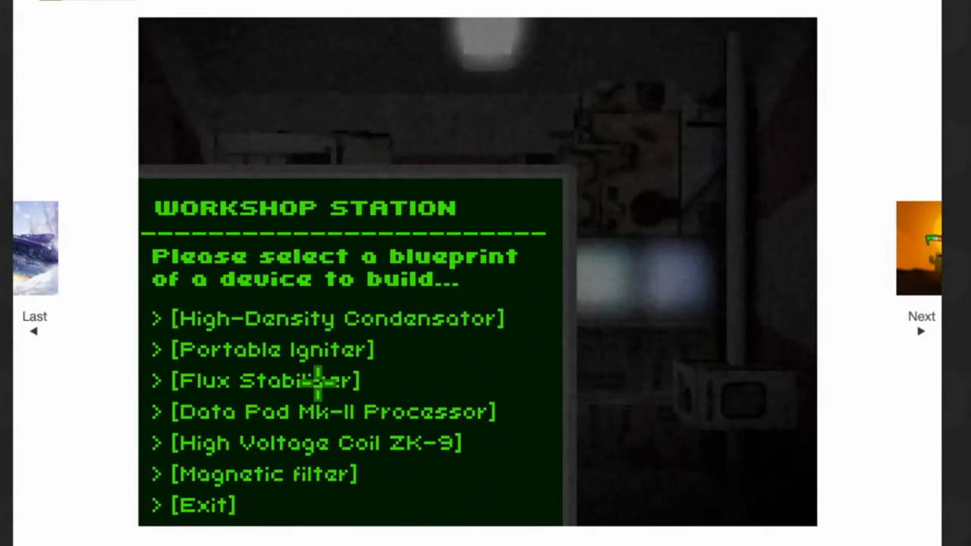
- Open the Flux Stabiliser blueprint's 40-minute build prompt twice, backing out without building
left_click(265, 380)
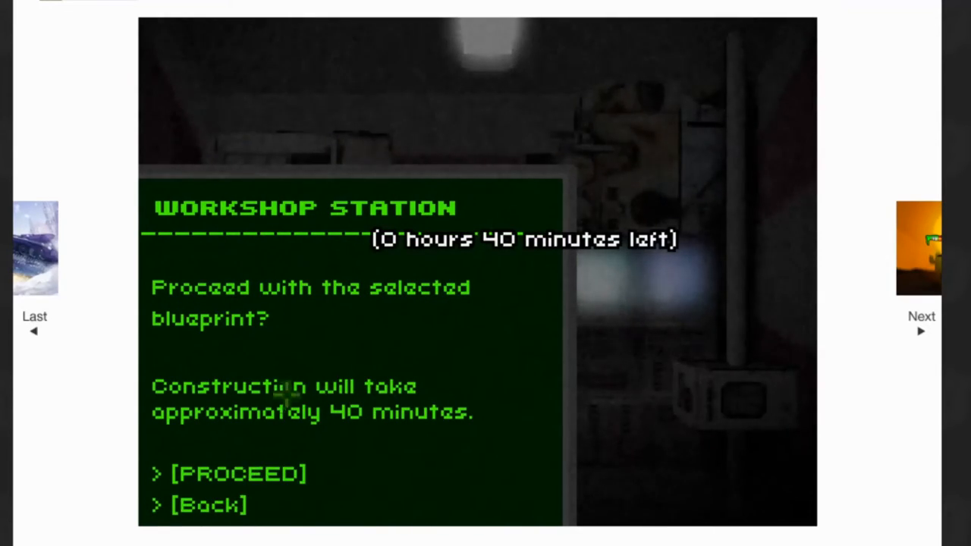
left_click(209, 504)
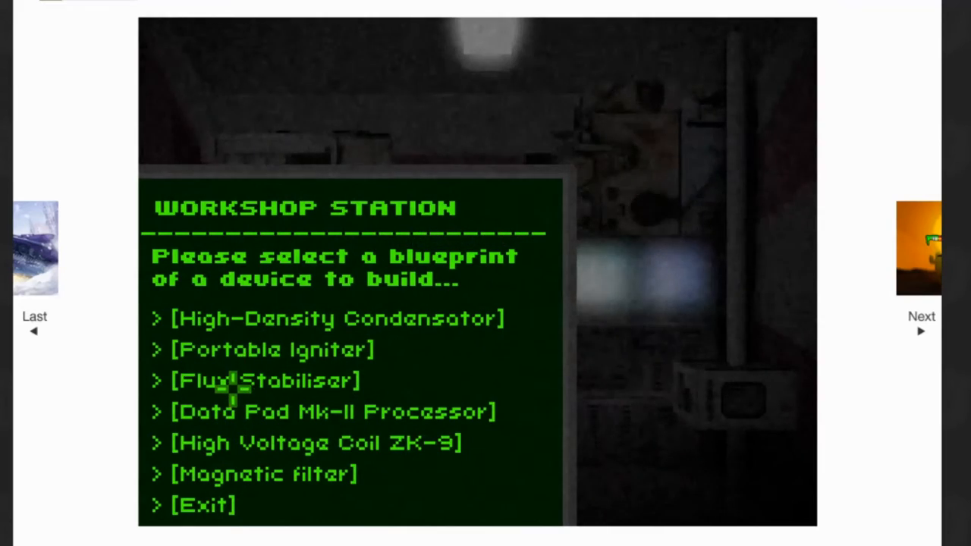
left_click(266, 380)
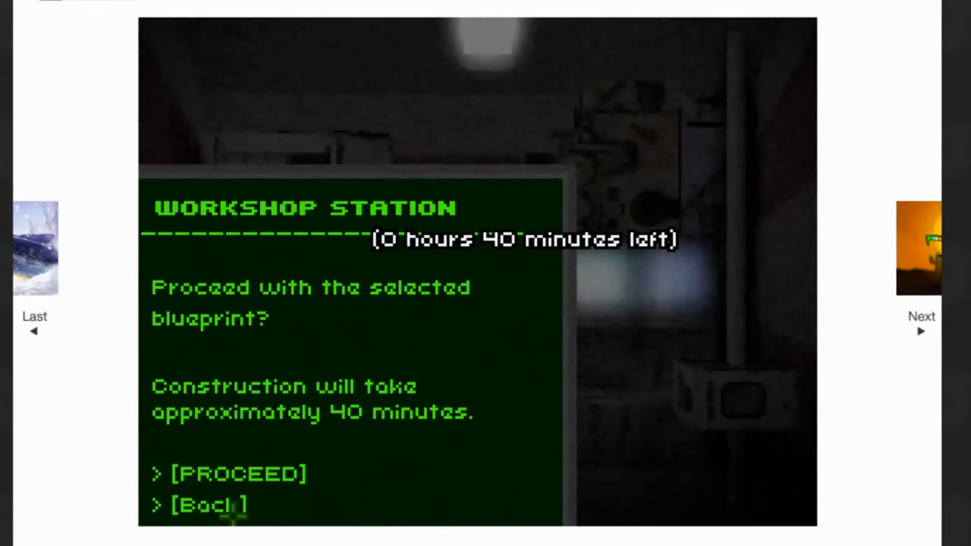
left_click(208, 504)
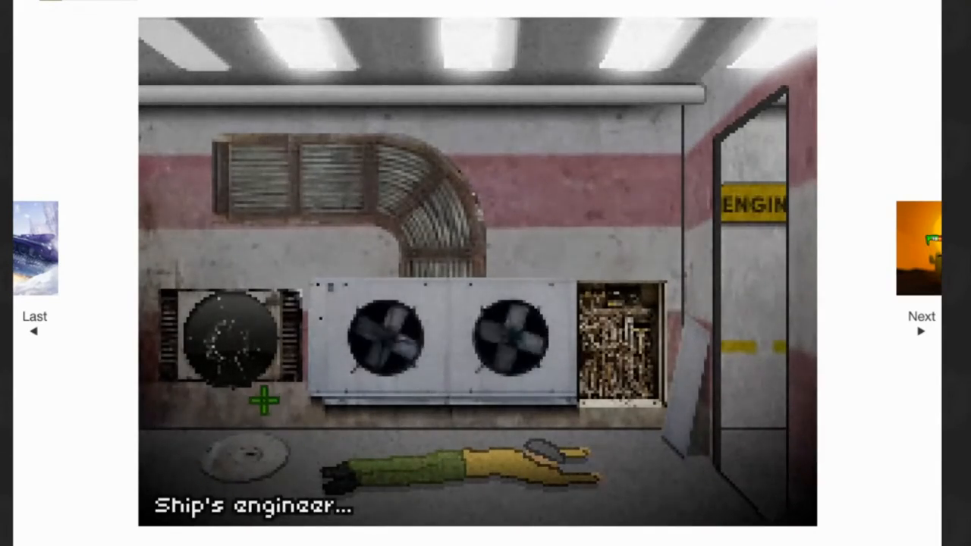
mouse_move(637, 341)
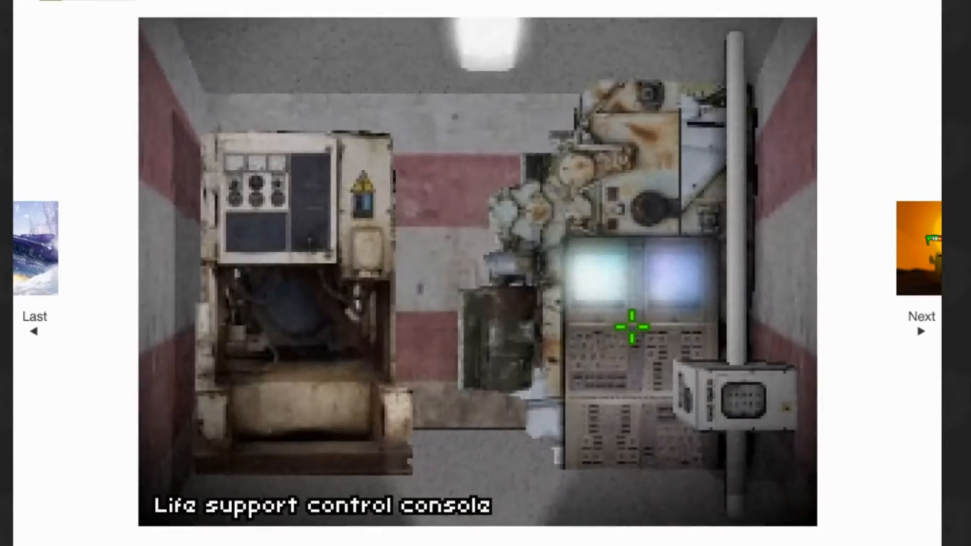
- Read the life support console's offline warning, exit it, and step back from the console
left_click(634, 328)
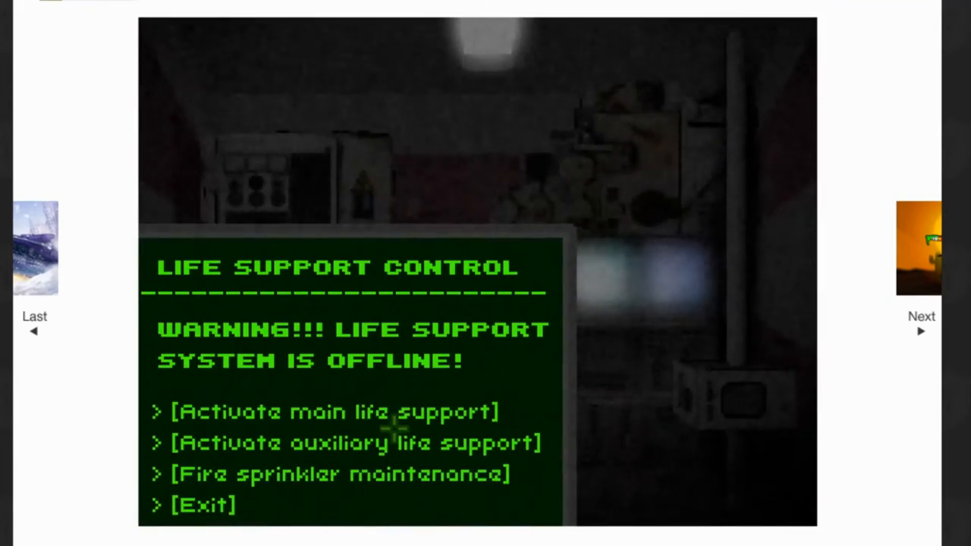
left_click(354, 442)
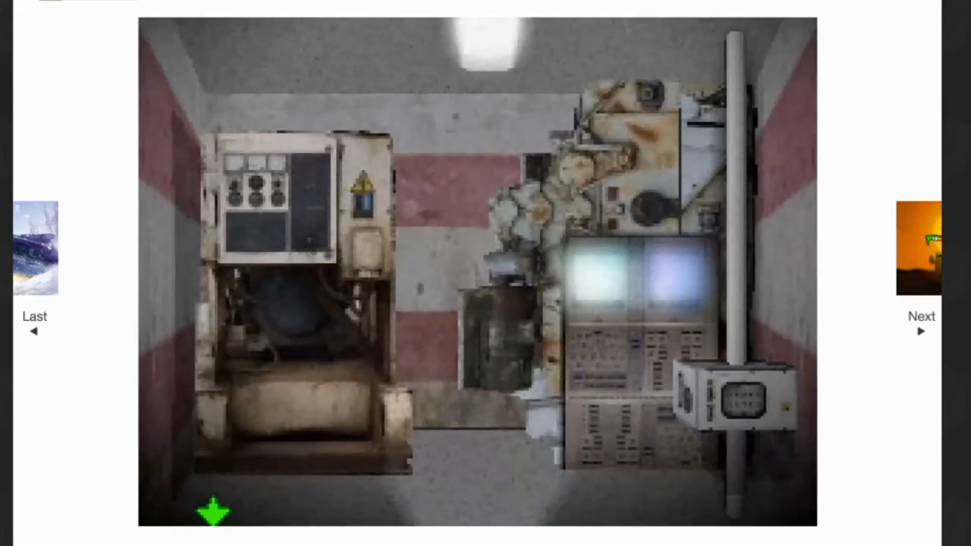
left_click(215, 509)
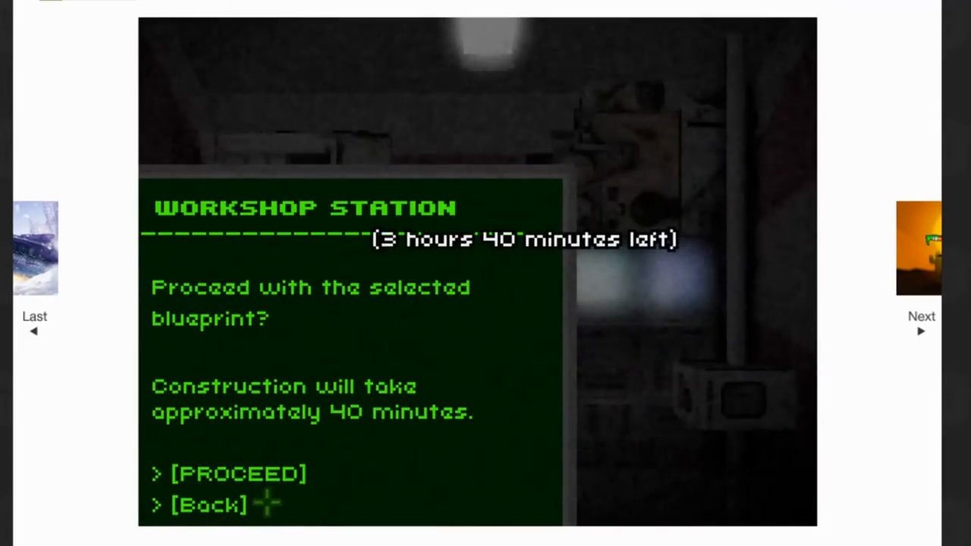
- Confirm the 40-minute workshop build with PROCEED
left_click(239, 472)
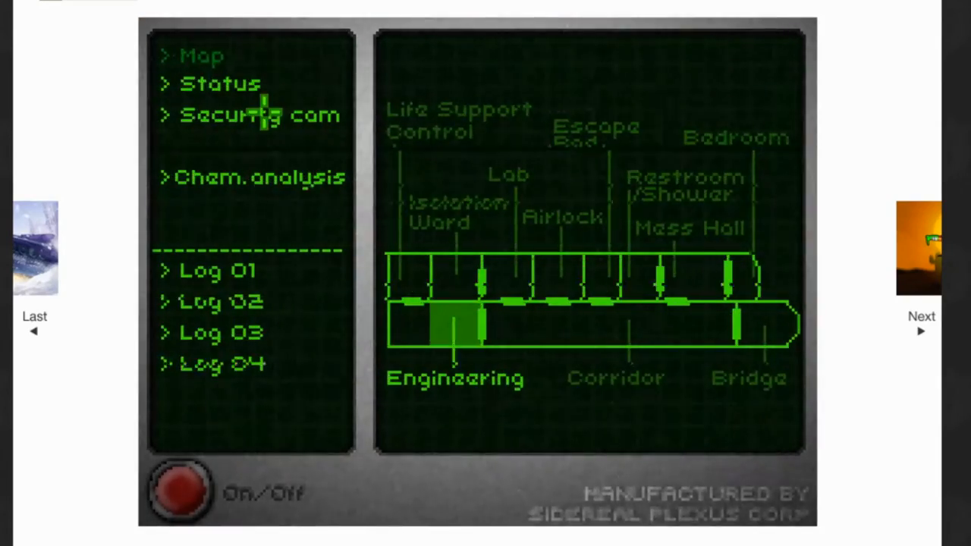
- Decode the corrupted security cam recording to reveal passcode digit 1, then view the chemical analysis
left_click(259, 114)
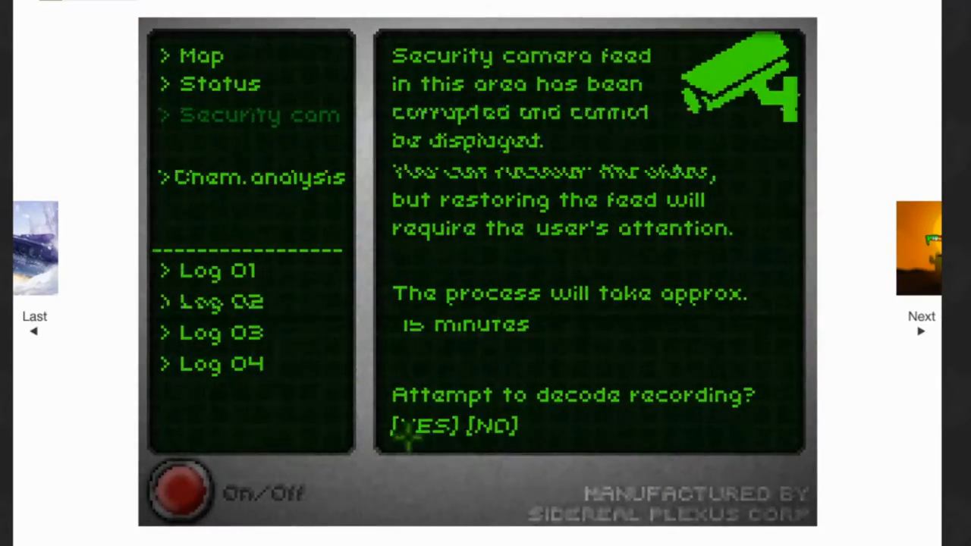
left_click(419, 423)
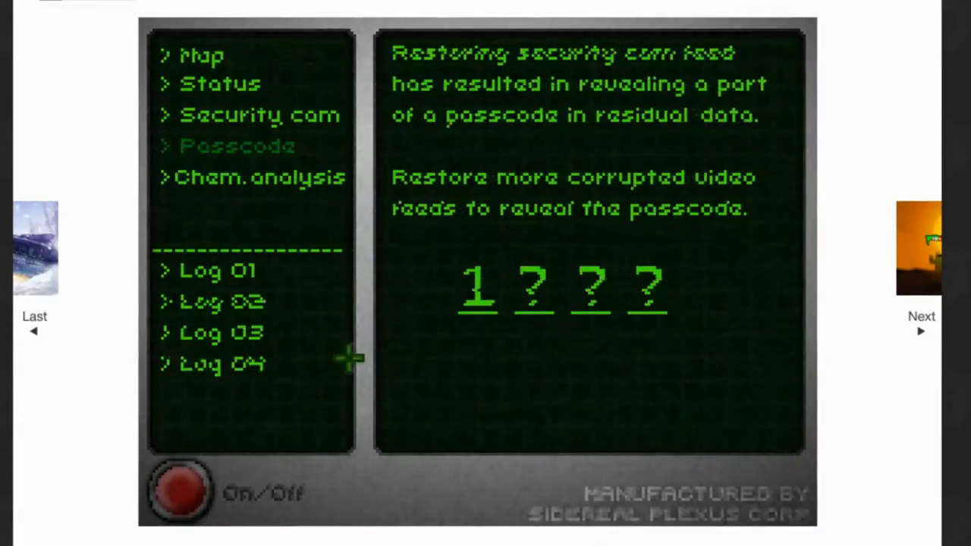
mouse_move(220, 493)
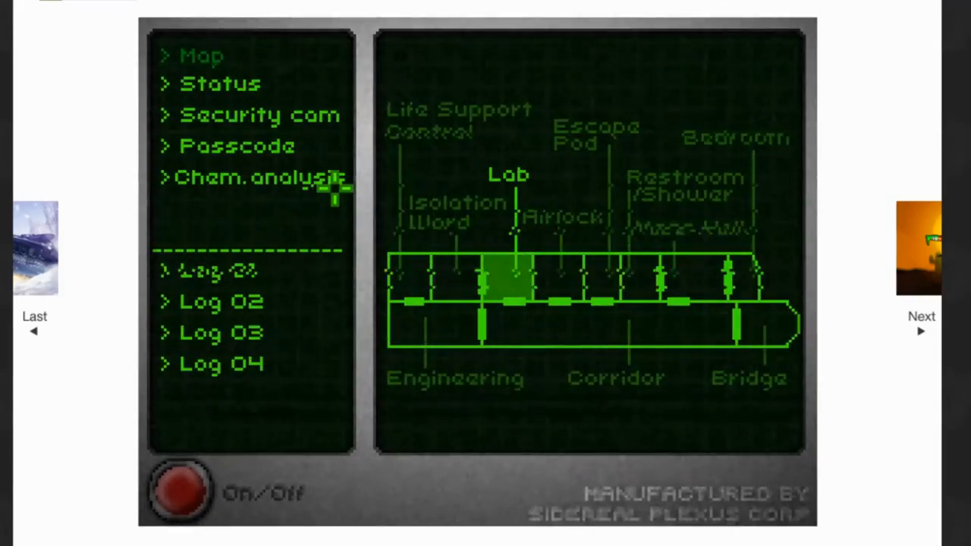
left_click(254, 178)
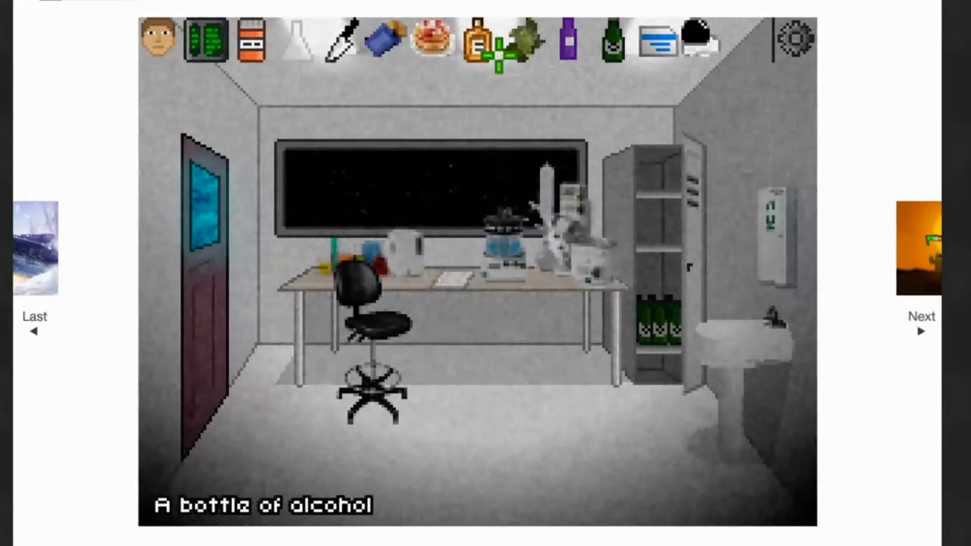
- Take out the bottle of alcohol and consult the data pad's chemical analysis
left_click(522, 40)
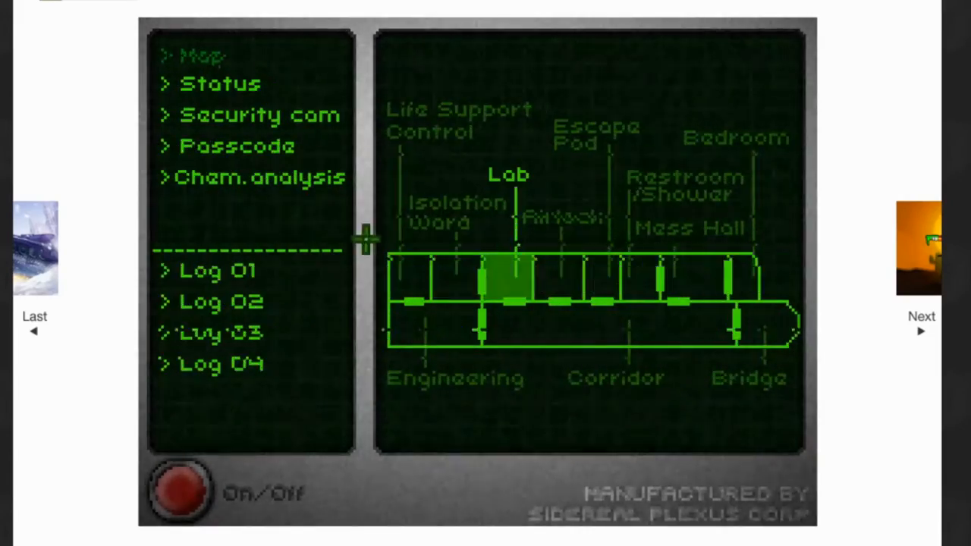
left_click(260, 178)
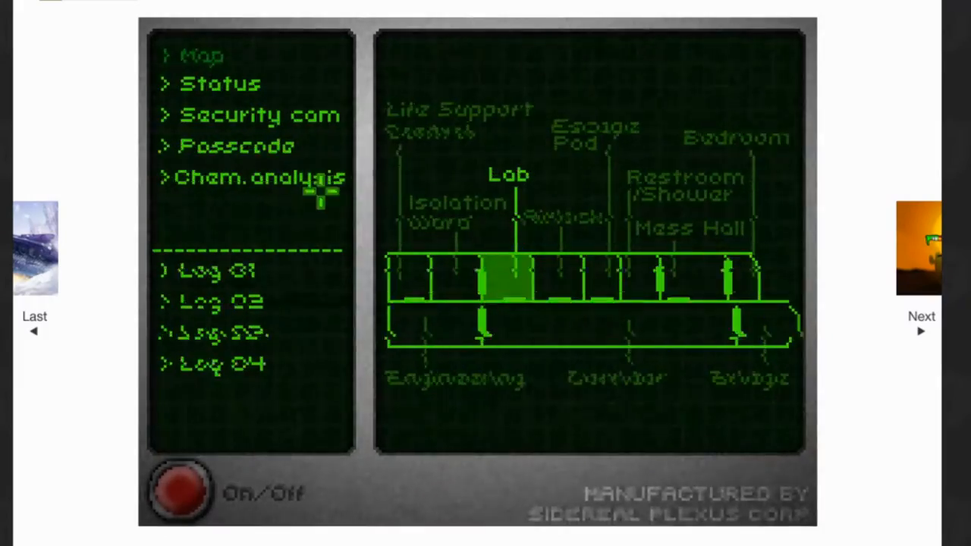
left_click(258, 176)
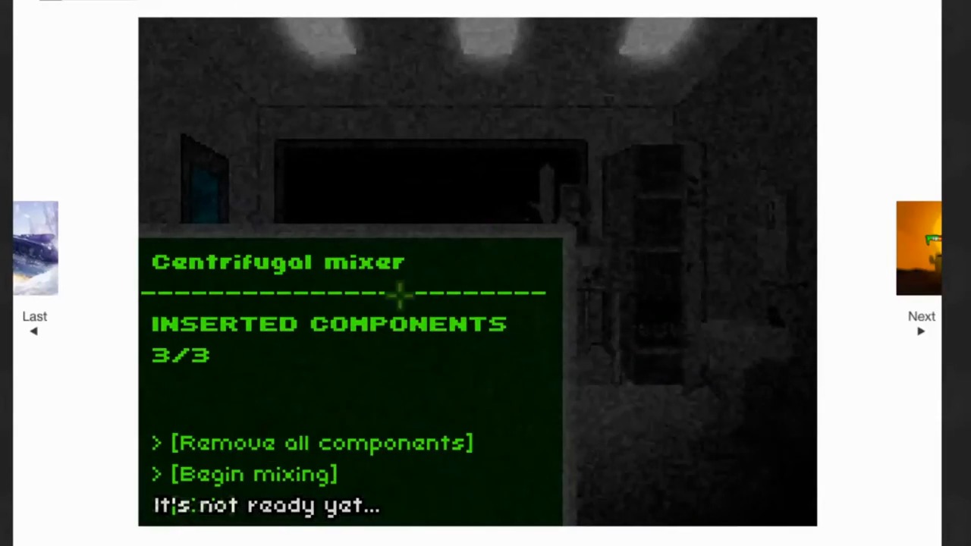
- Begin mixing the three inserted components and accept the 15-minute mix
left_click(254, 473)
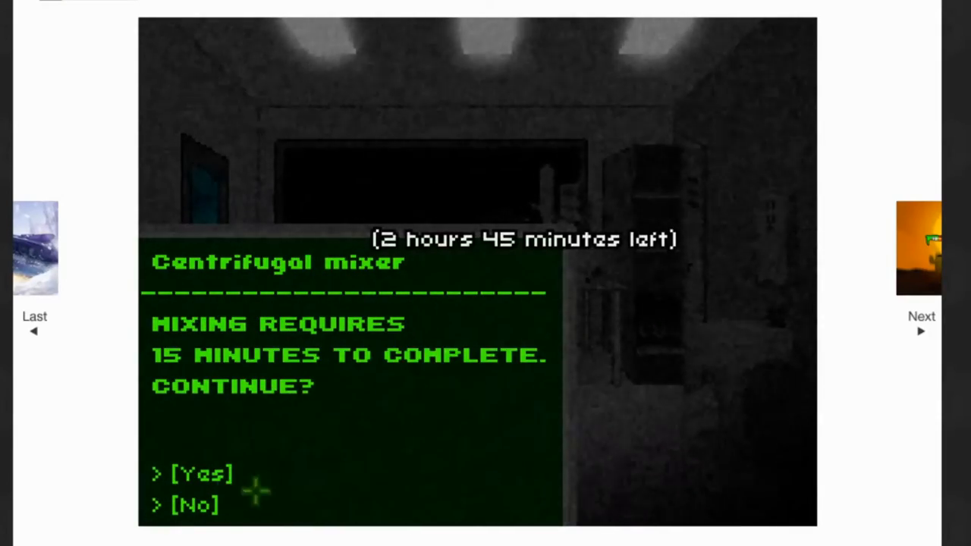
left_click(198, 473)
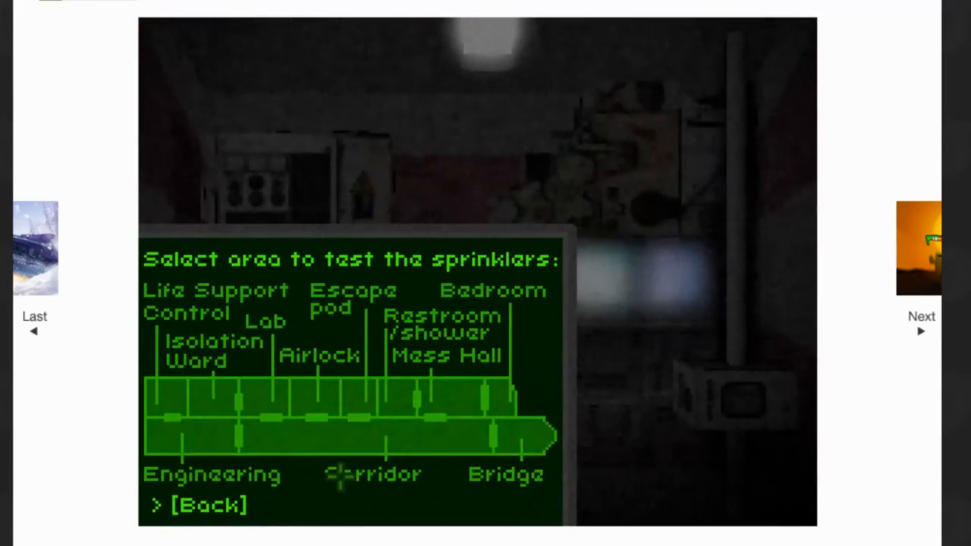
mouse_move(265, 398)
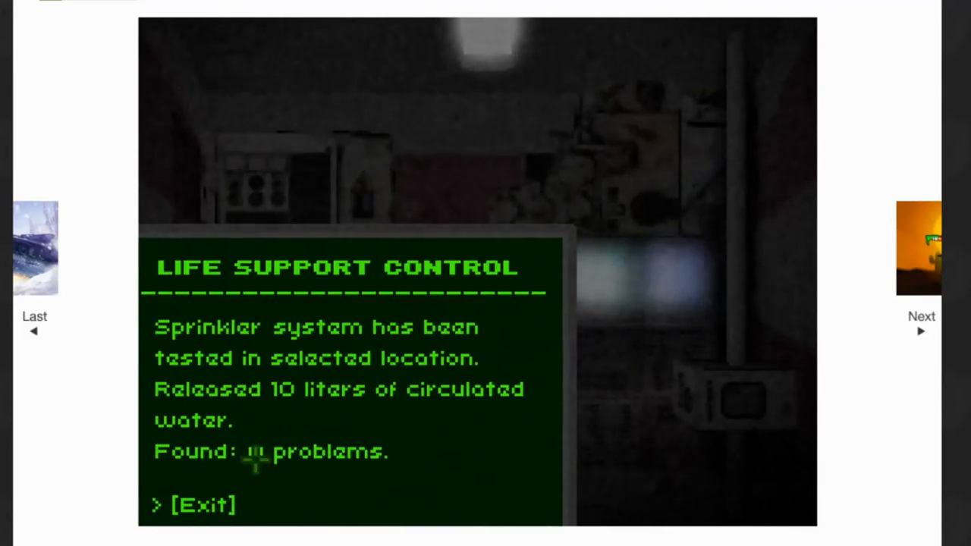
- Close the Life Support Control sprinkler test report
left_click(203, 504)
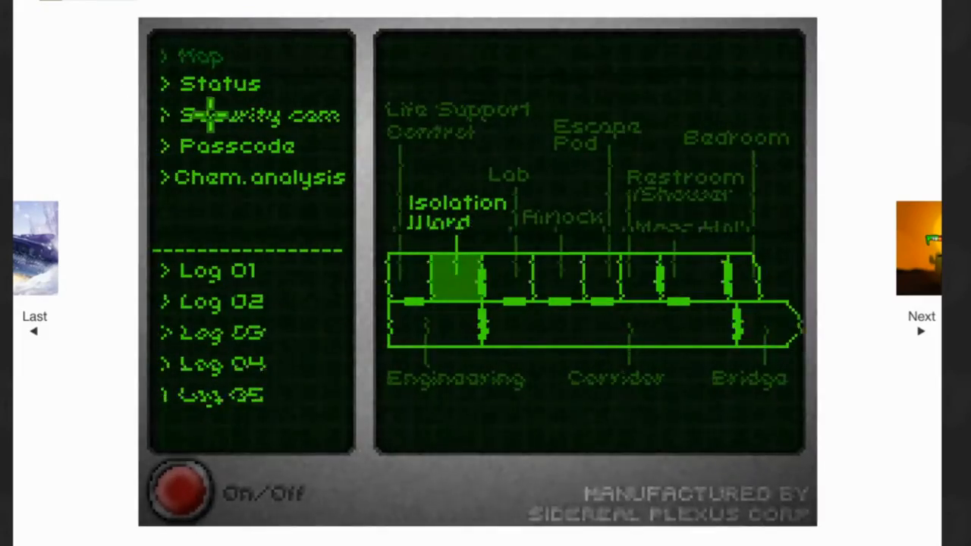
- Decode the Security cam recording to reveal passcode digit 1, then power off the terminal
left_click(260, 114)
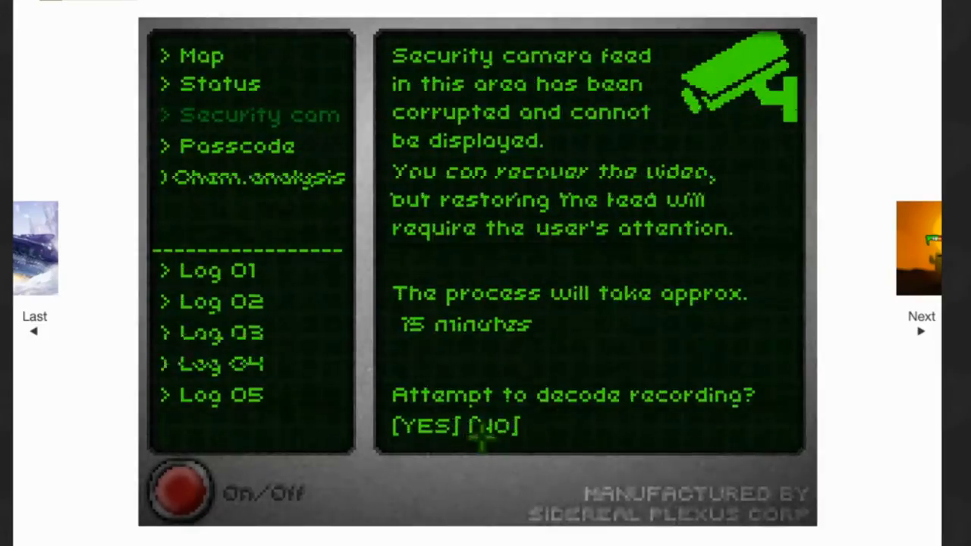
left_click(423, 425)
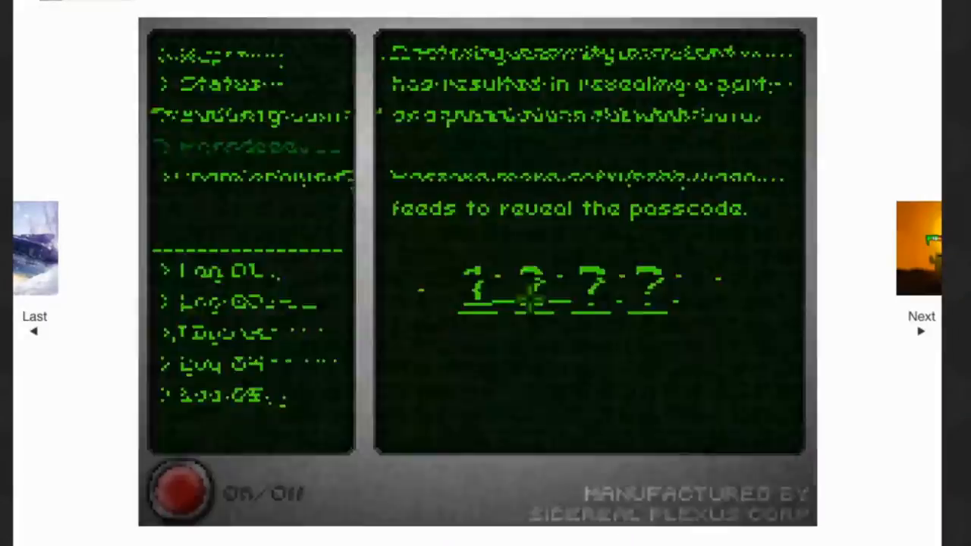
left_click(182, 489)
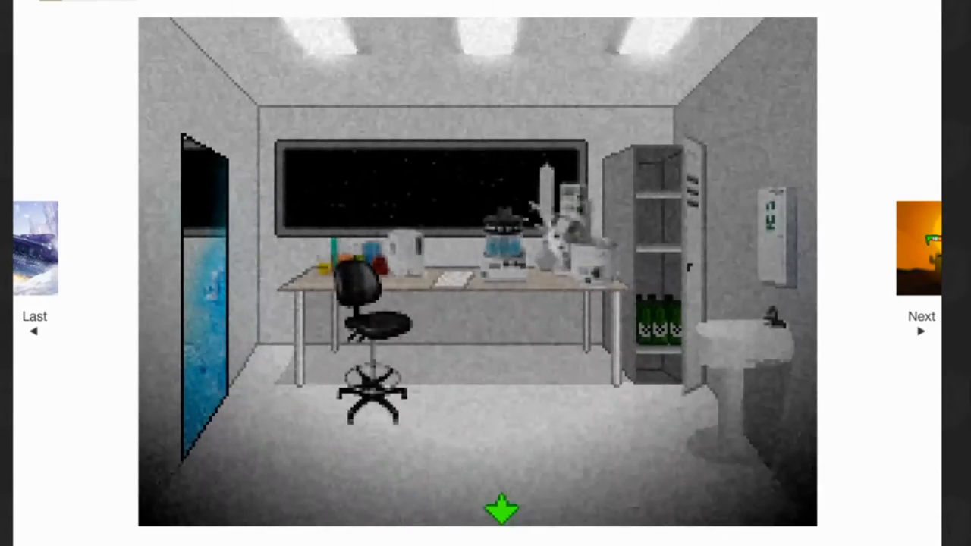
left_click(502, 510)
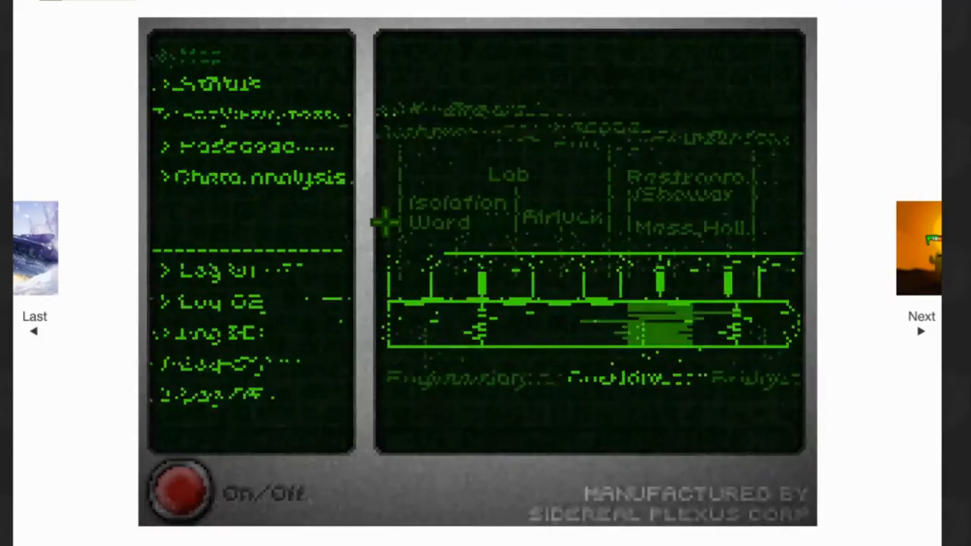
left_click(259, 115)
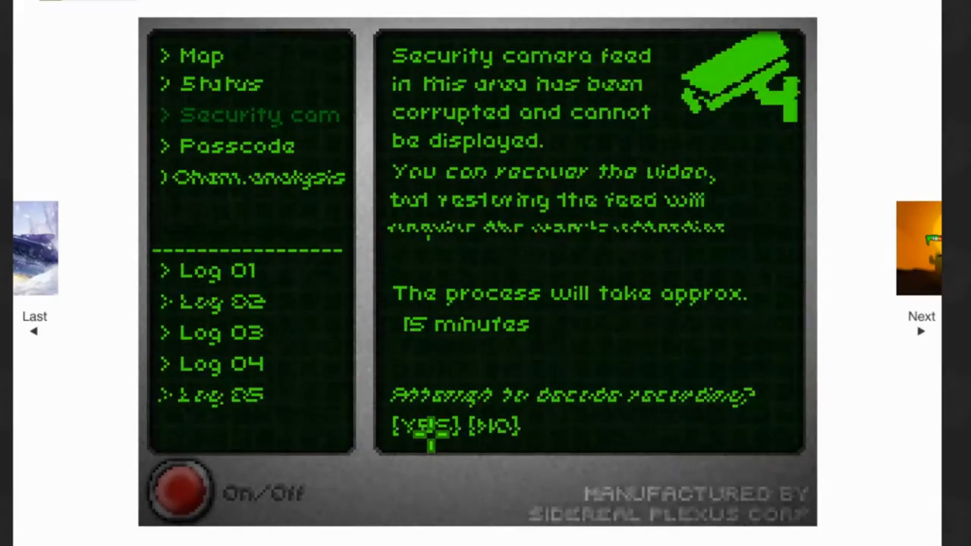
left_click(421, 425)
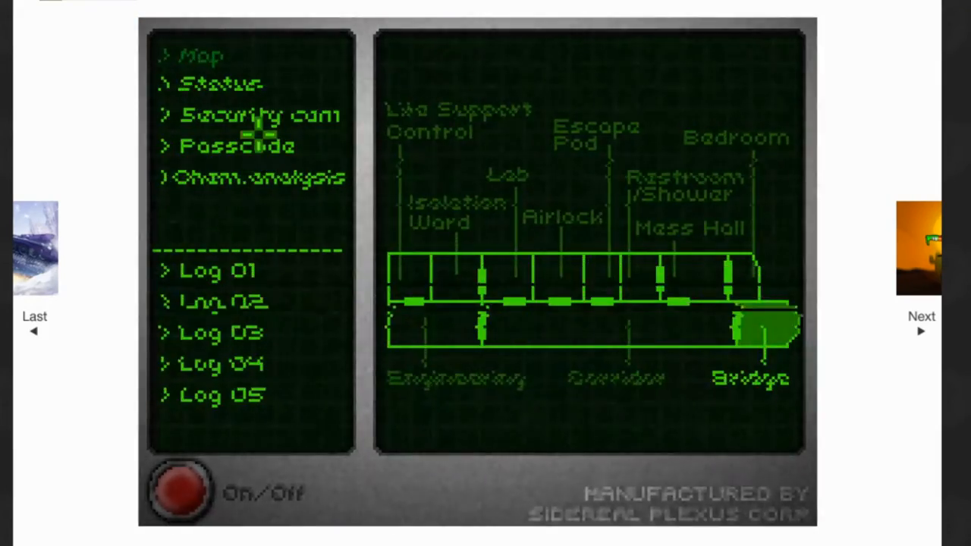
- Open Security cam on the data pad and agree to decode the corrupted recording
left_click(258, 114)
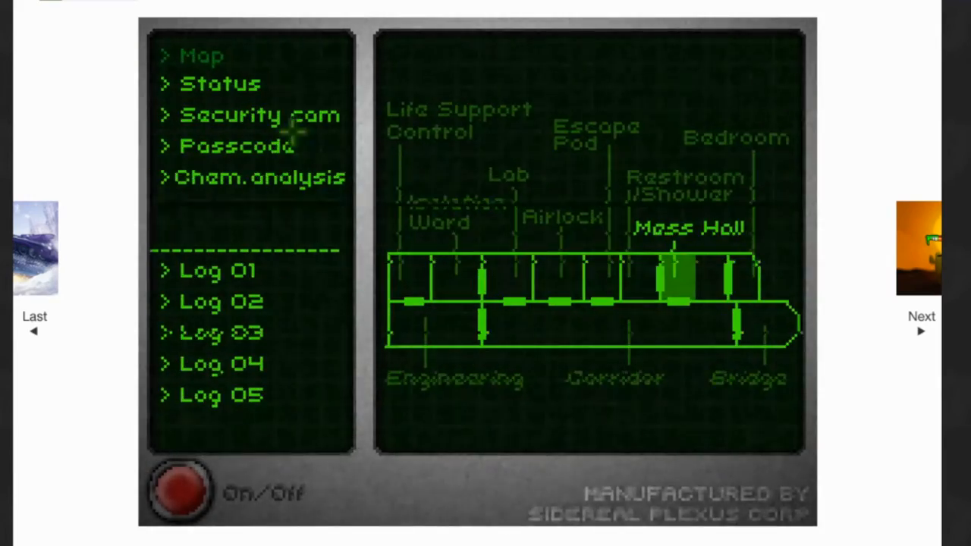
left_click(259, 114)
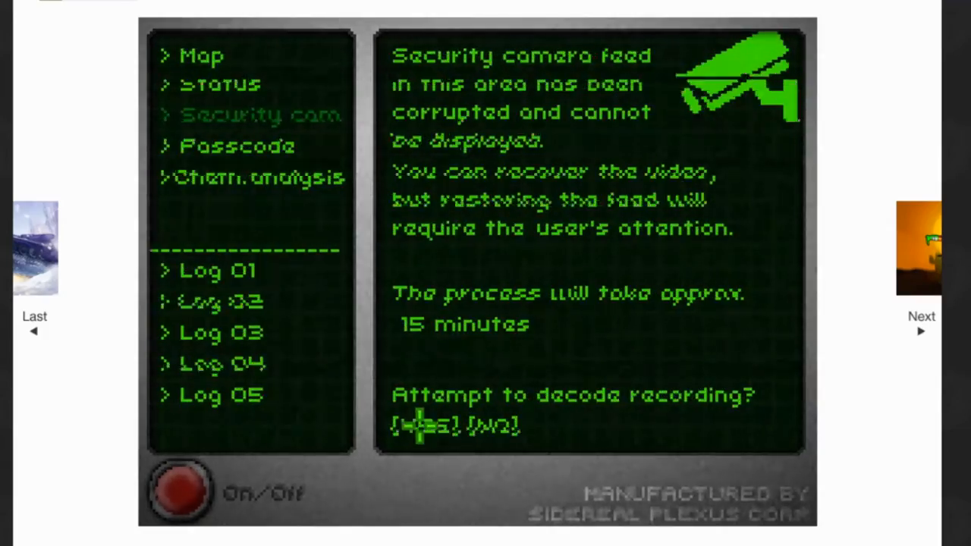
left_click(429, 425)
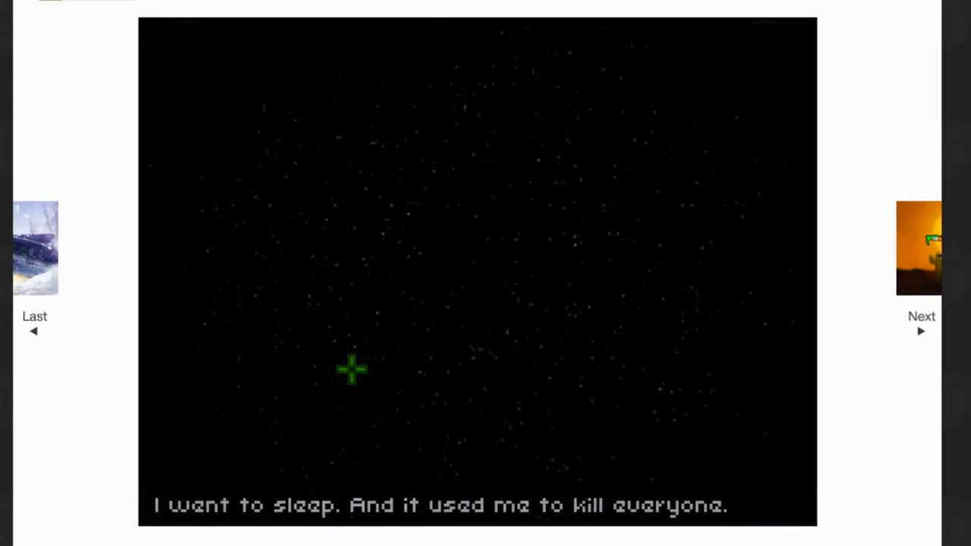
mouse_move(433, 368)
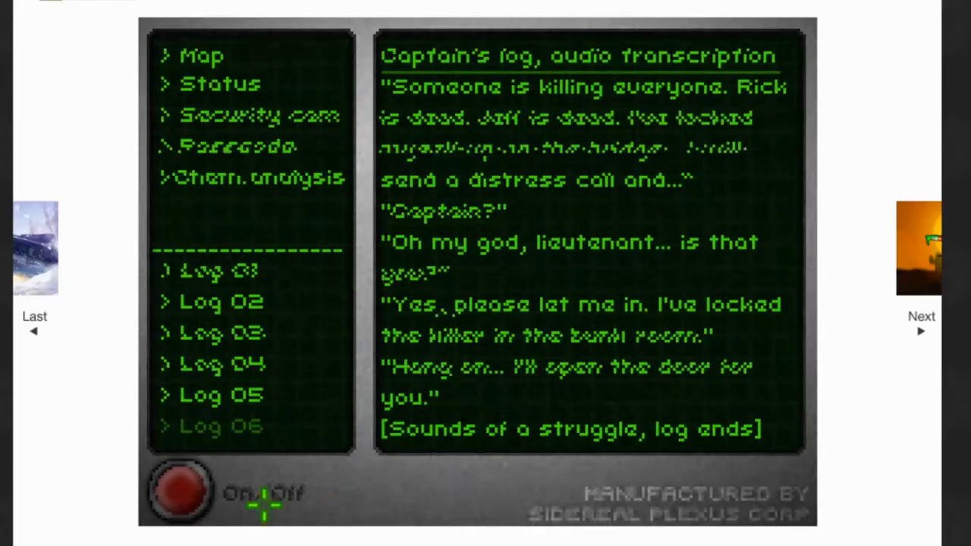
- Turn off the data pad and unlock the self destruct option on the captain's console
left_click(180, 491)
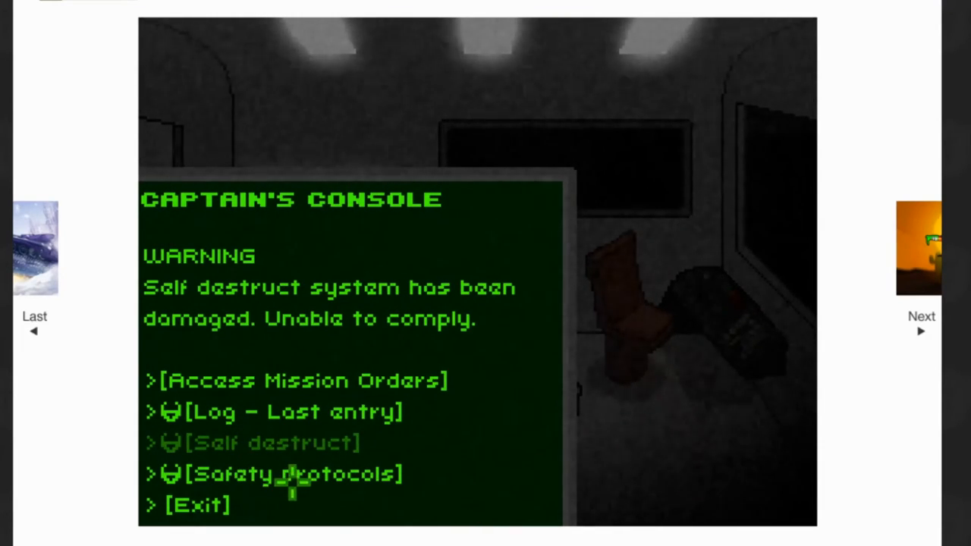
left_click(296, 473)
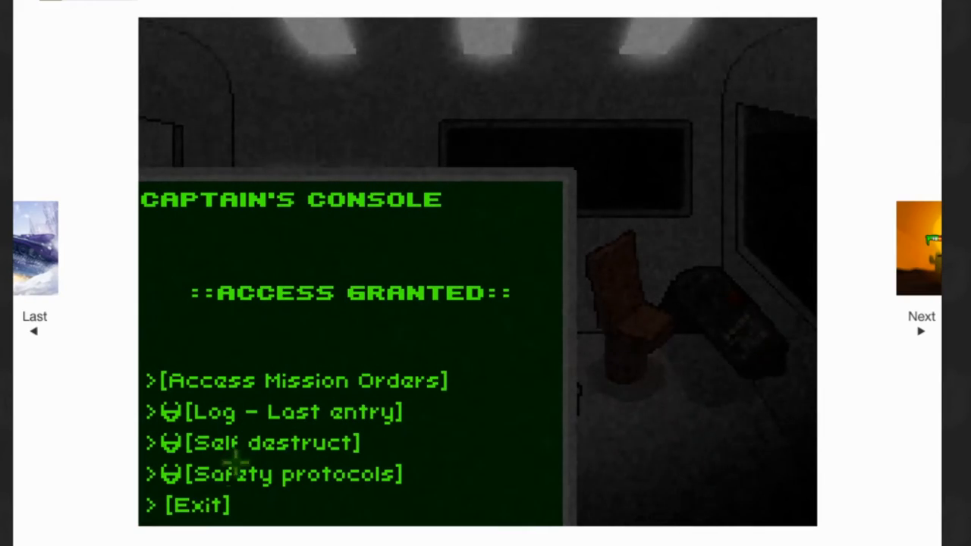
left_click(273, 442)
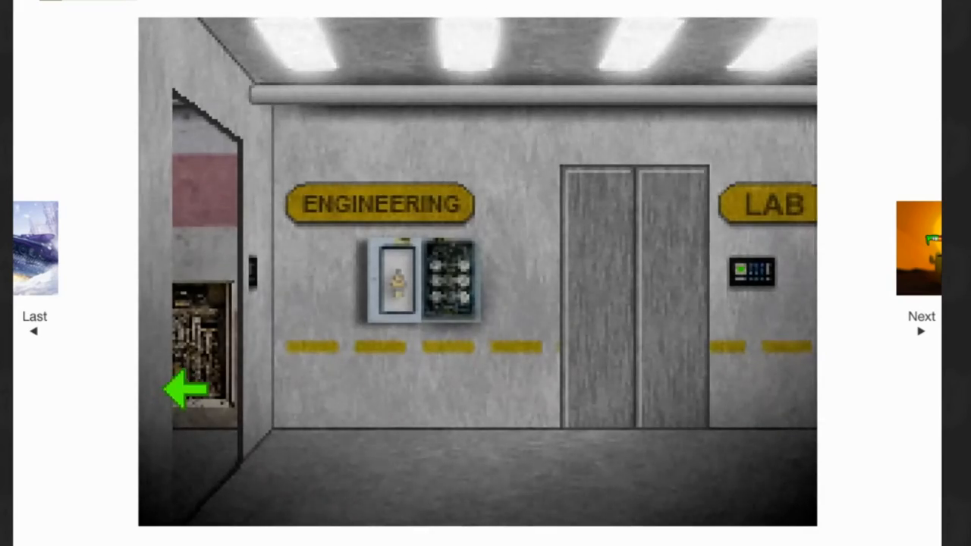
- Walk through the left doorway into Engineering
left_click(186, 391)
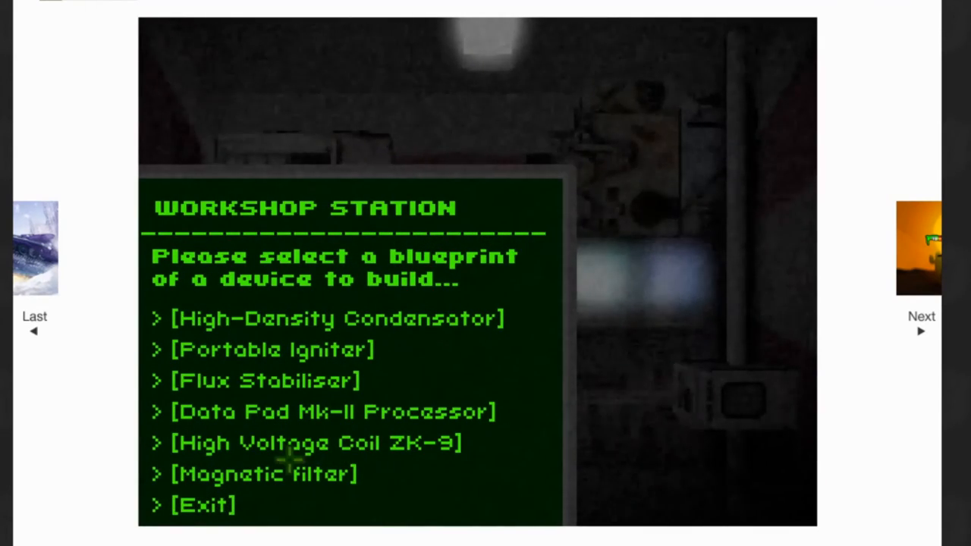
mouse_move(338, 485)
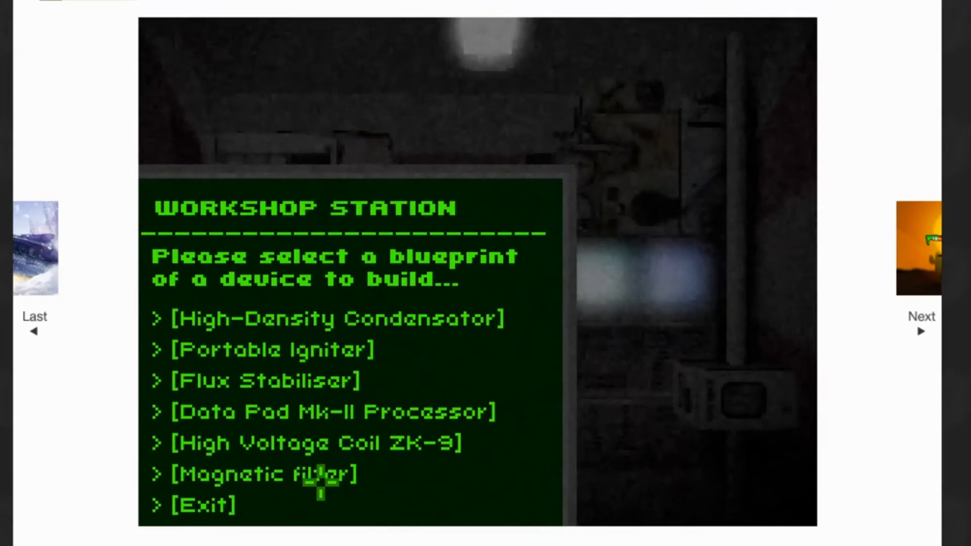
mouse_move(440, 319)
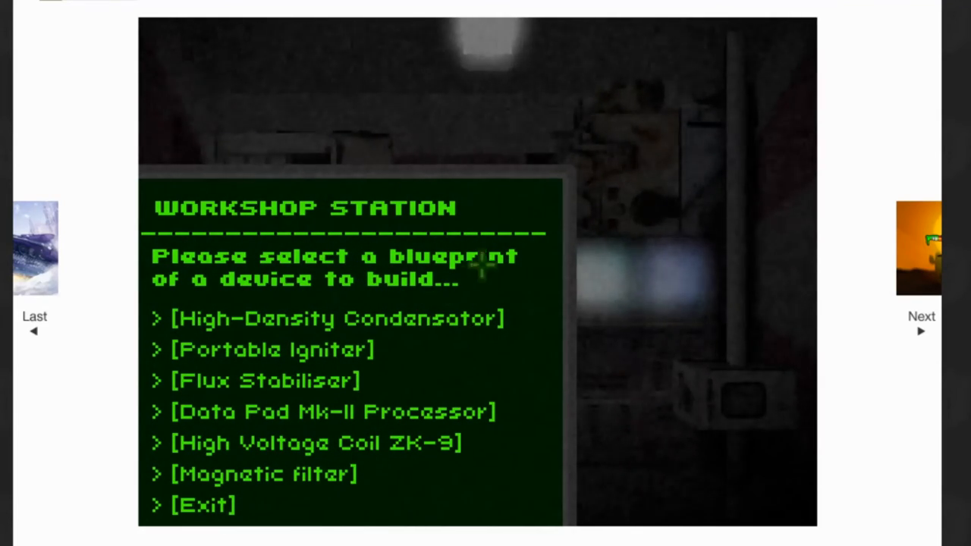
mouse_move(159, 506)
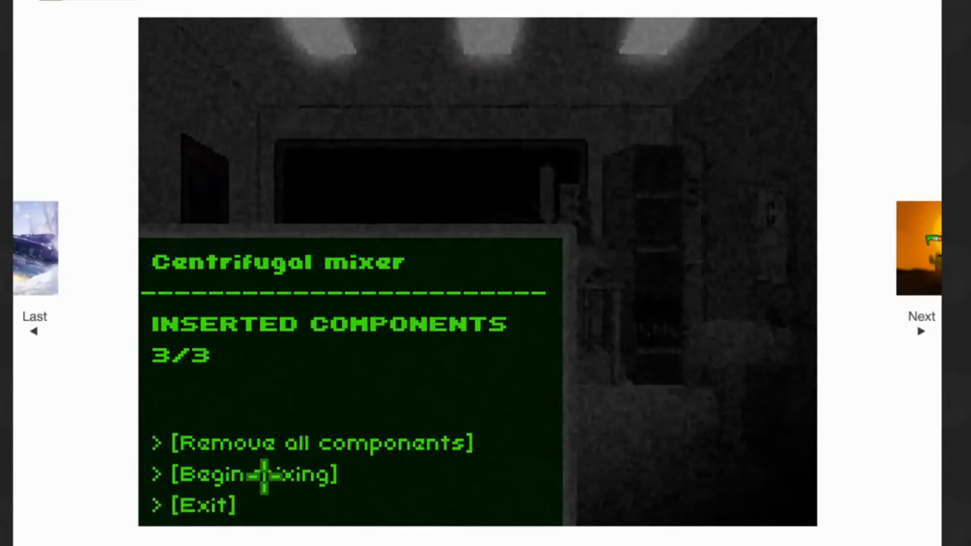
- Begin mixing the three components, then leave the mixer console
left_click(254, 474)
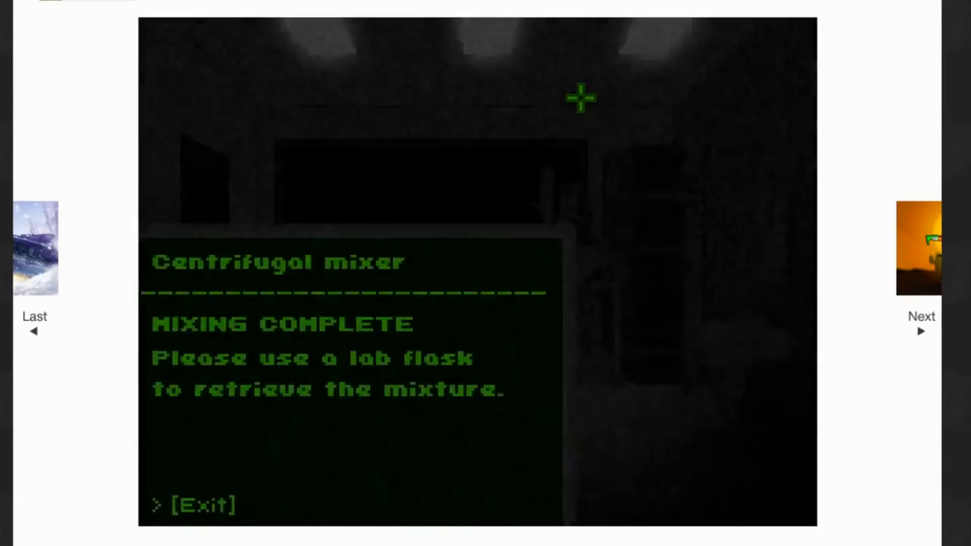
left_click(201, 504)
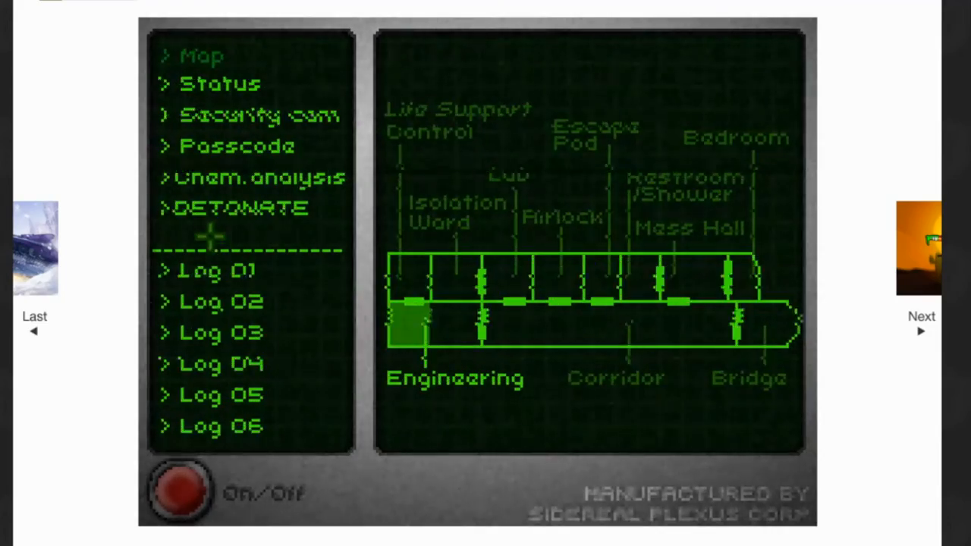
- Choose DETONATE on the data pad and confirm with [YES]
left_click(239, 207)
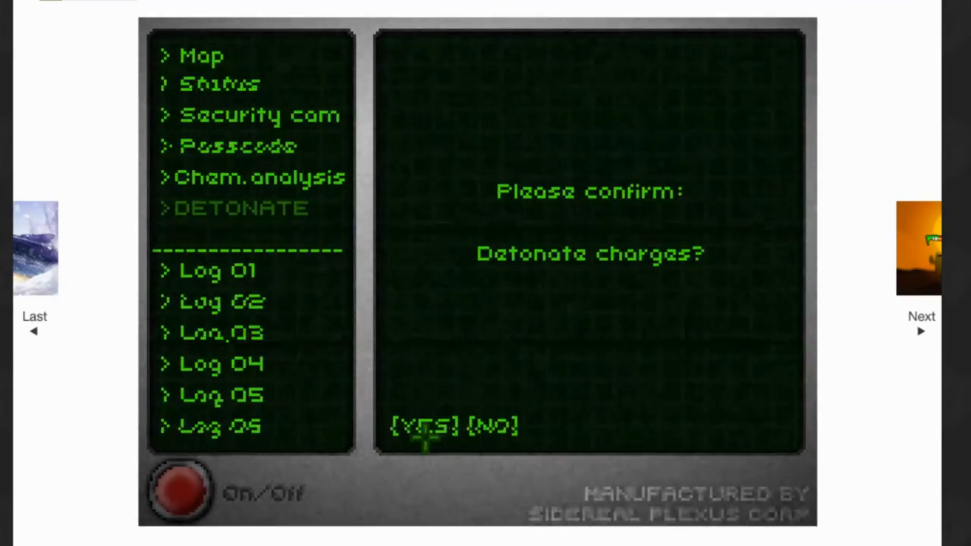
left_click(423, 425)
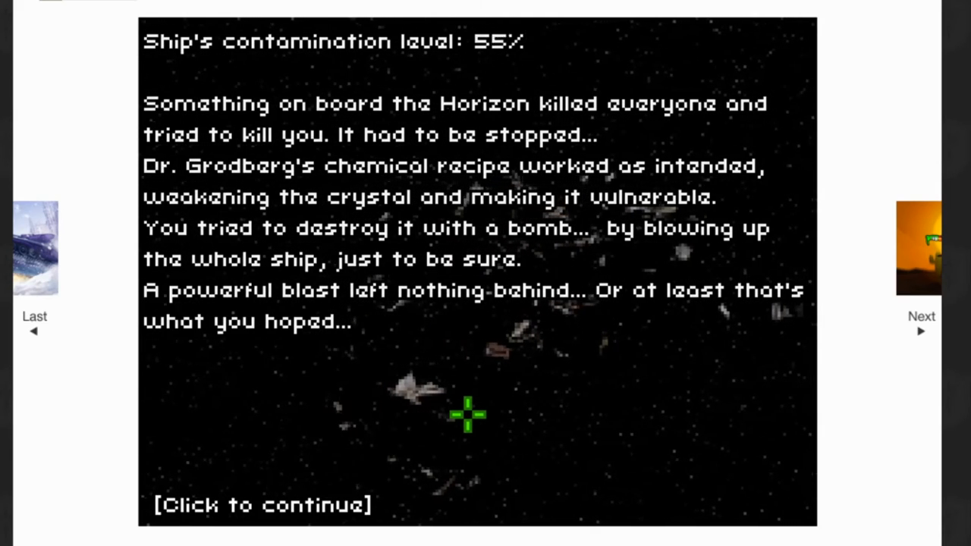
- Advance through the ending text until the title menu appears
left_click(485, 409)
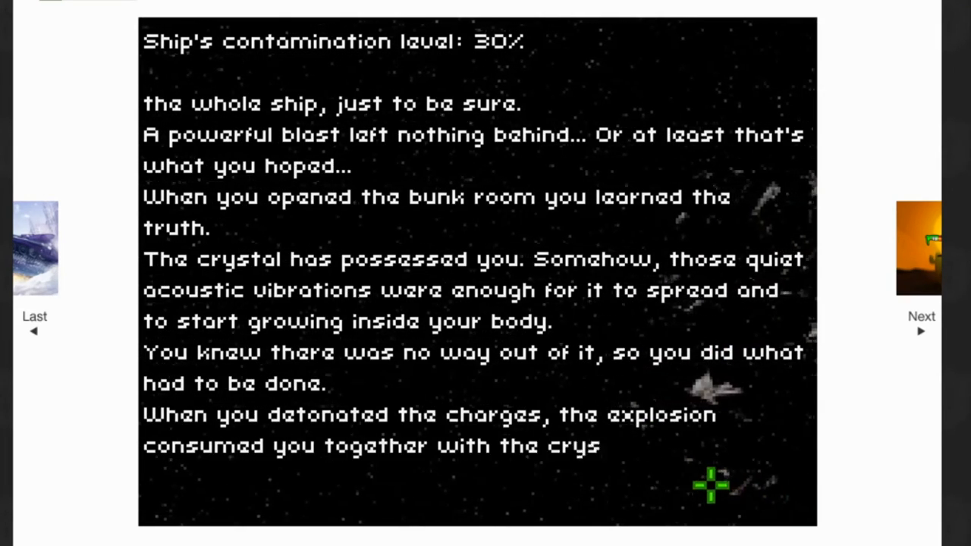
left_click(709, 485)
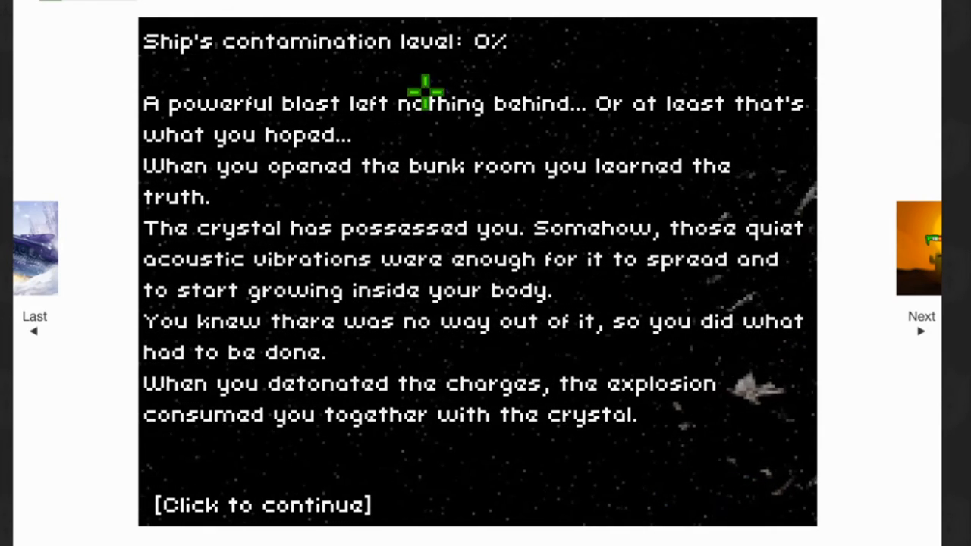
left_click(425, 99)
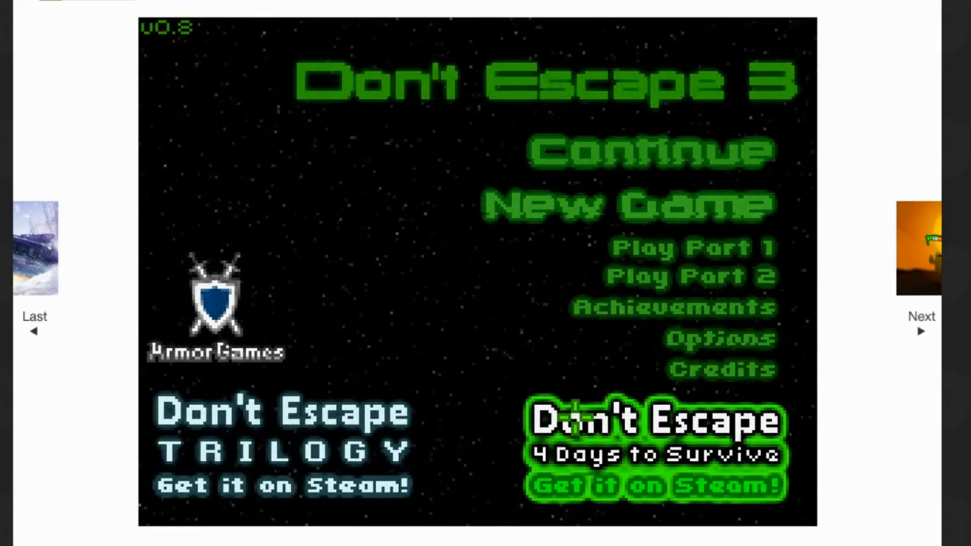
mouse_move(296, 277)
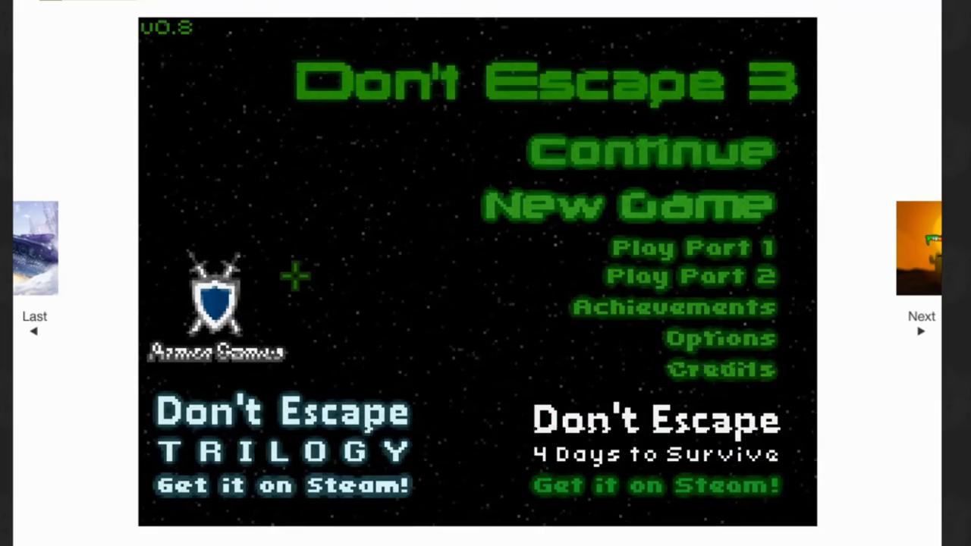